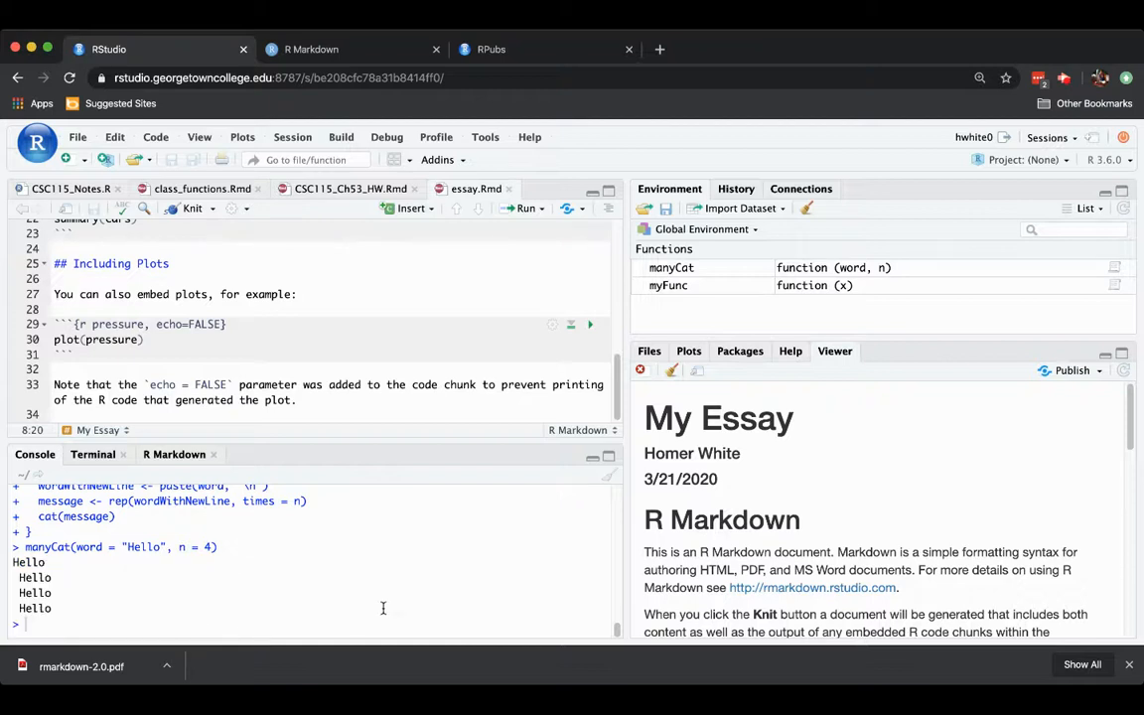
mouse_move(486, 605)
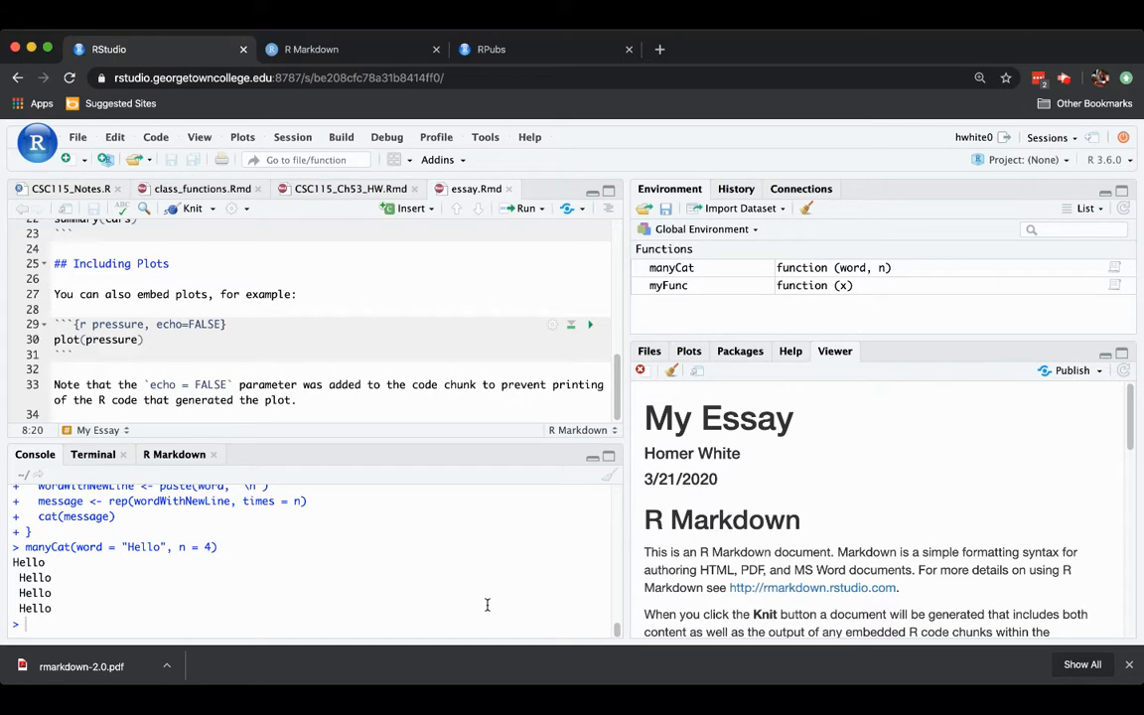
mouse_move(479, 623)
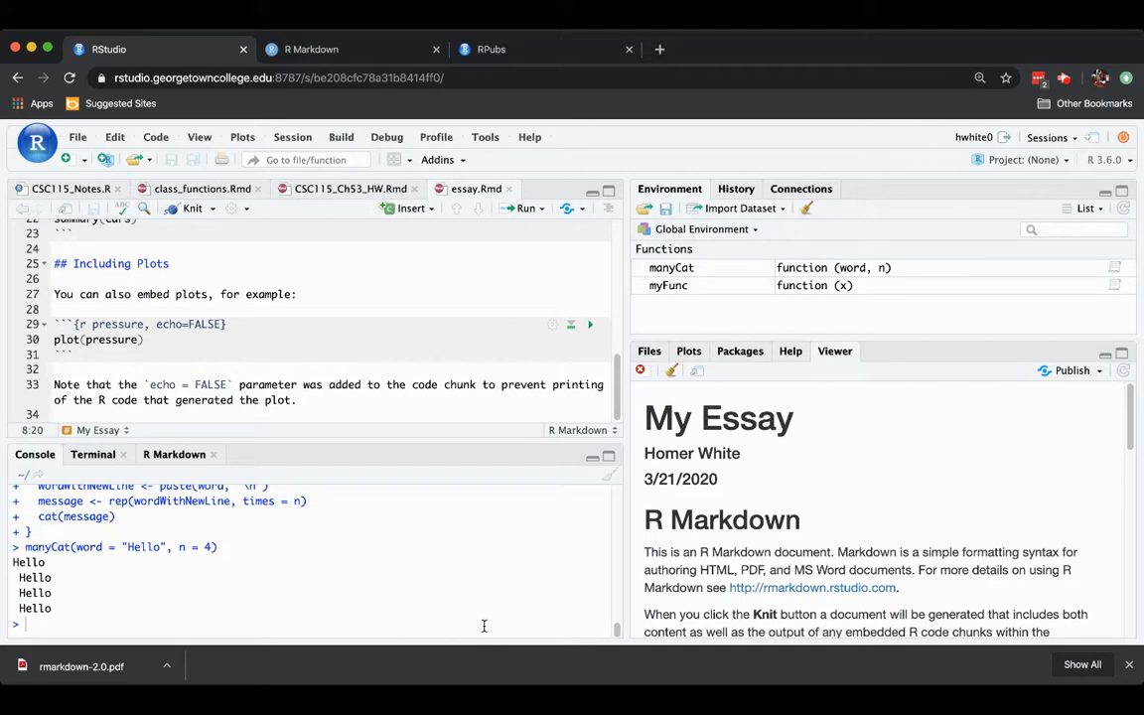
mouse_move(361, 342)
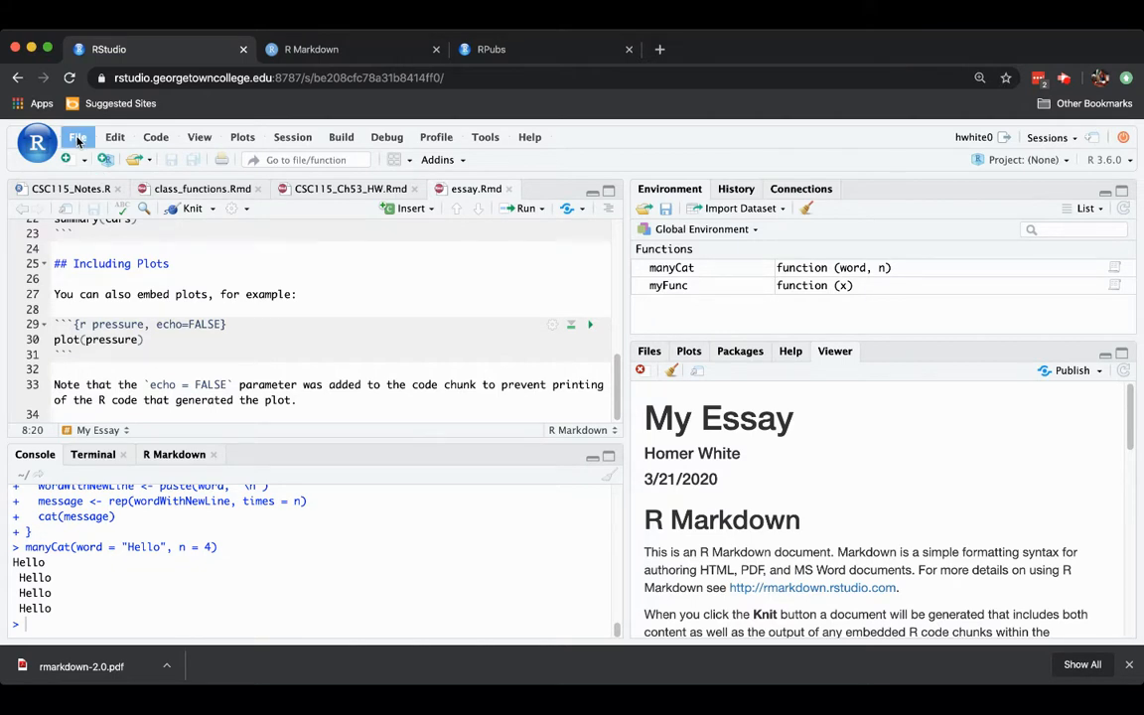
Create an untitled R Markdown document using the CSC 115 R Pubs (HTML) template.
click(78, 137)
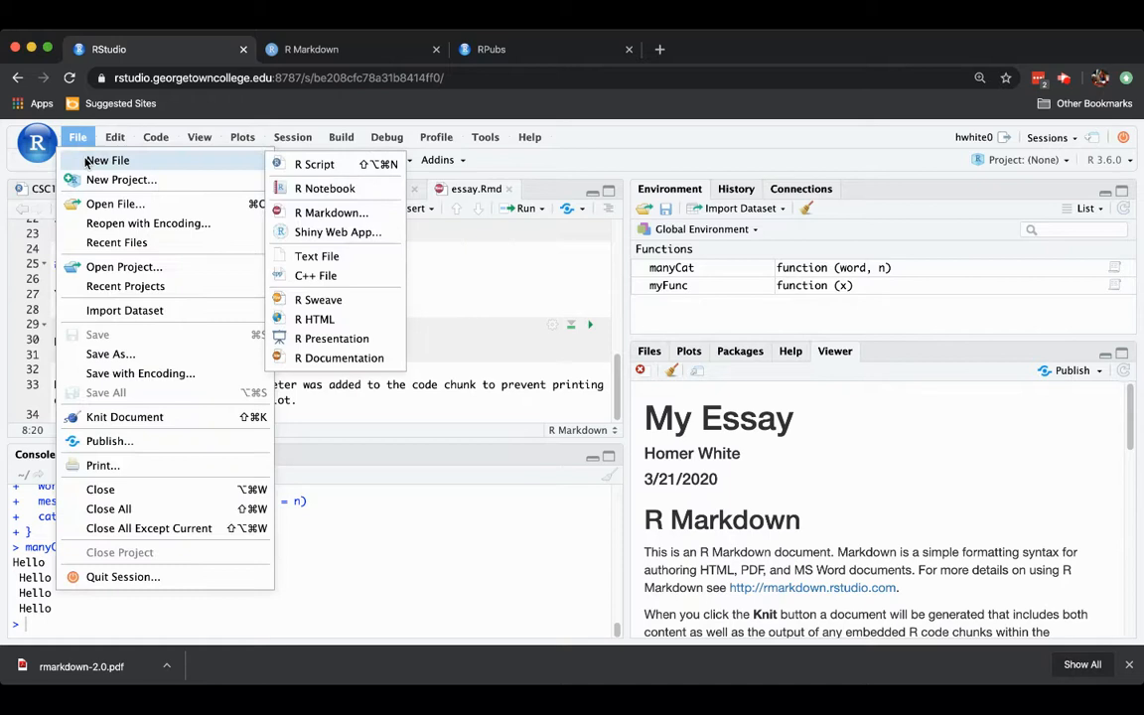
click(331, 212)
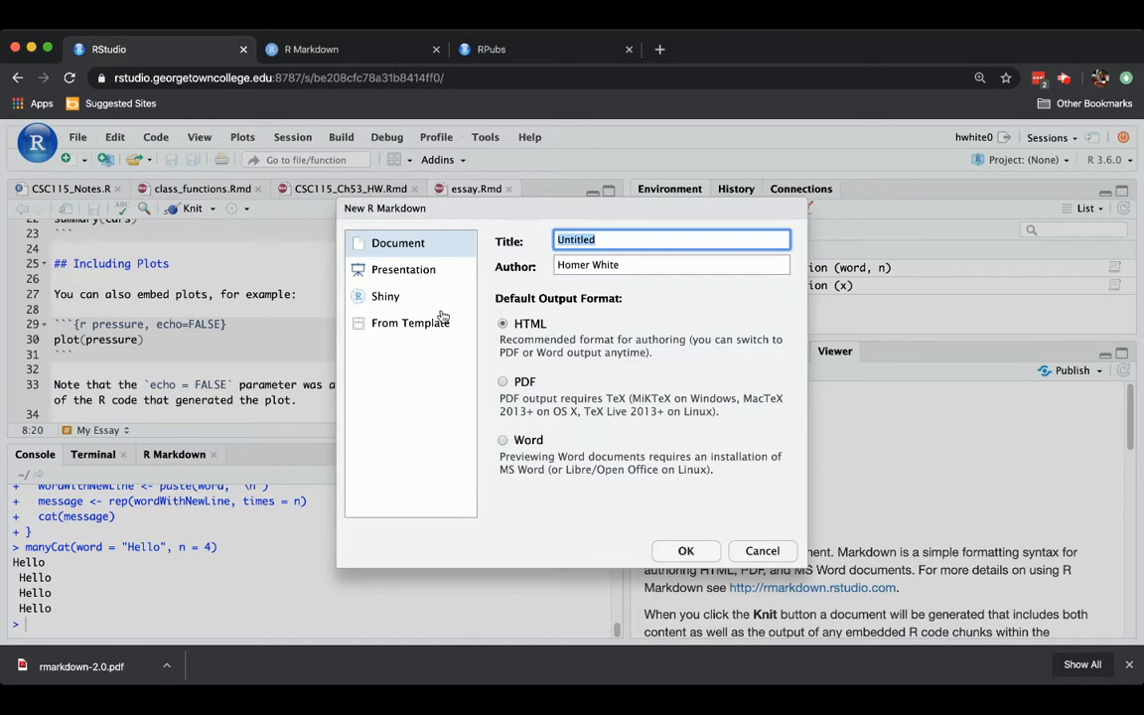
mouse_move(425, 329)
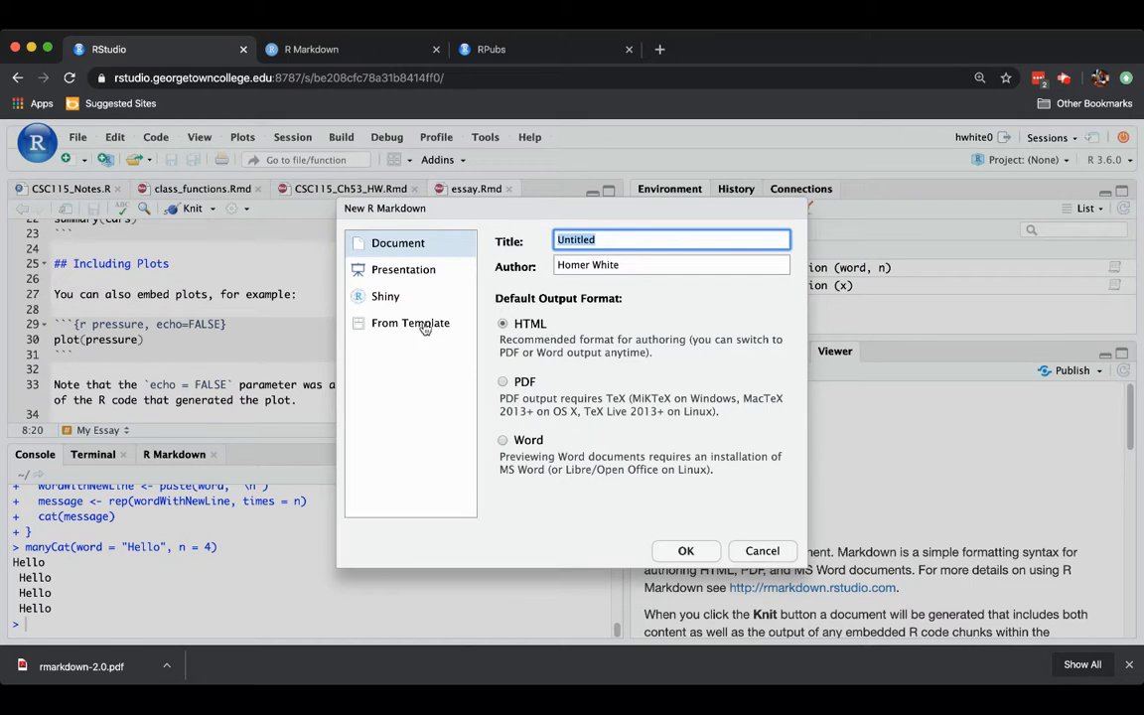
click(410, 323)
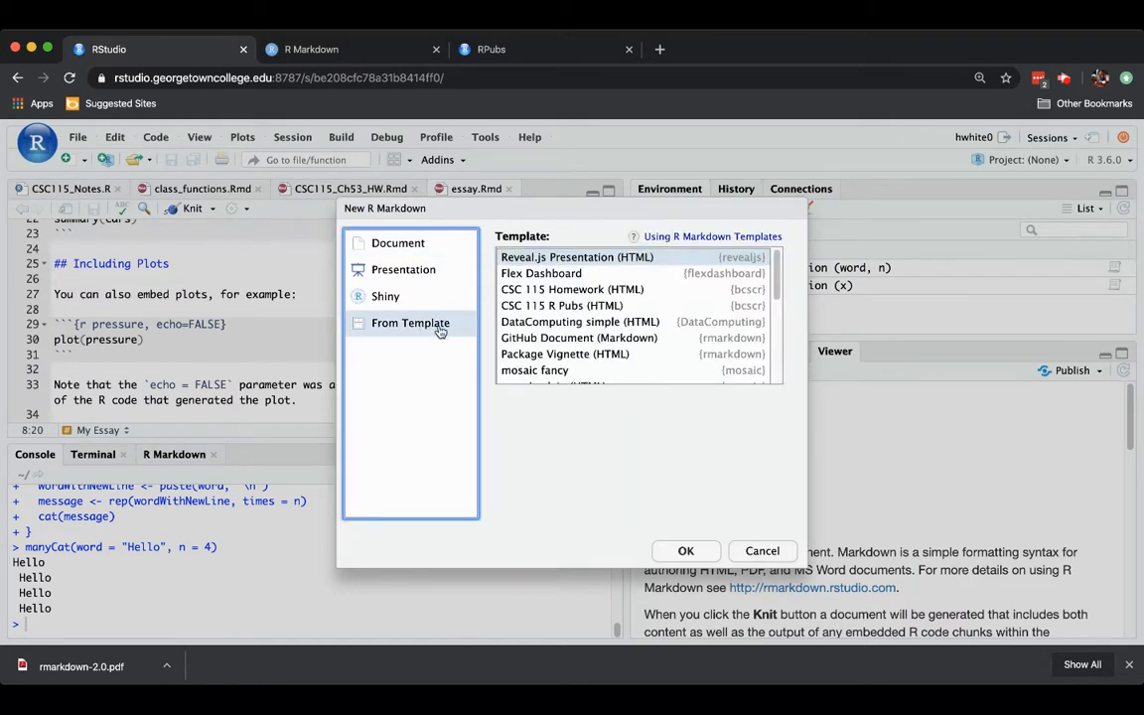
scroll(down, 3)
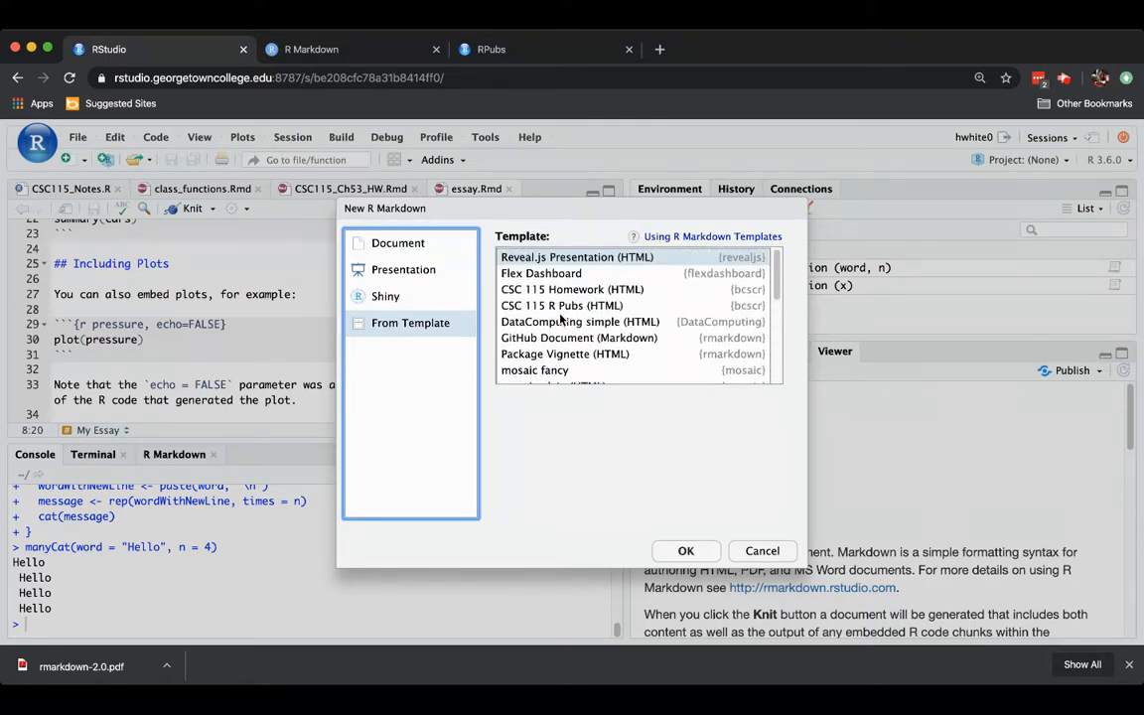
click(561, 305)
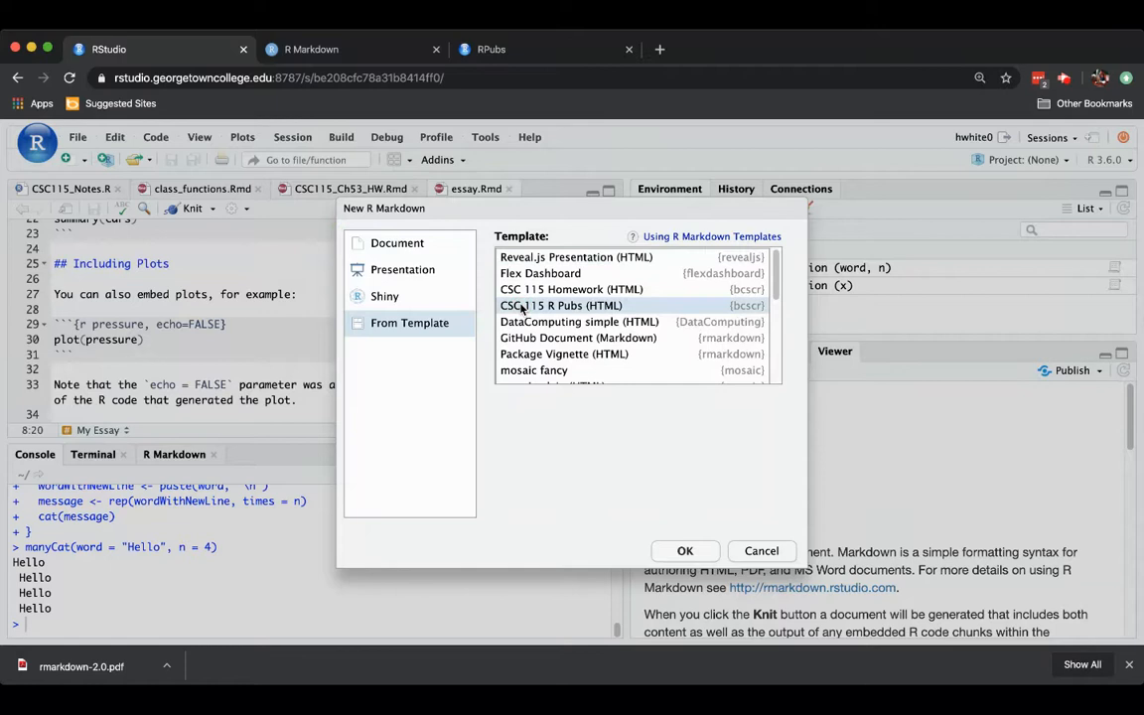
mouse_move(670, 311)
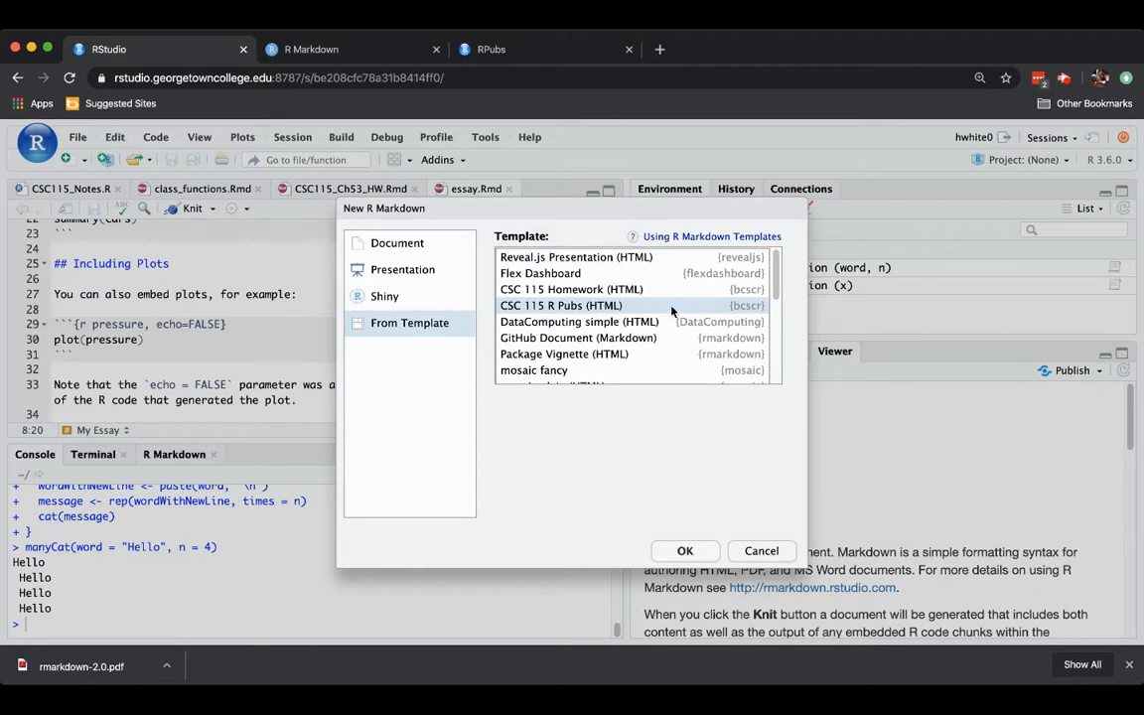
mouse_move(756, 387)
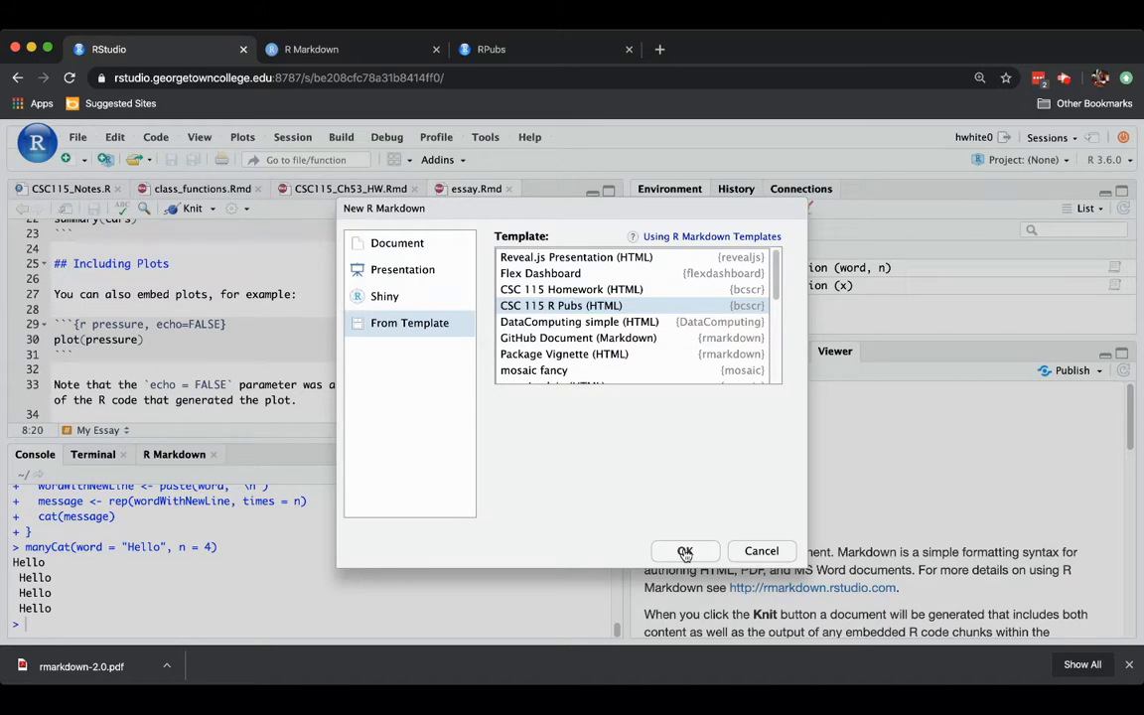
click(685, 551)
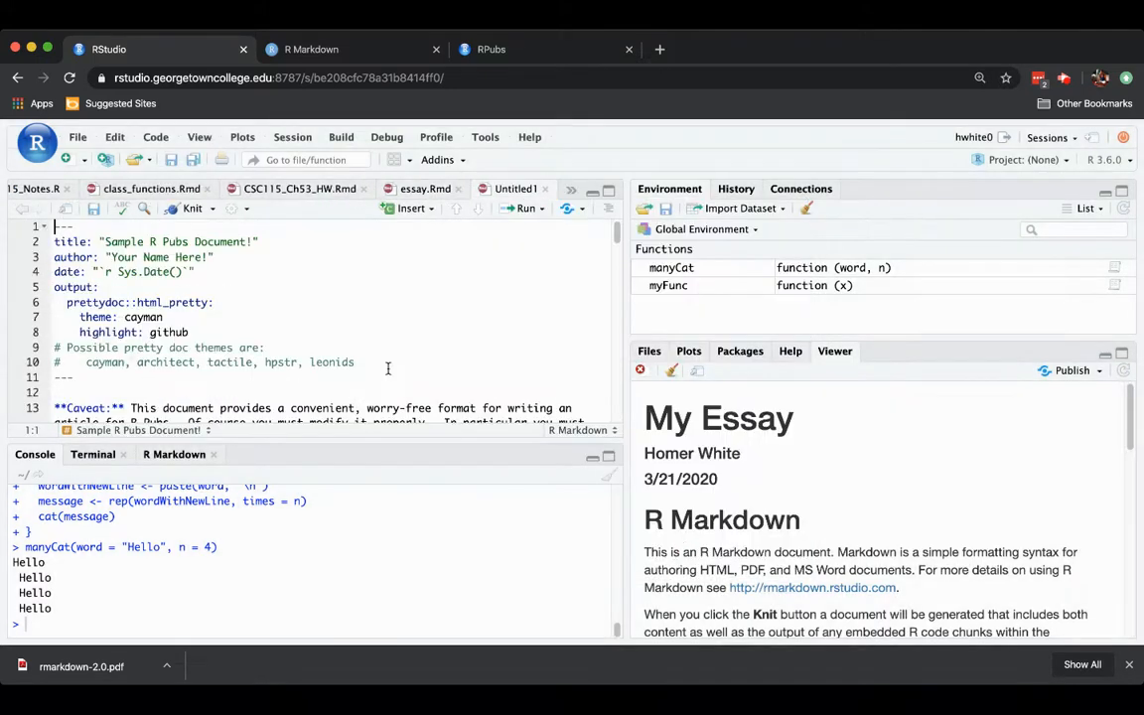
mouse_move(510, 209)
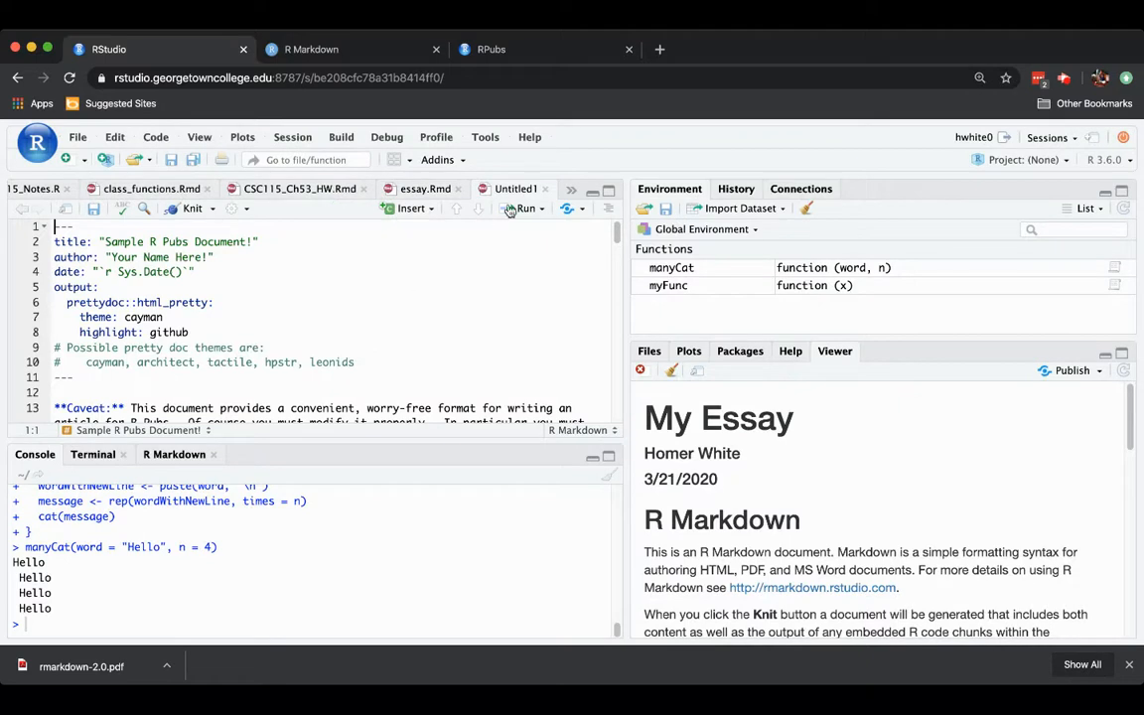
Save the untitled template document as help.Rmd in the Home folder.
scroll(down, 3)
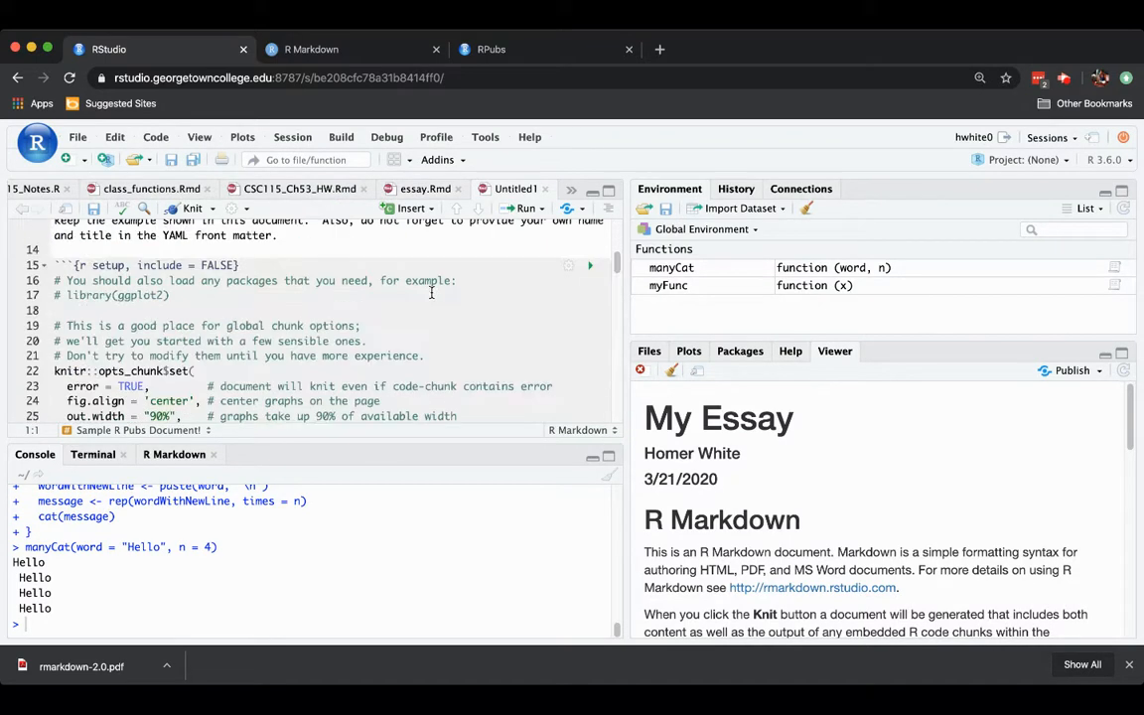
click(77, 137)
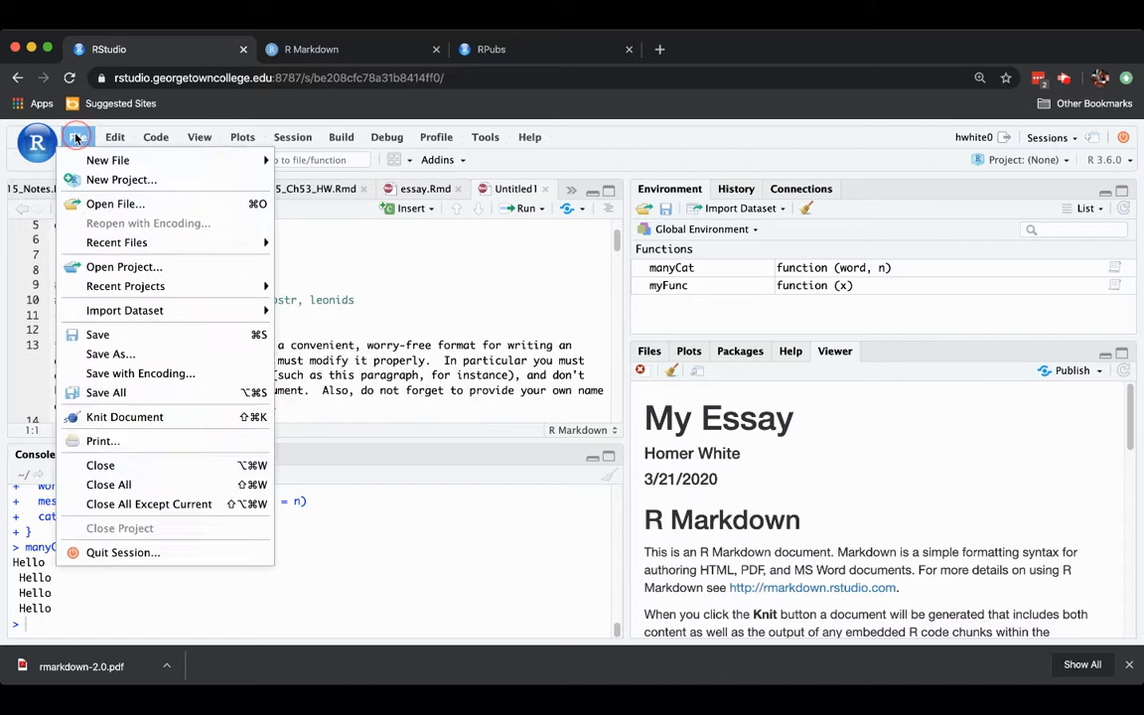
click(110, 354)
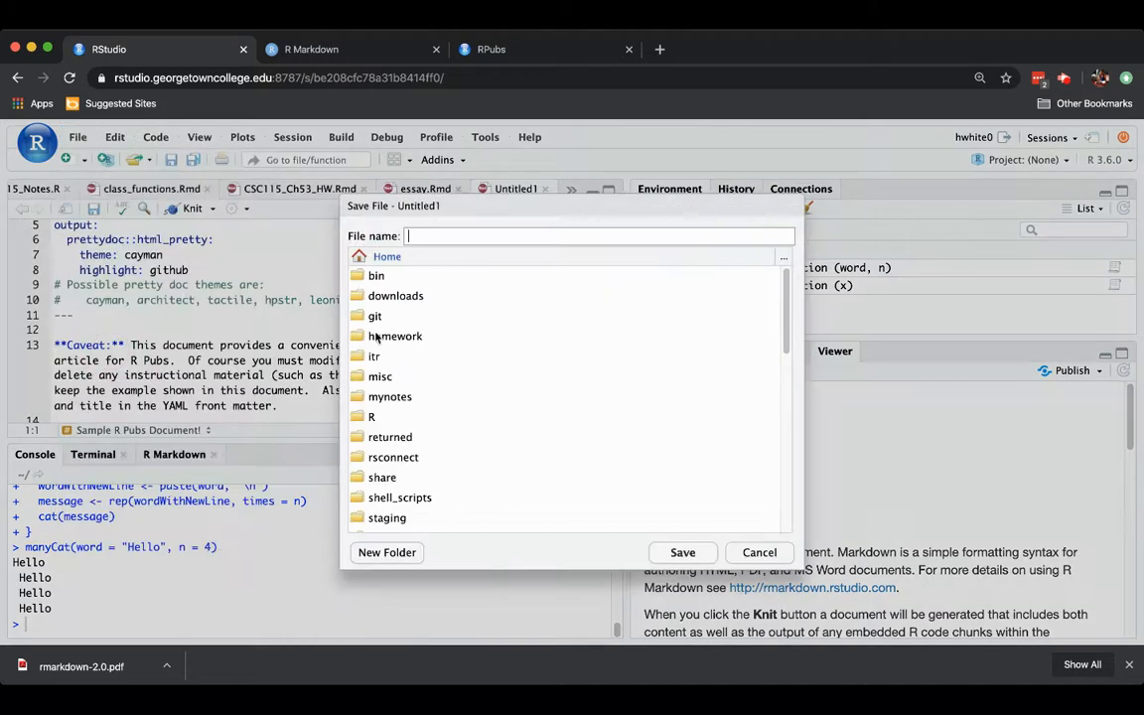
mouse_move(485, 311)
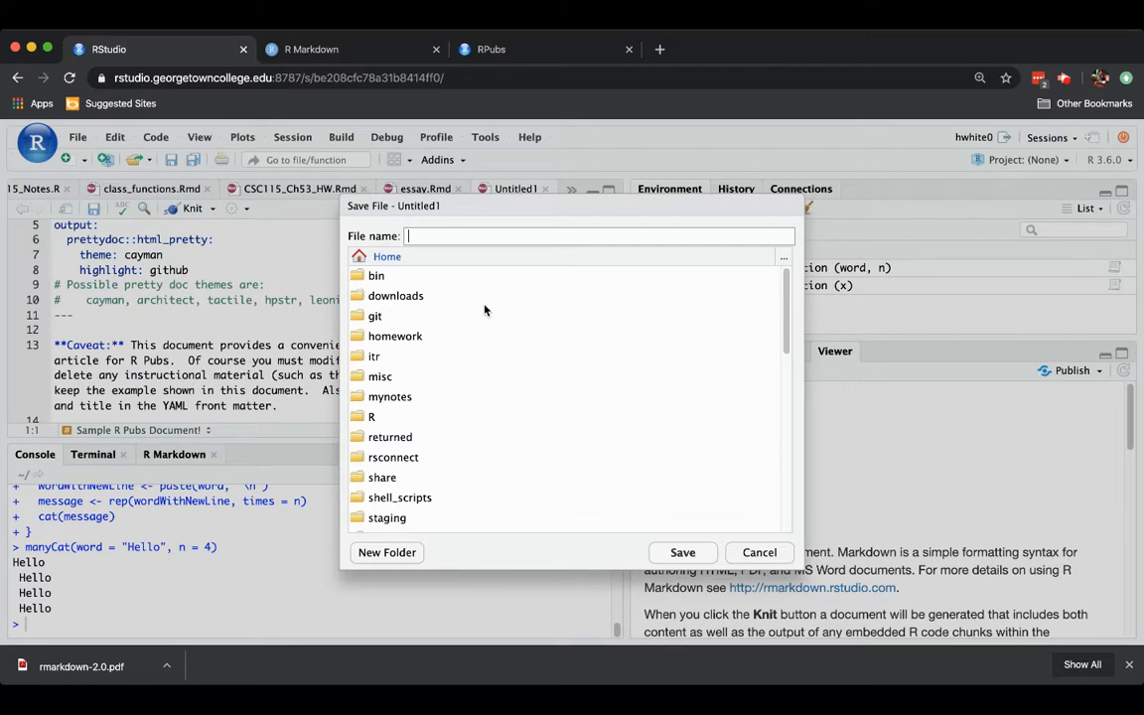
text(help)
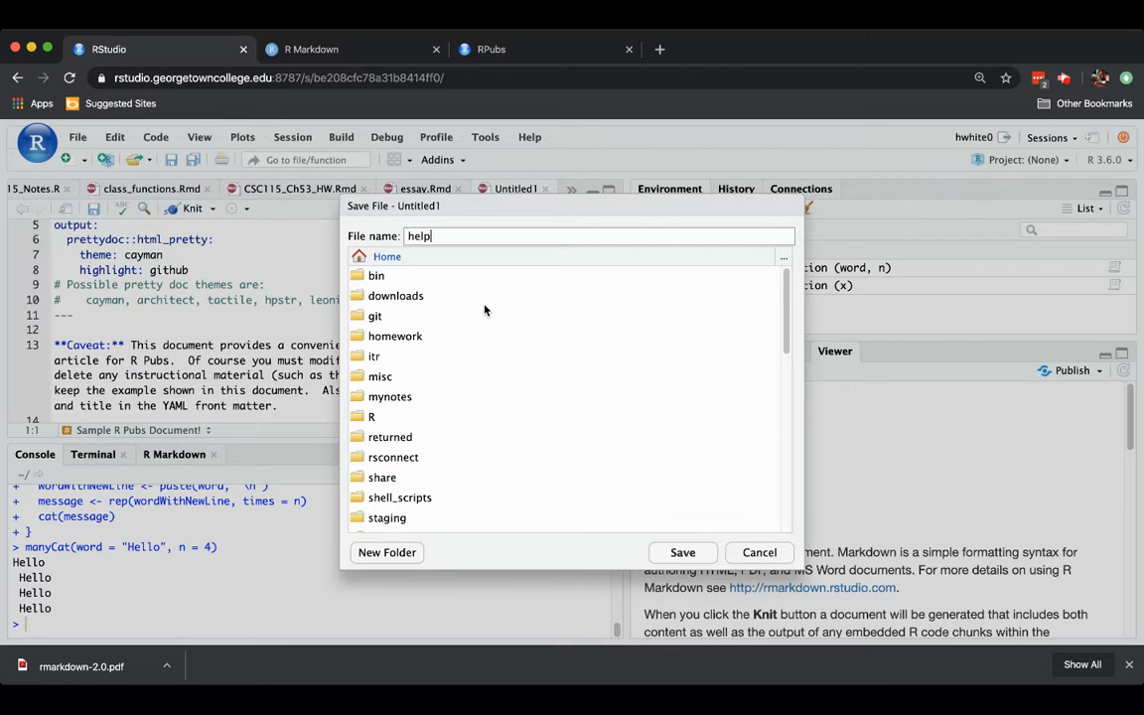
text(.Rmd)
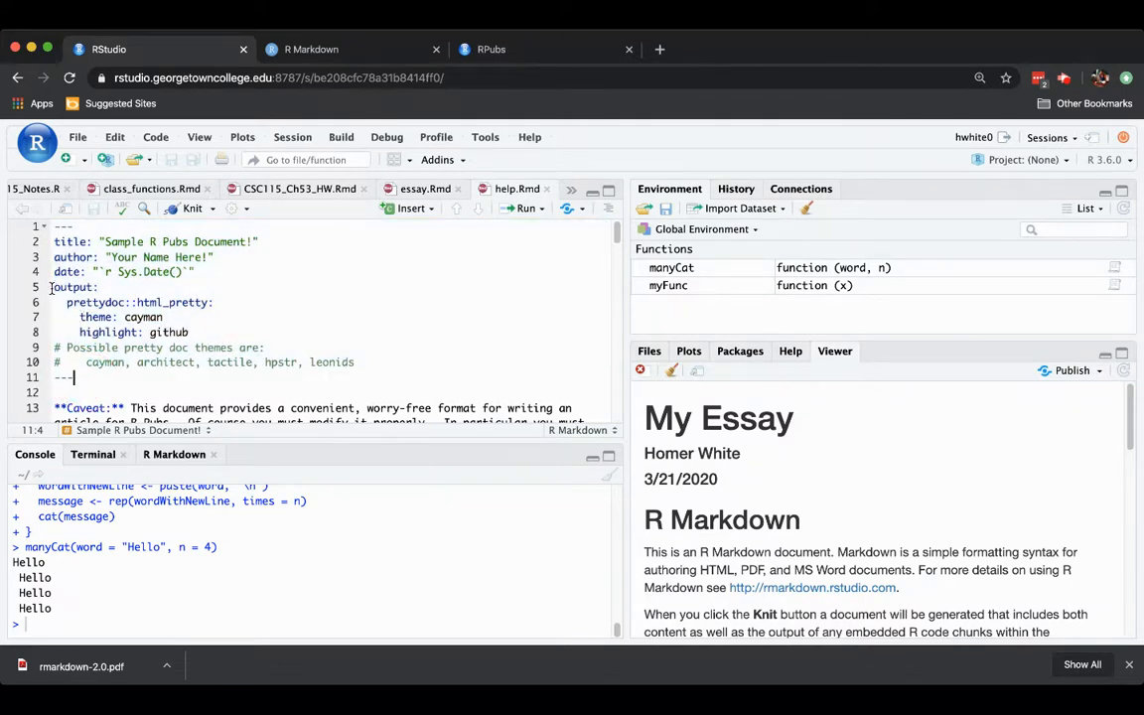
drag(68, 287, 193, 331)
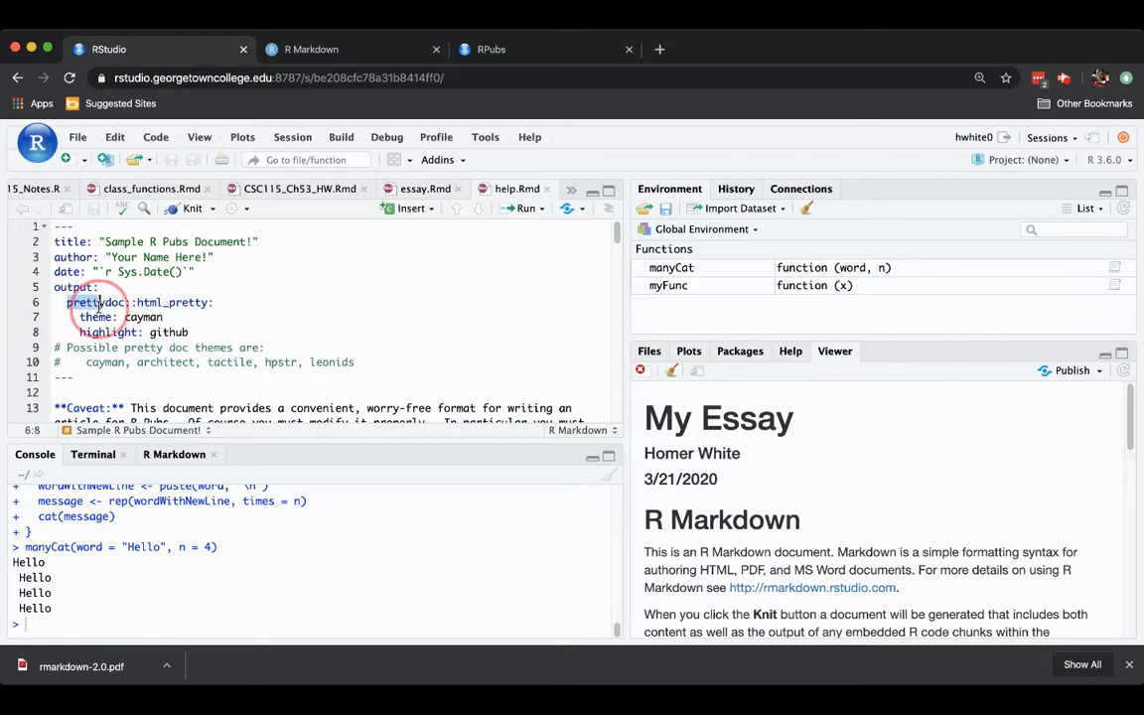
click(193, 331)
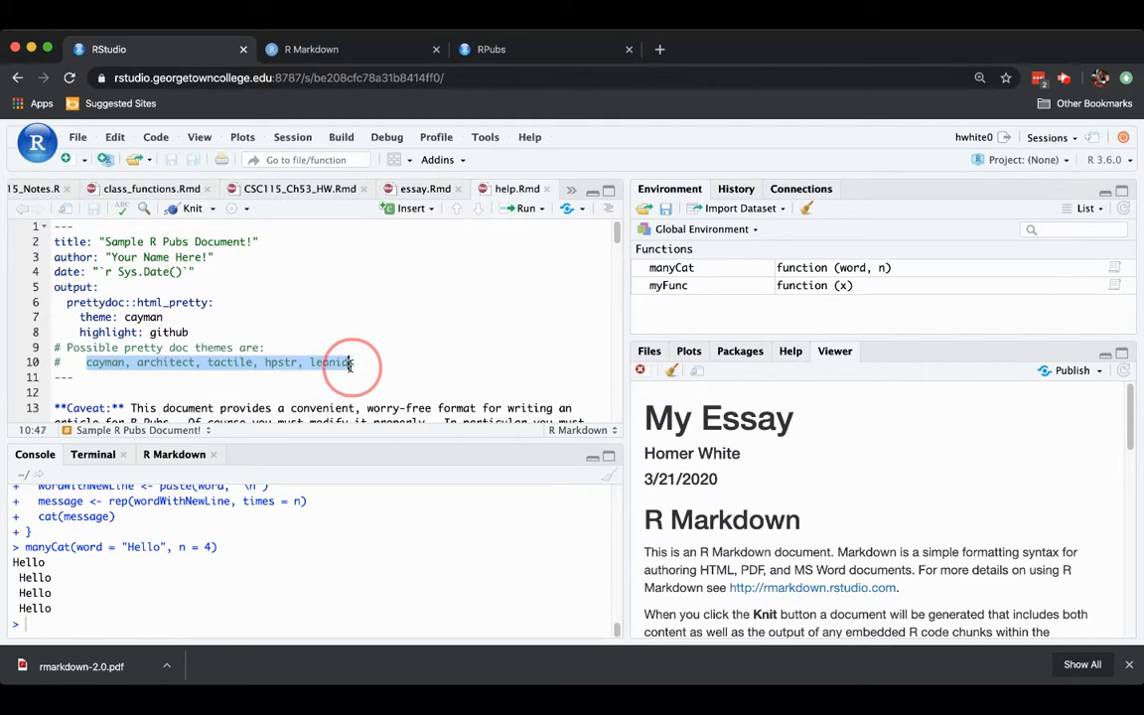
click(352, 362)
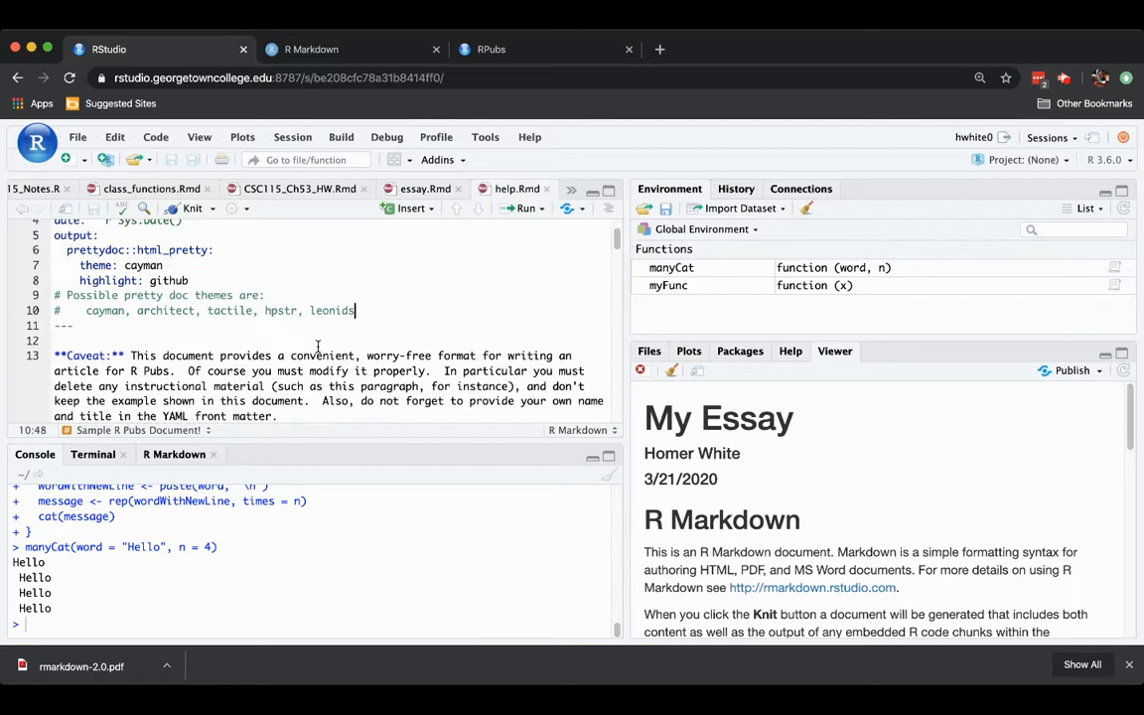
scroll(down, 3)
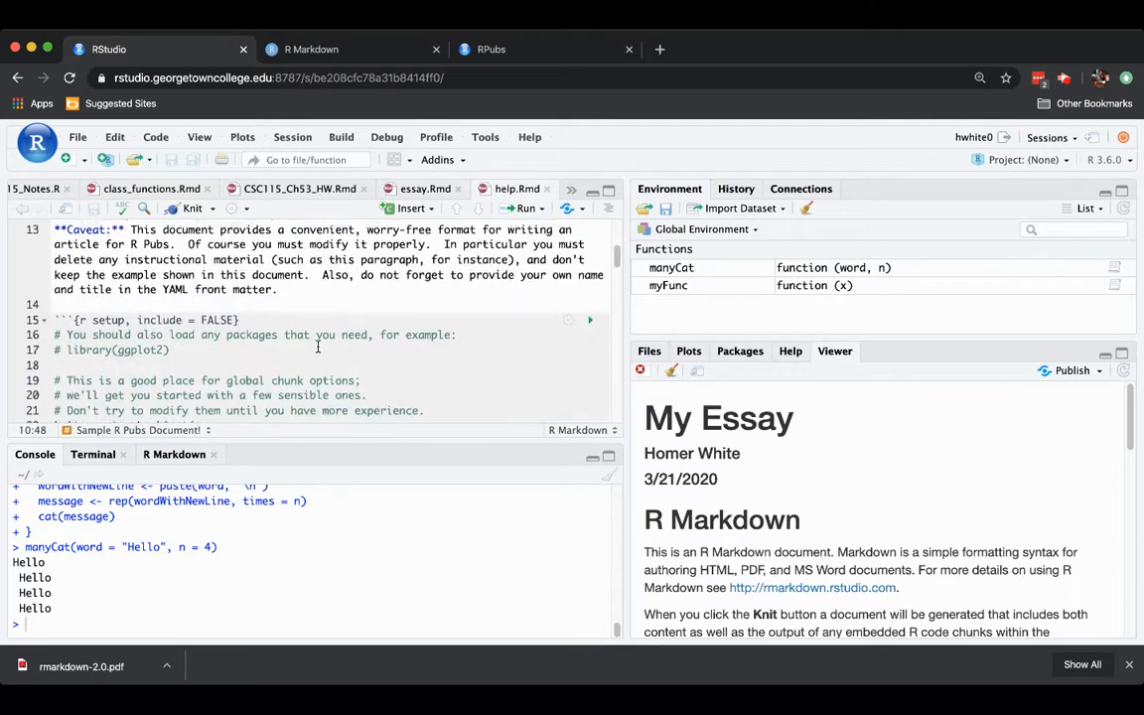
scroll(down, 3)
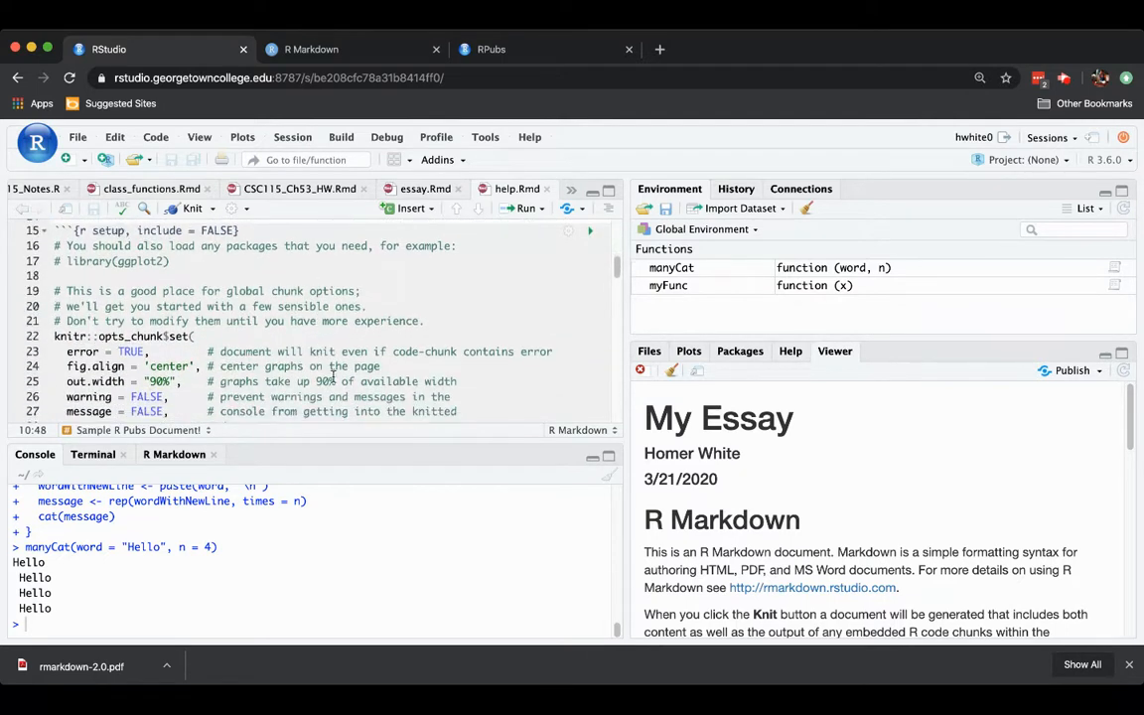
scroll(down, 3)
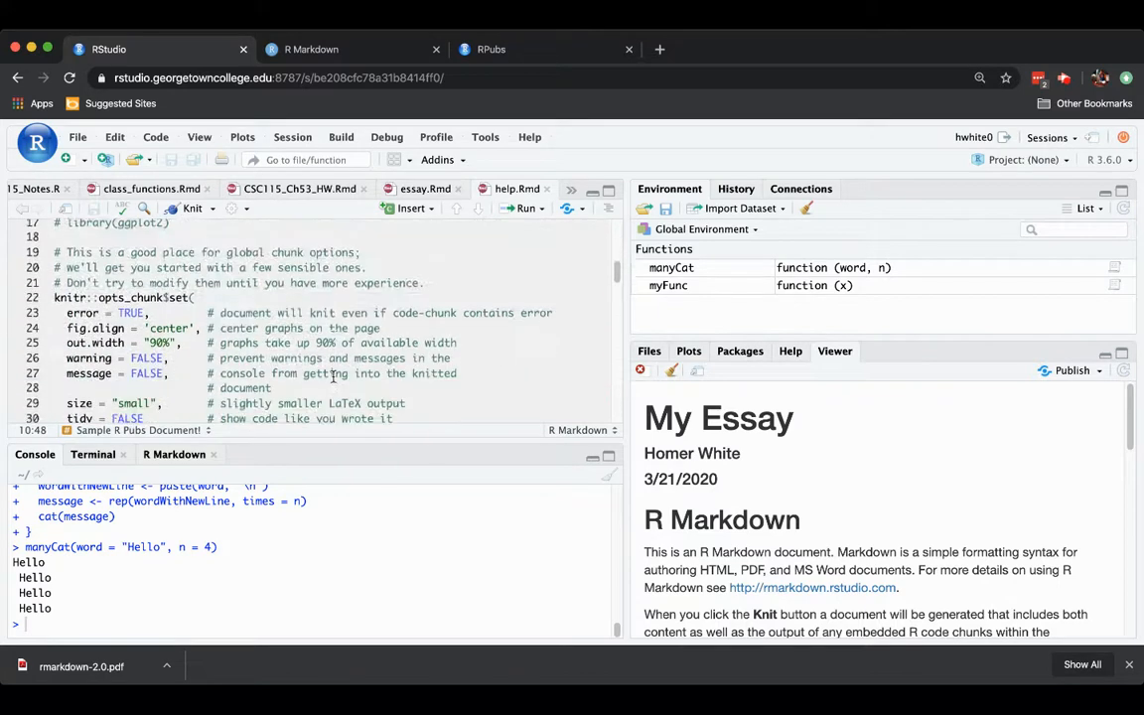
scroll(down, 3)
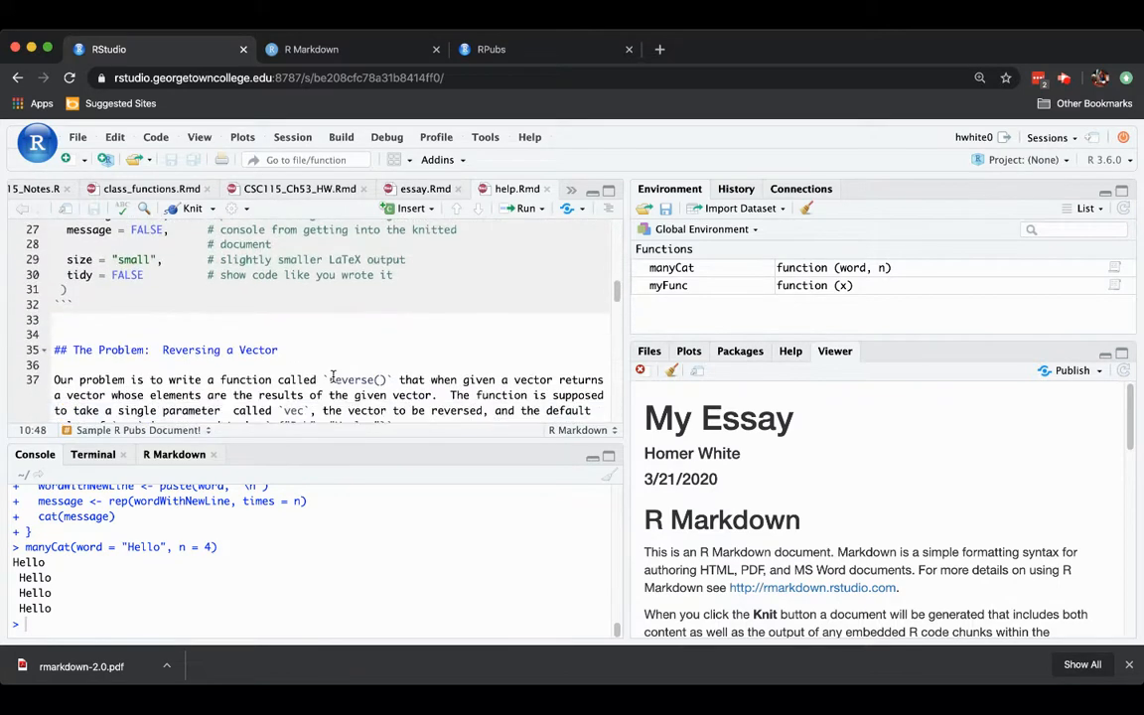
scroll(down, 3)
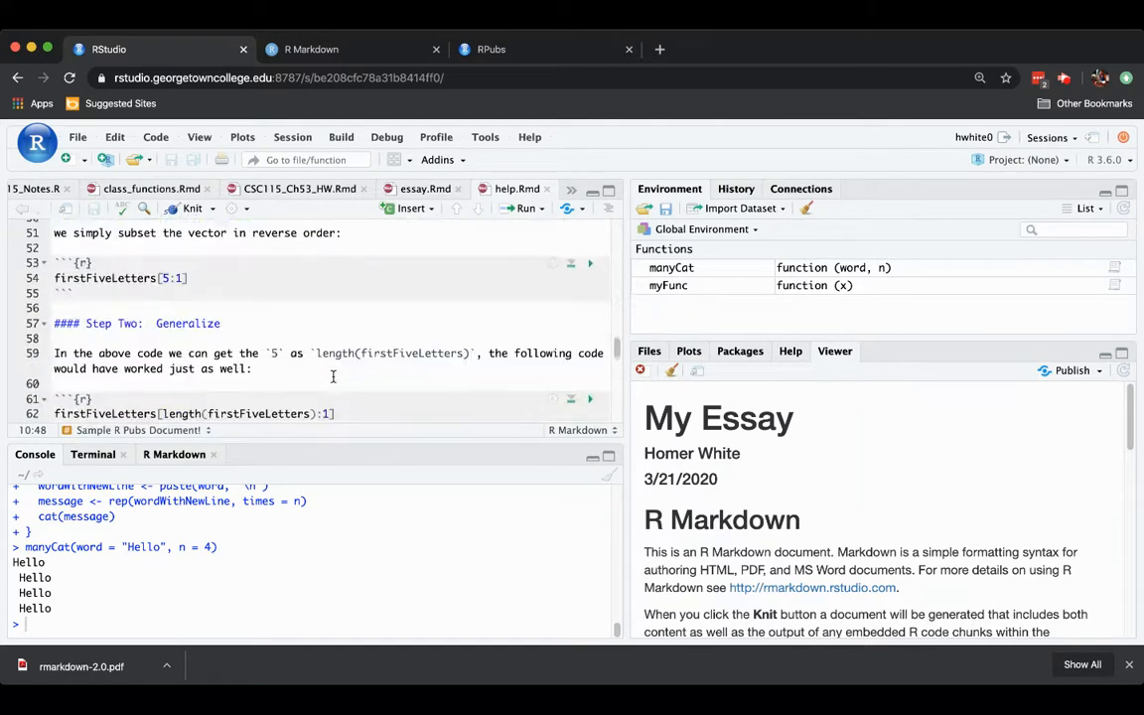
scroll(down, 3)
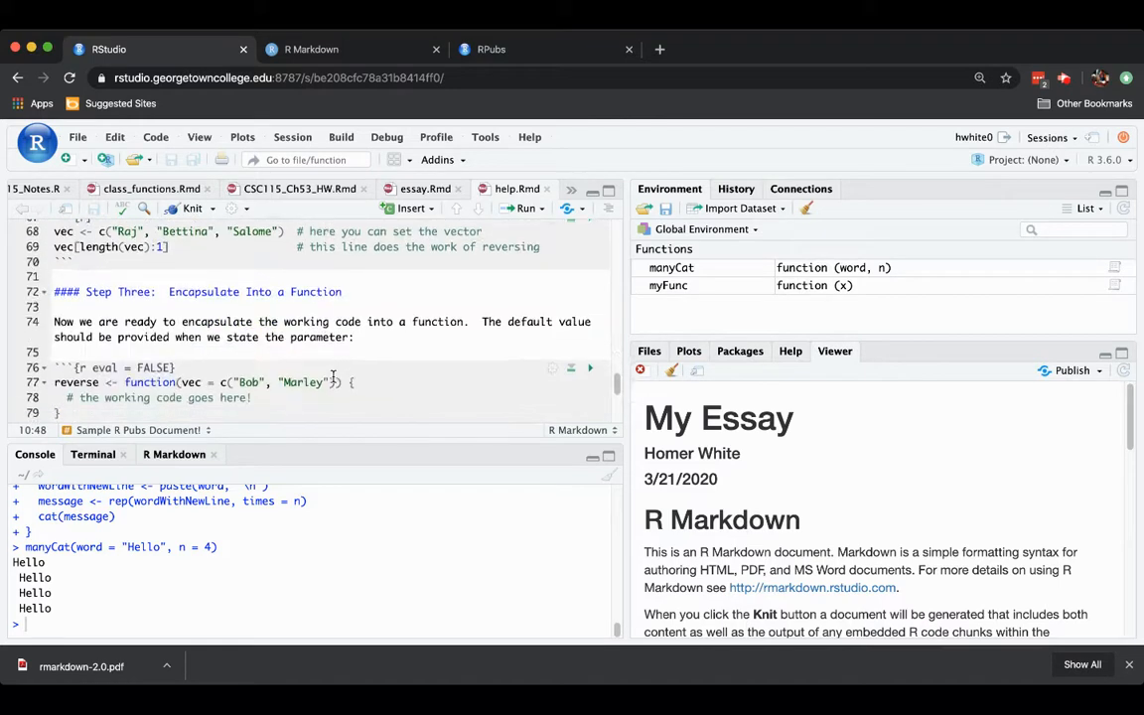
scroll(up, 3)
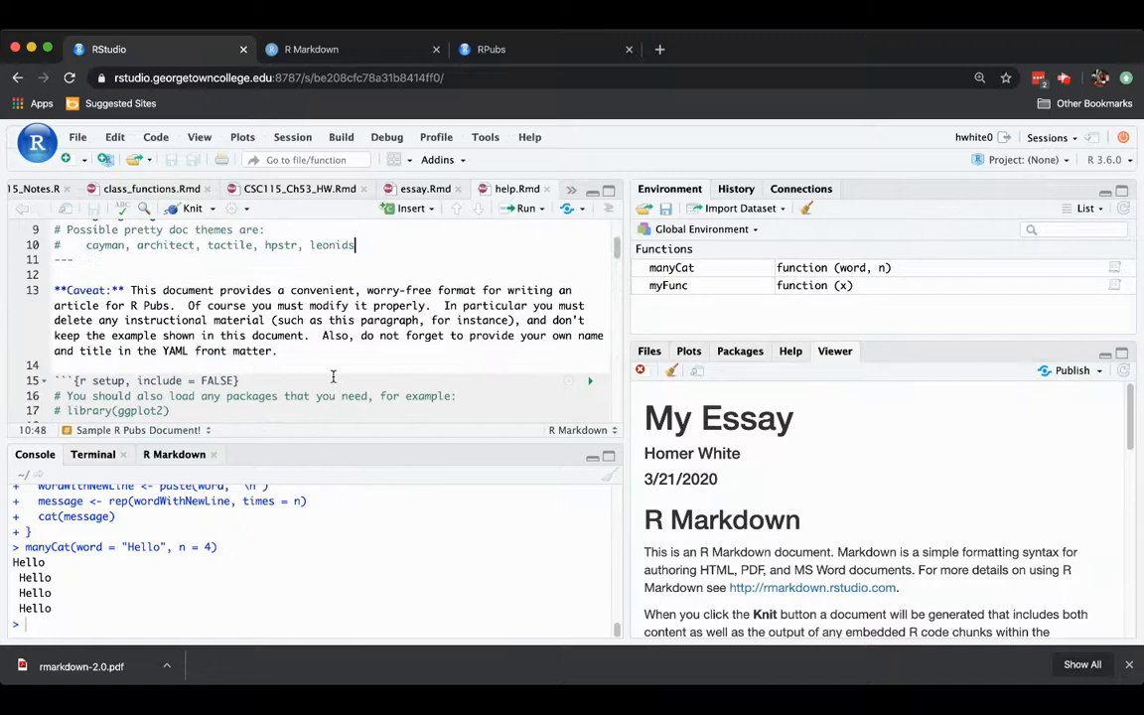
mouse_move(52, 287)
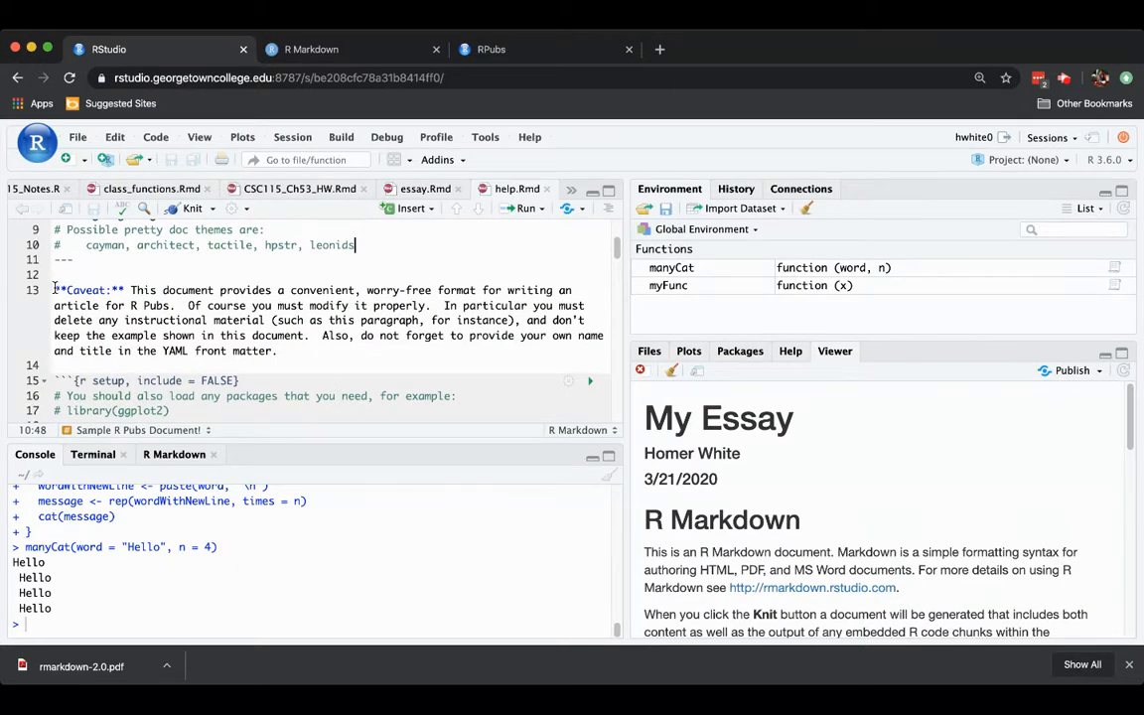
Select and delete the Caveat paragraph so the setup chunk follows the header.
click(57, 290)
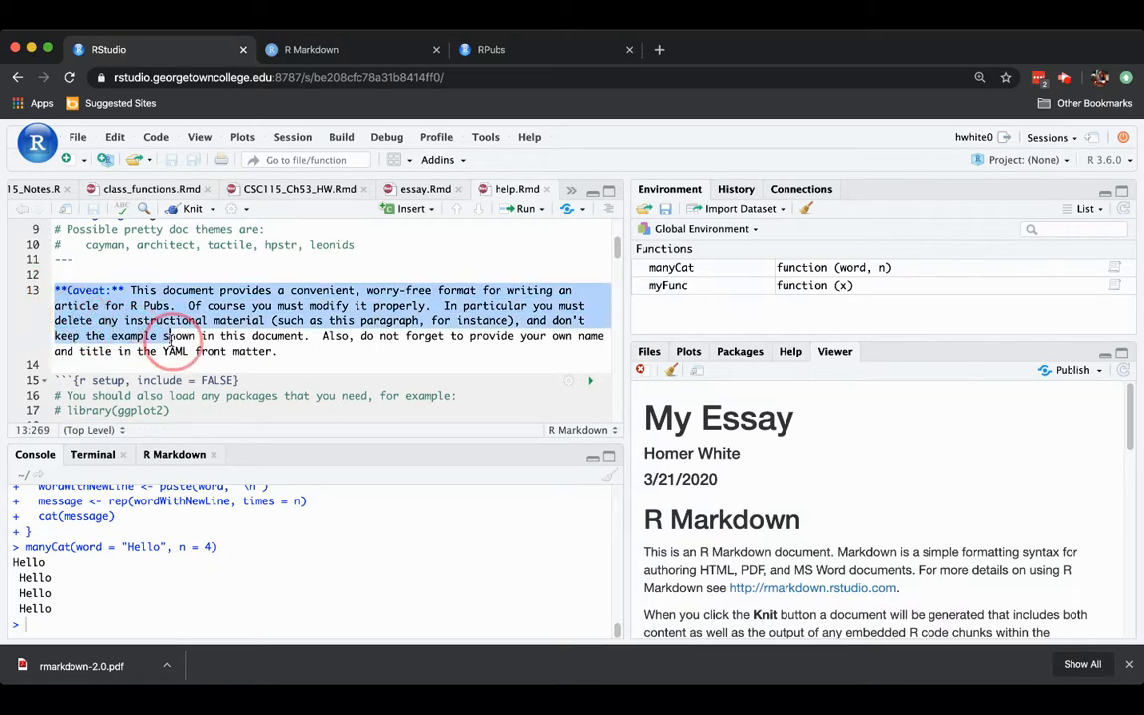
click(282, 351)
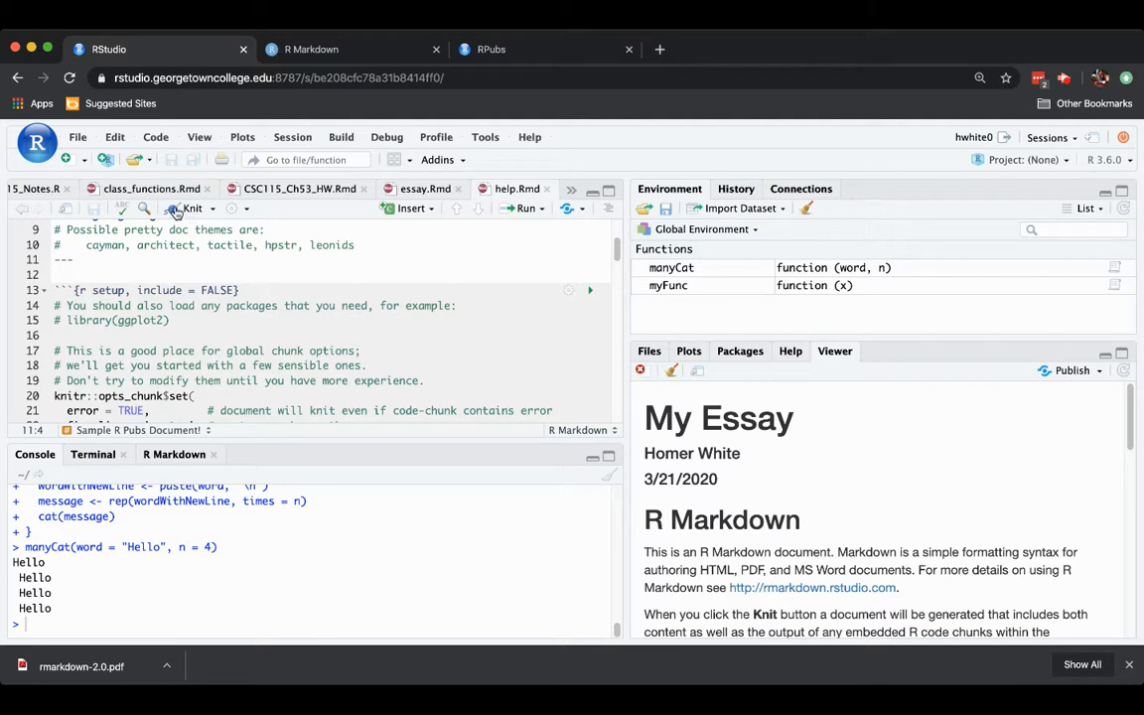
Knit help.Rmd and scroll through the rendered Sample R Pubs Document preview.
click(190, 207)
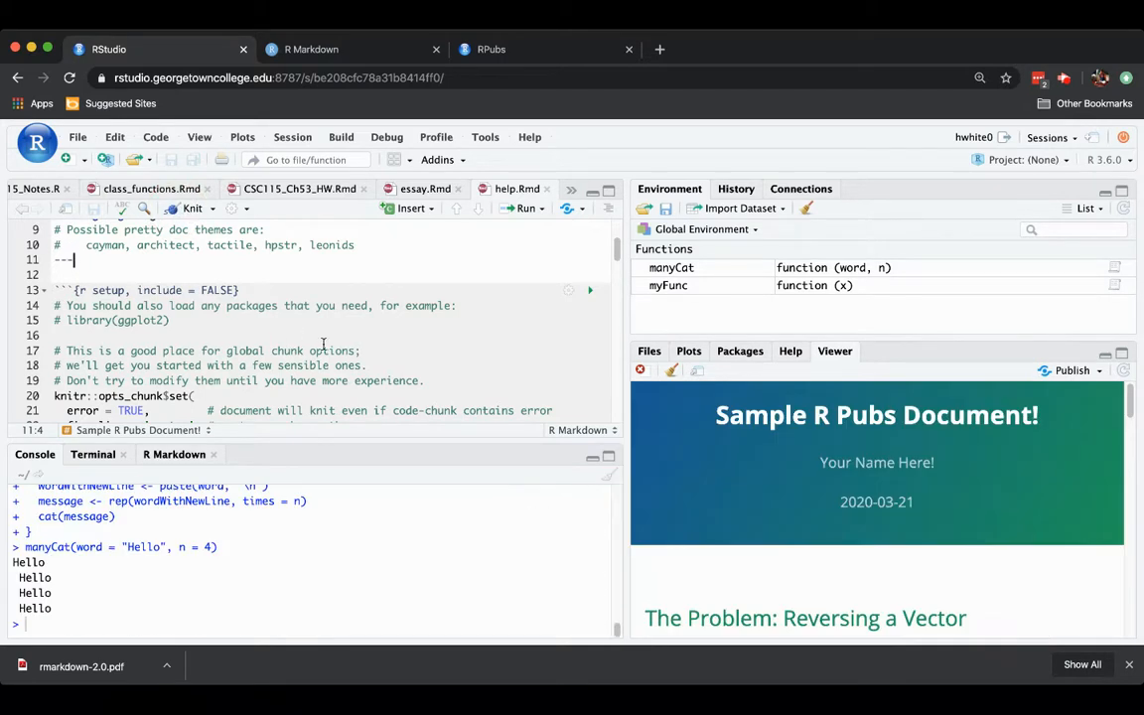
mouse_move(713, 405)
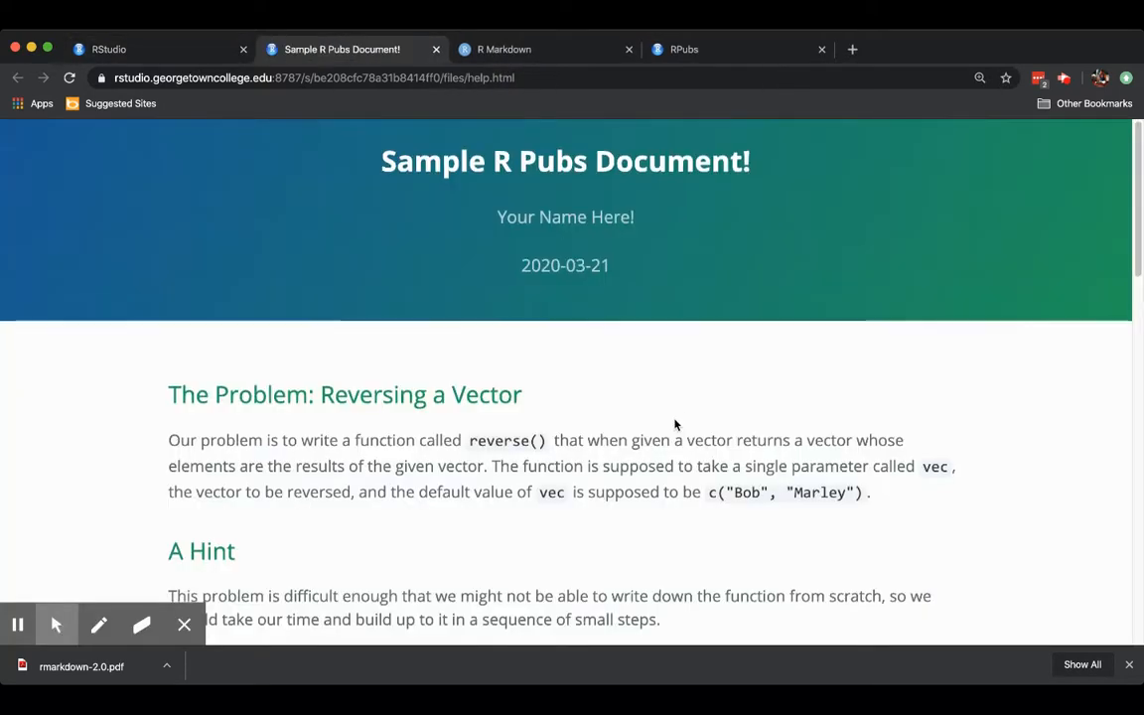
scroll(down, 3)
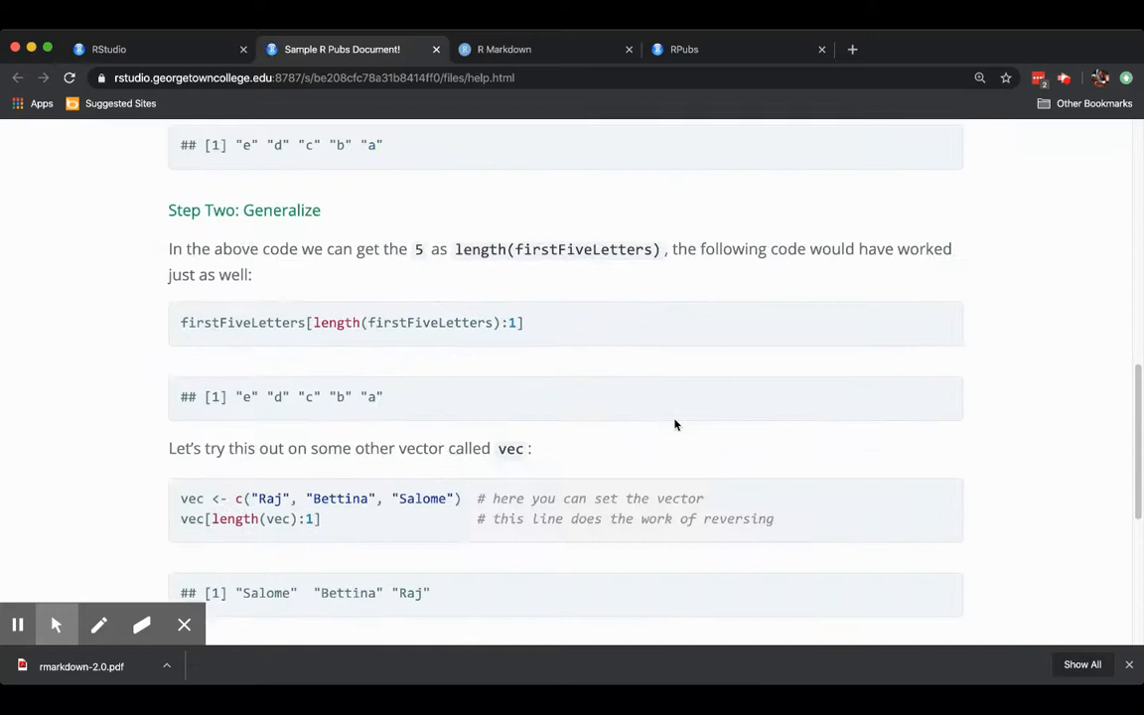
scroll(up, 3)
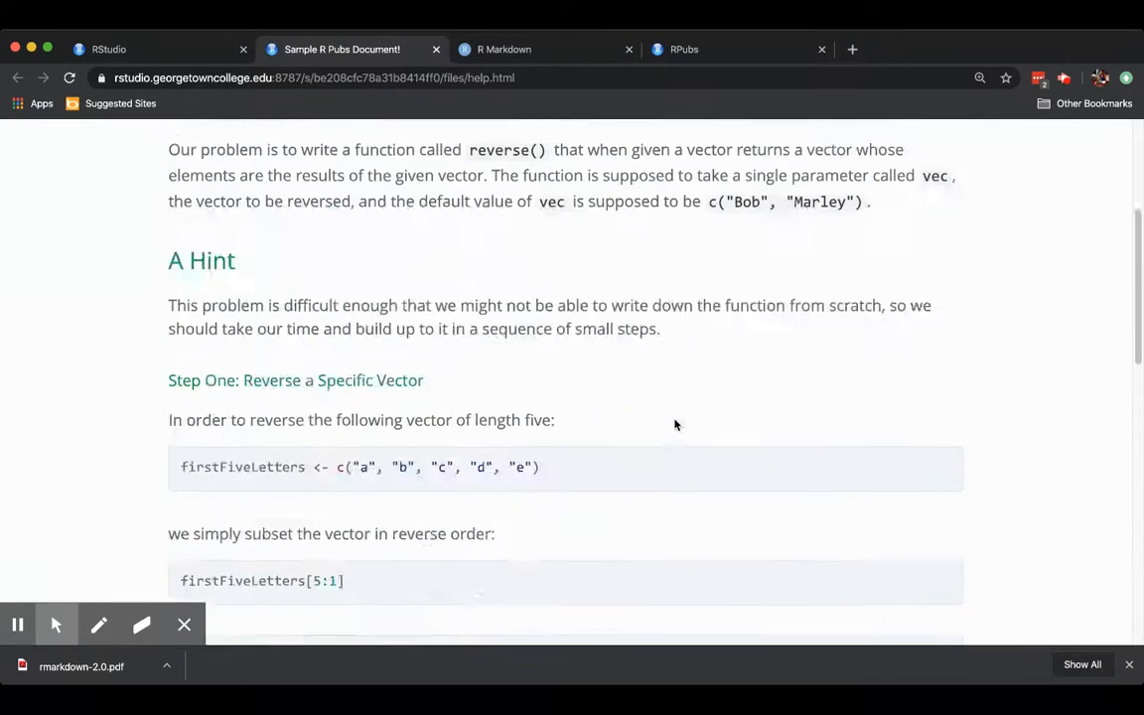
scroll(up, 3)
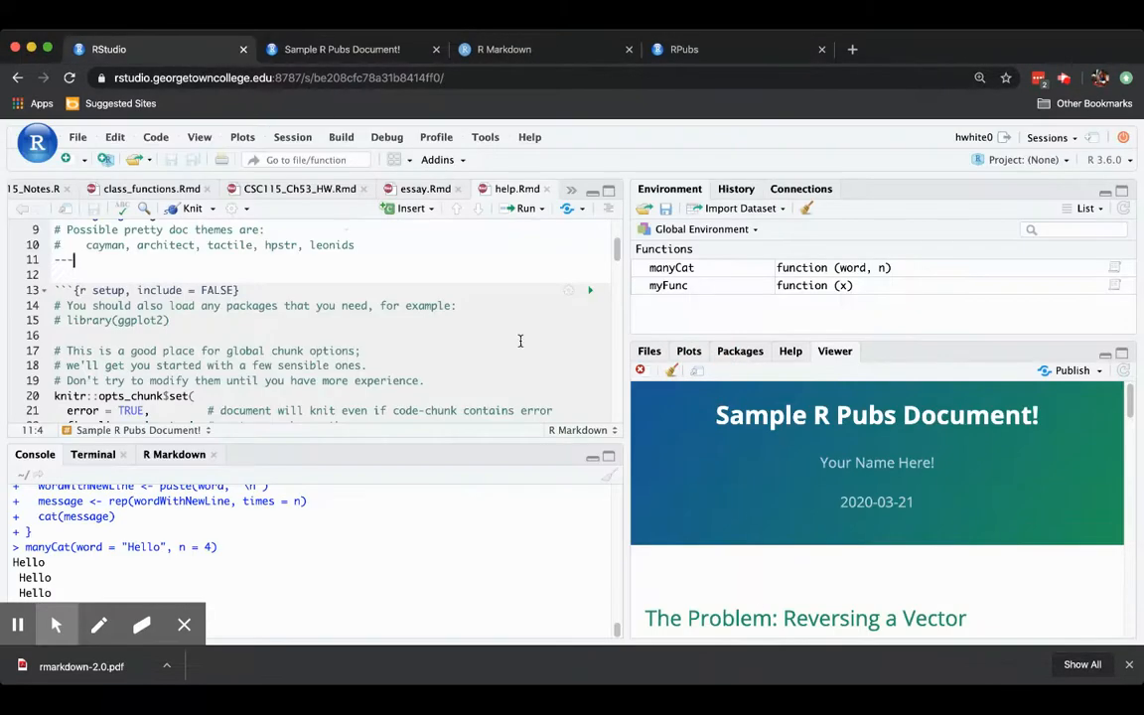
Replace theme cayman with leonids in the YAML header and review the re-knitted preview.
scroll(up, 3)
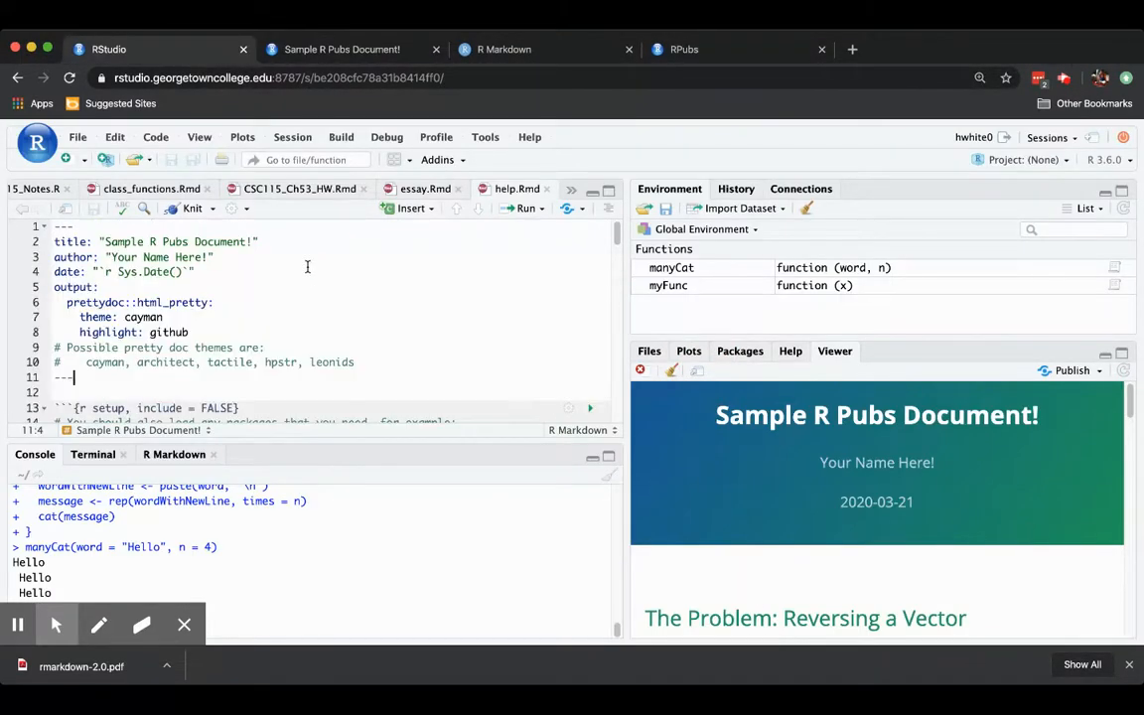
click(164, 317)
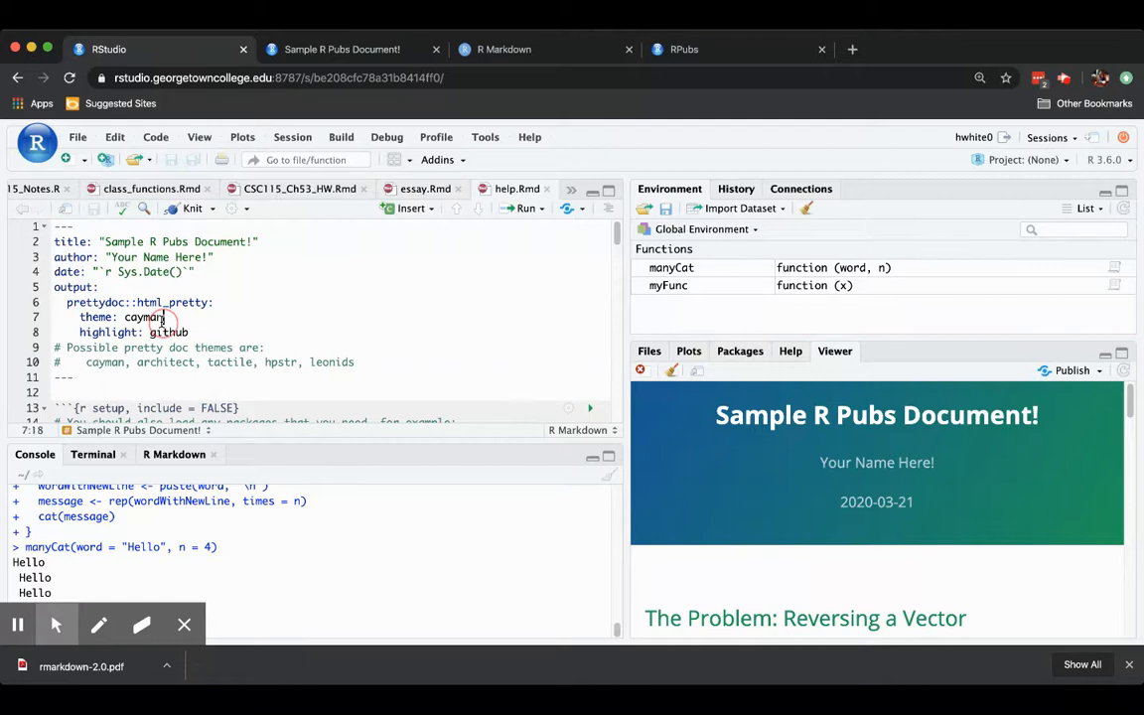
key(Backspace)
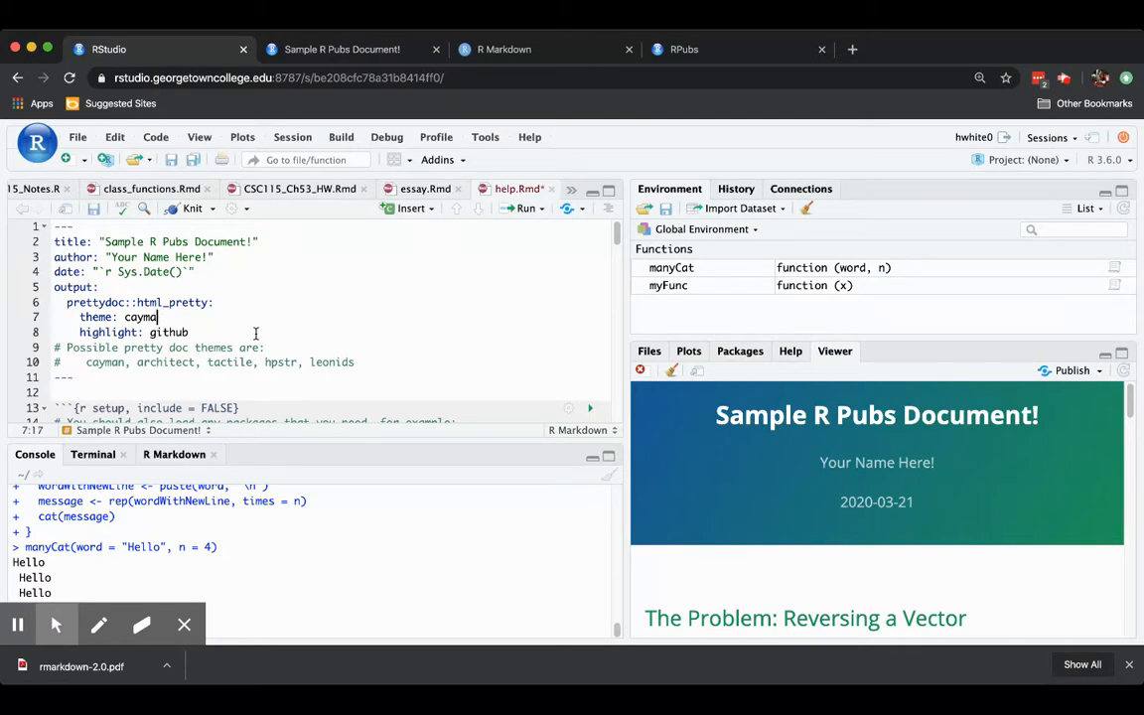
text(l)
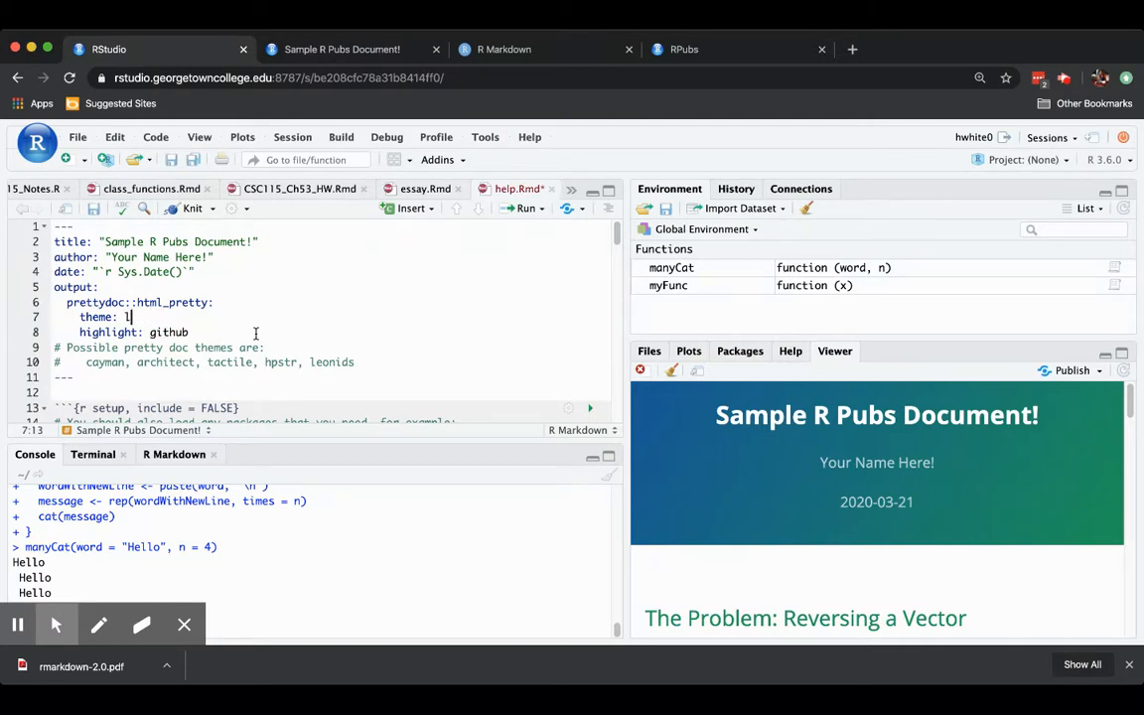
text(eoni)
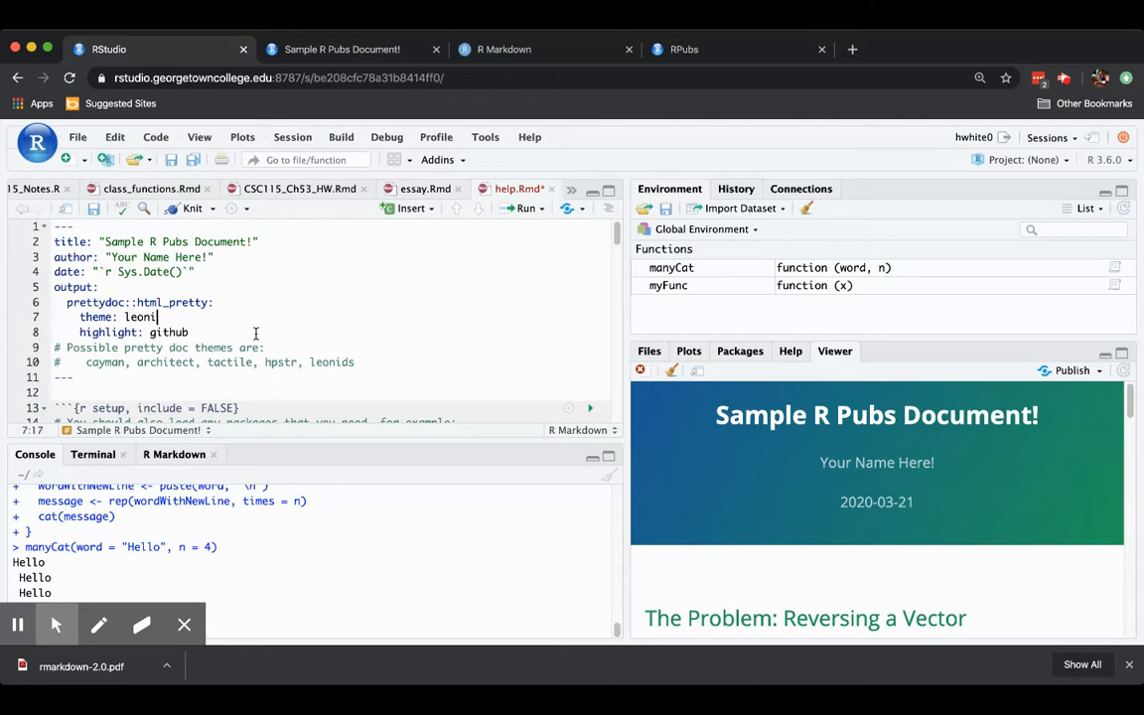
text(ds)
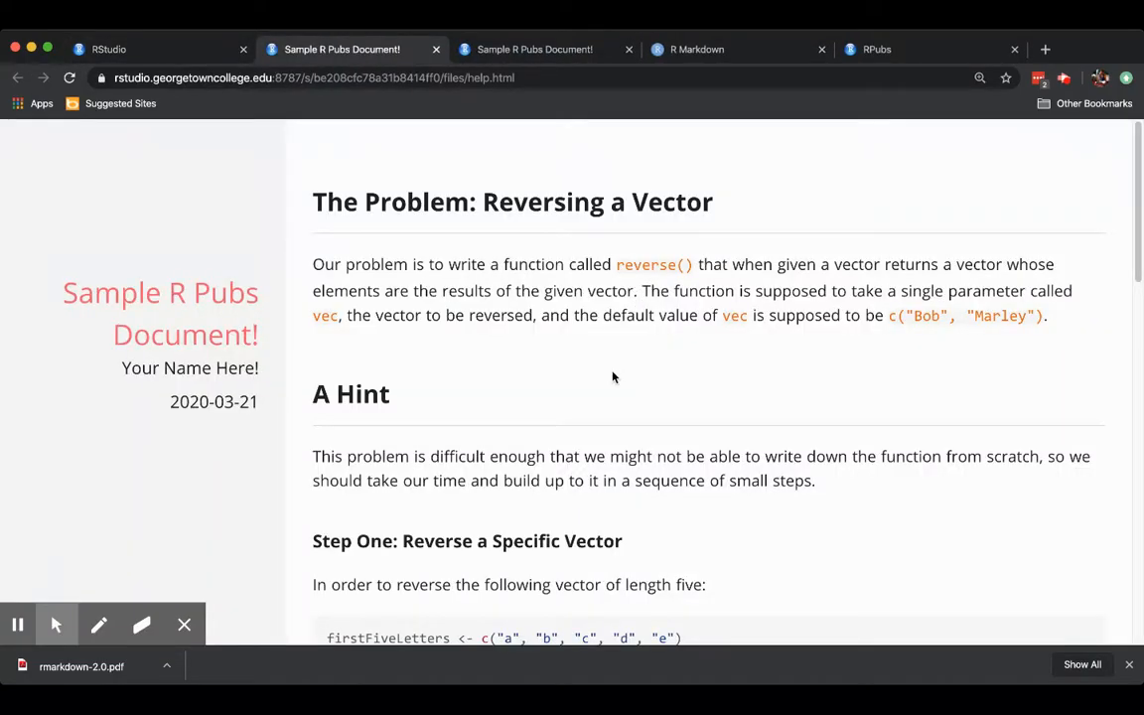
scroll(down, 3)
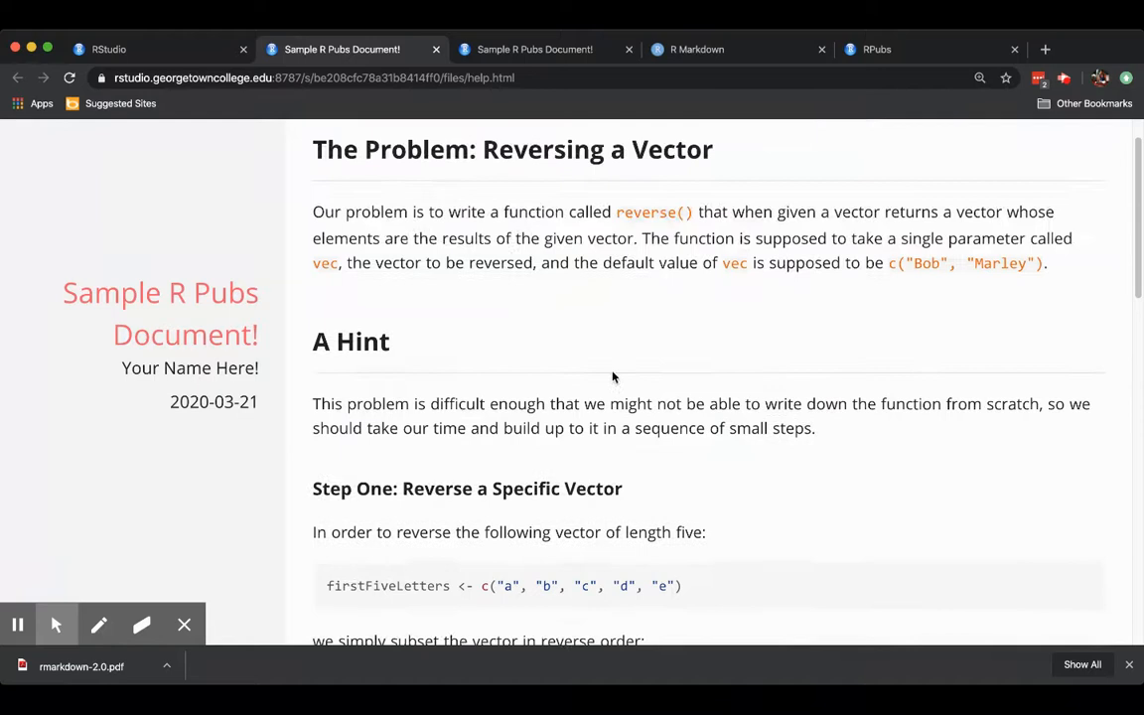
scroll(down, 3)
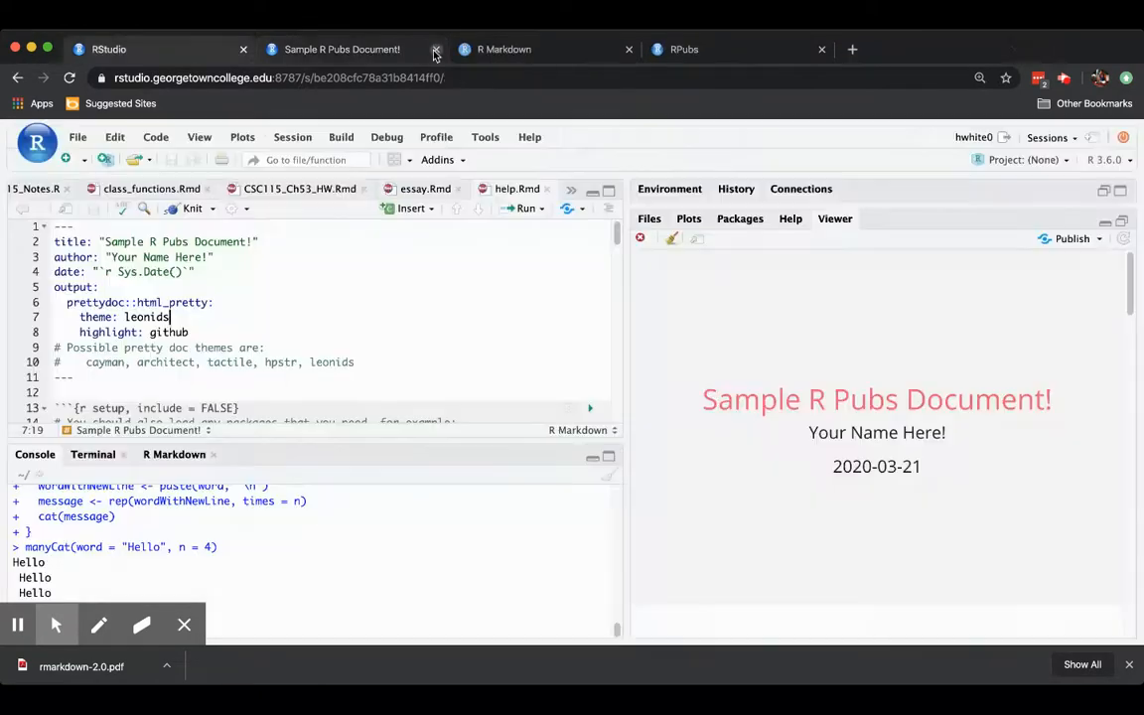
Close the rendered document tab, return to RStudio, and open then dismiss the Publish menu.
click(435, 48)
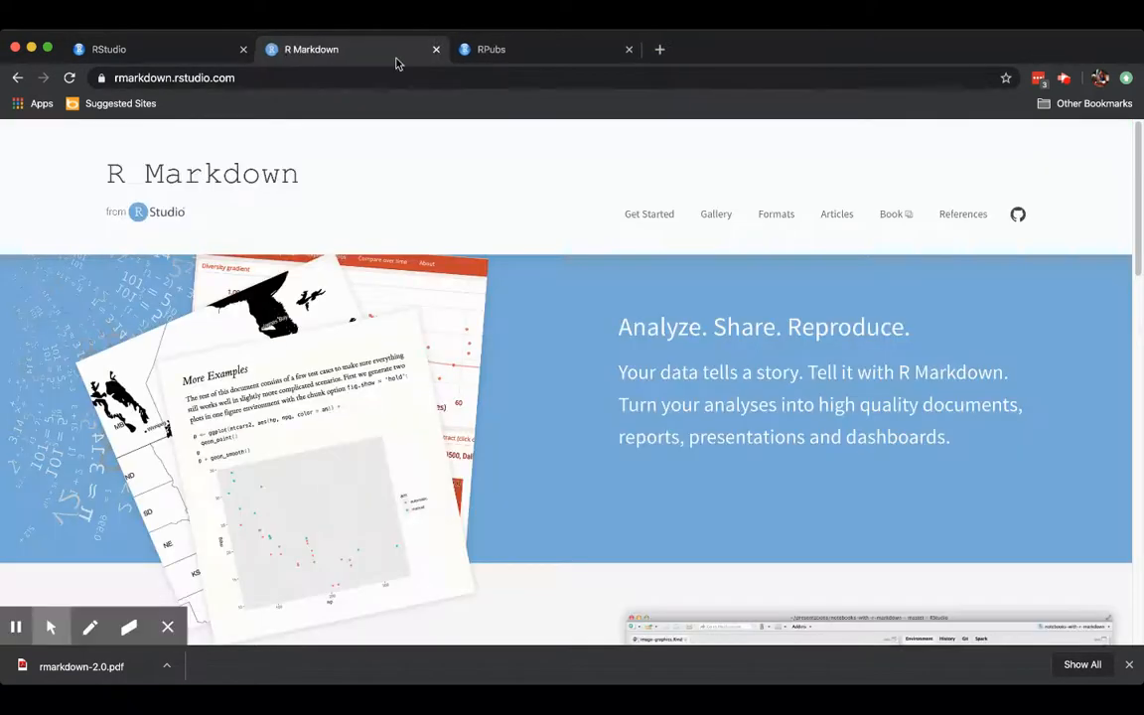
click(109, 48)
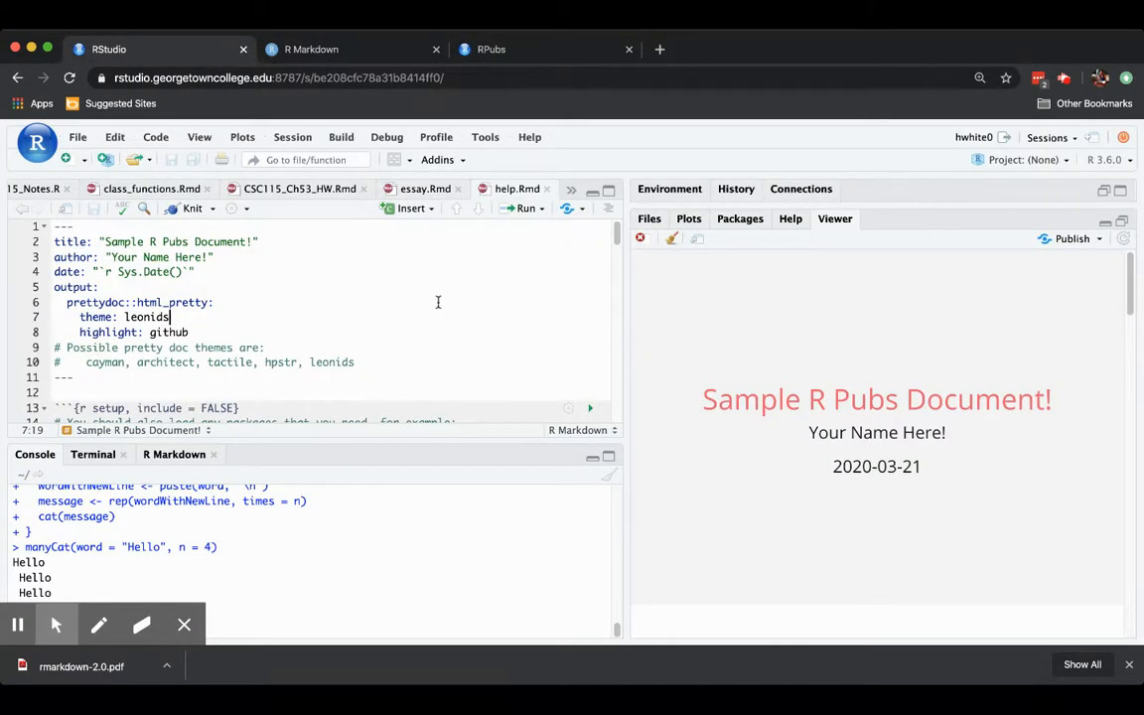
mouse_move(901, 361)
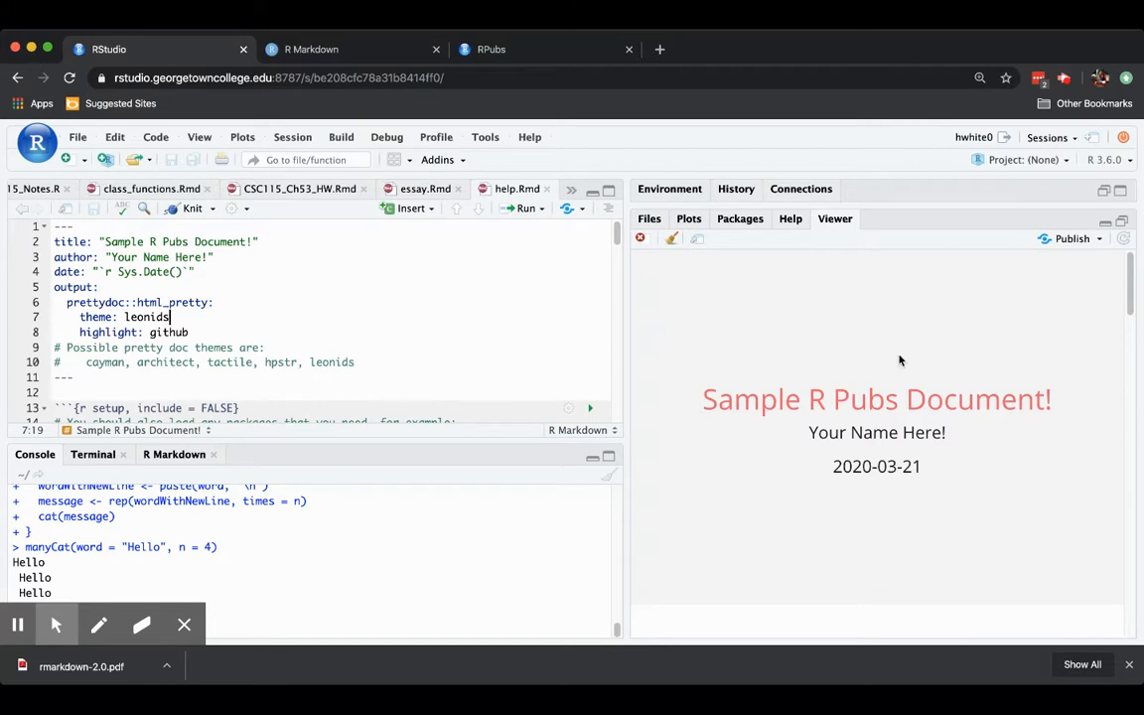
mouse_move(913, 348)
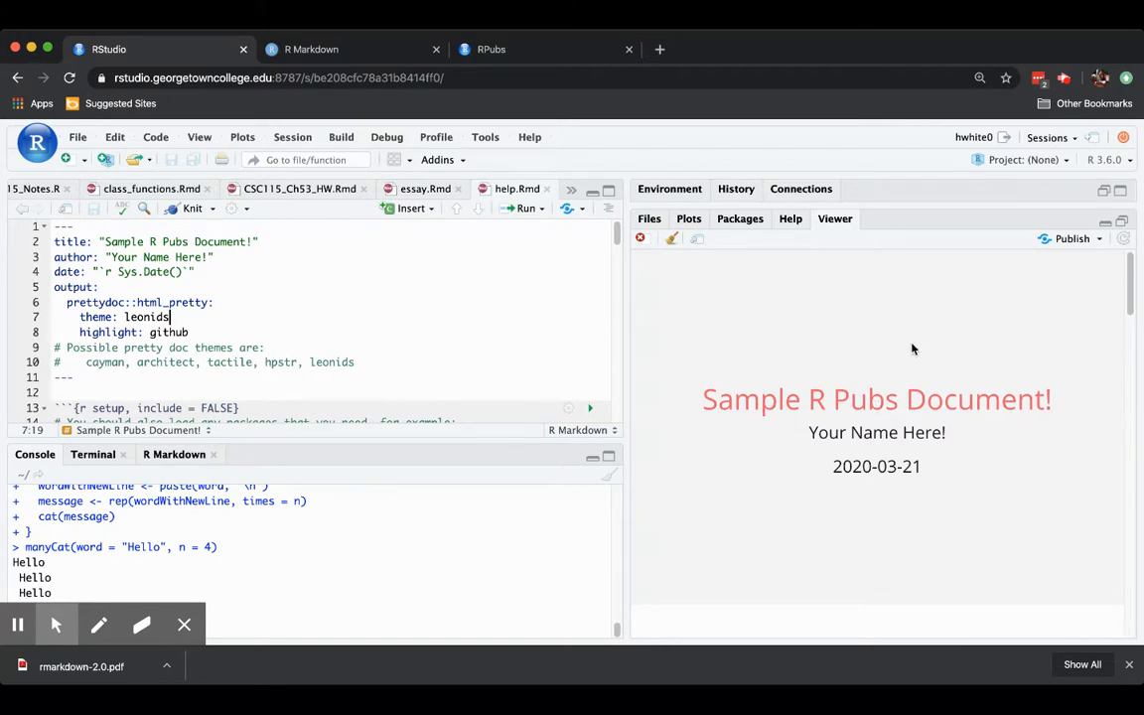
mouse_move(1085, 261)
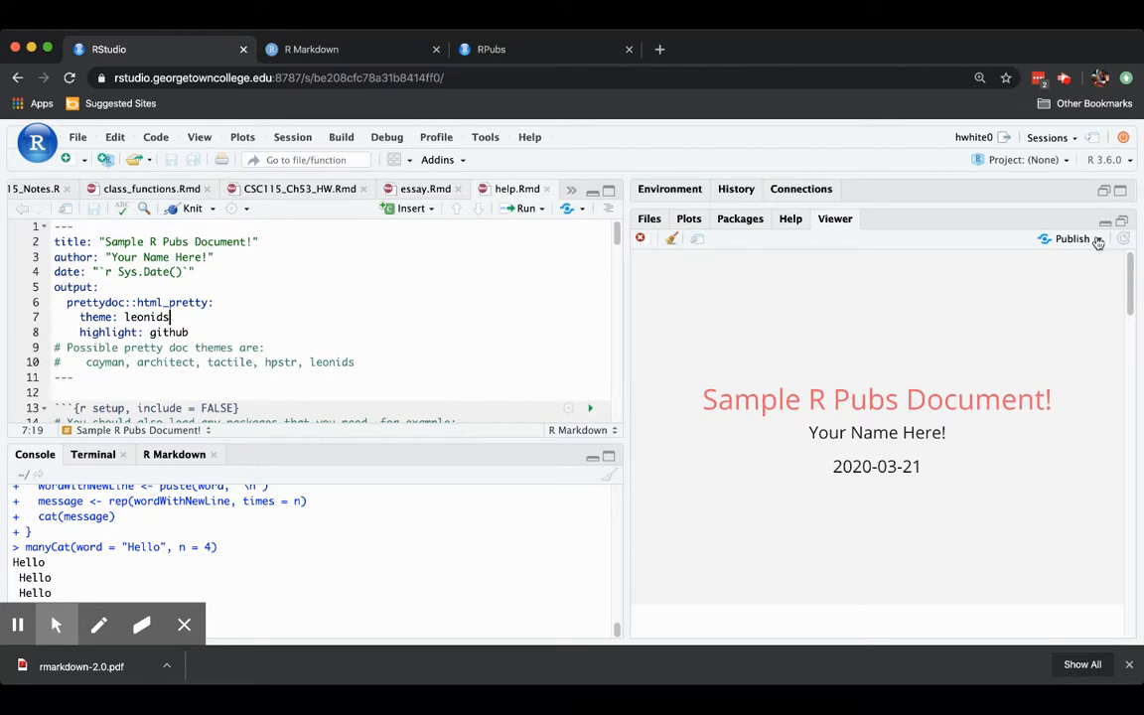
click(1071, 238)
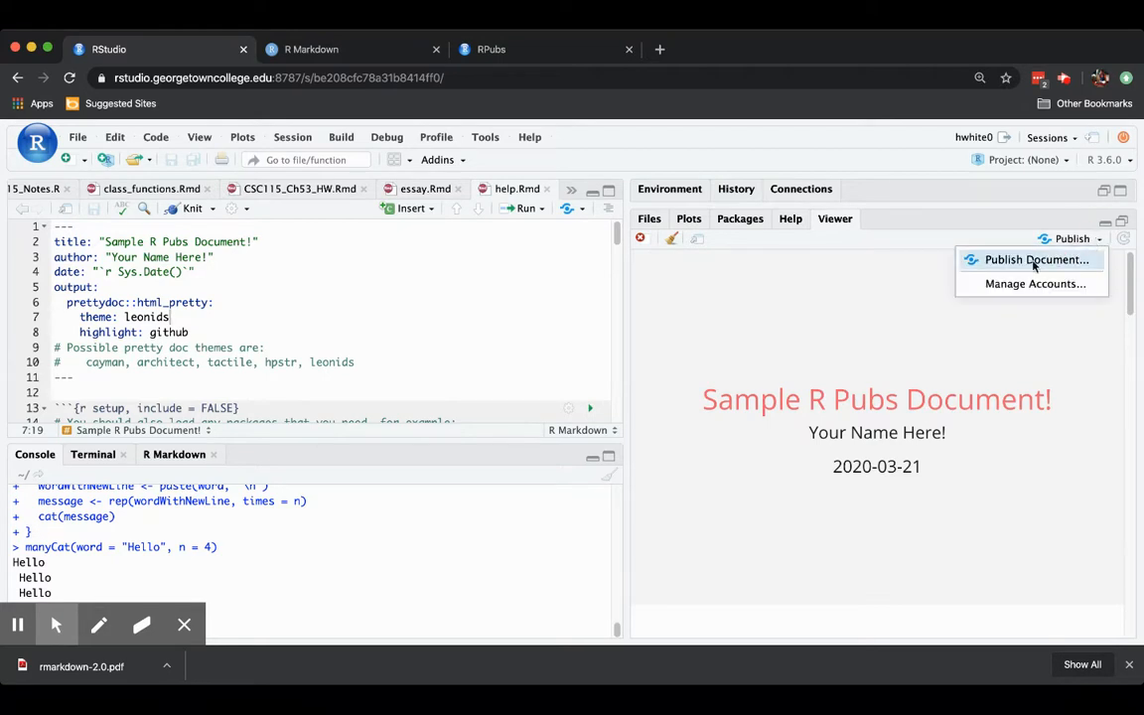
mouse_move(1017, 259)
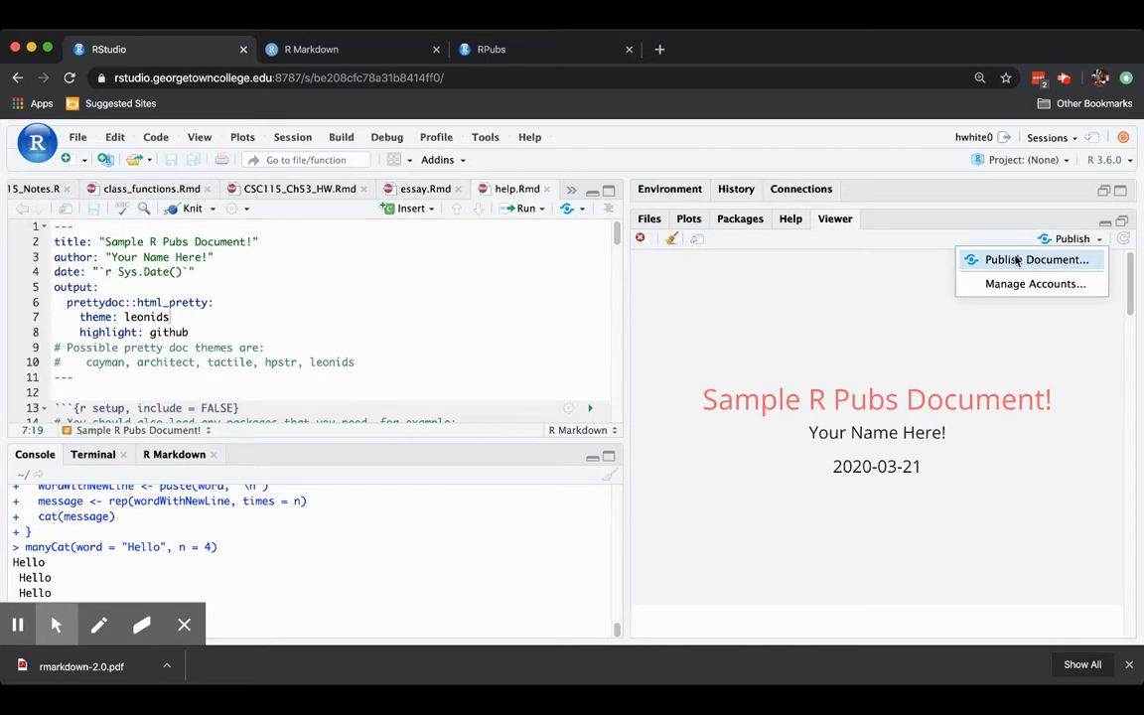
mouse_move(907, 315)
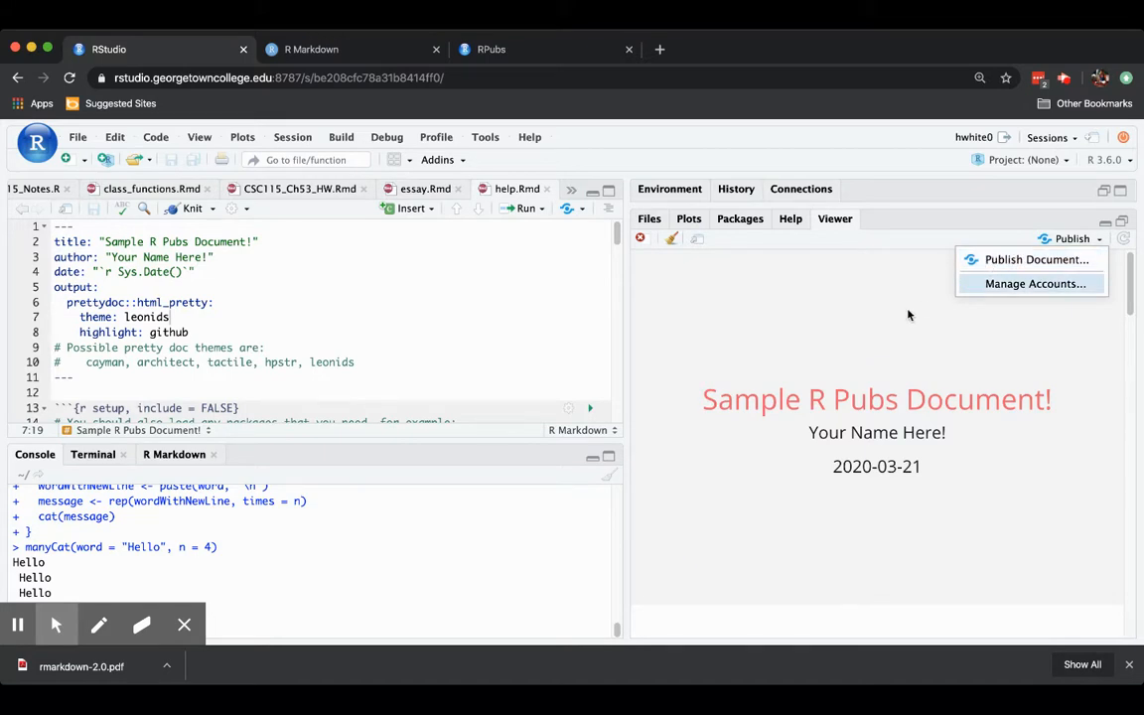
mouse_move(874, 318)
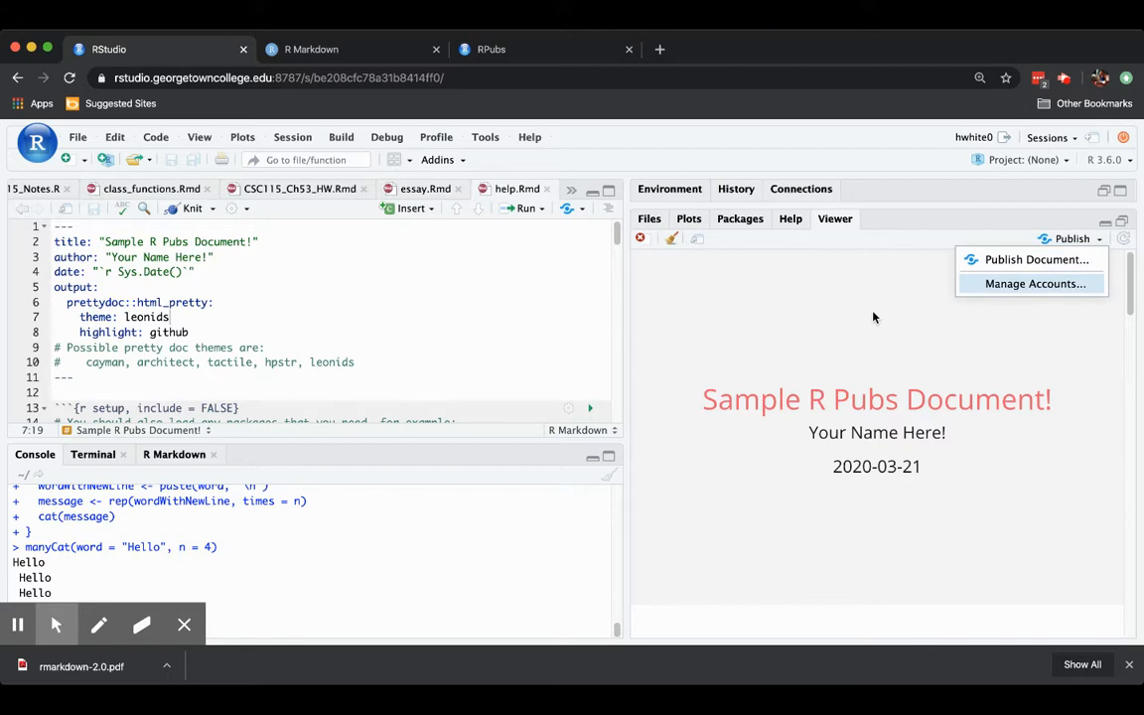
click(874, 315)
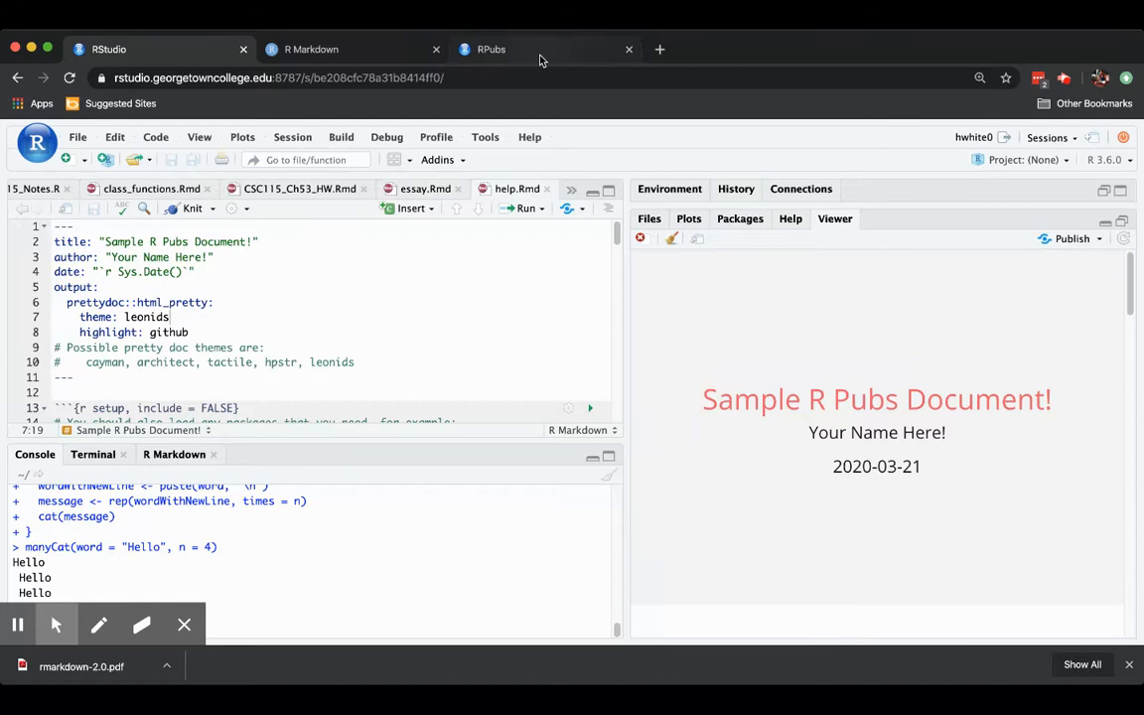
Switch to the RPubs tab and scroll through its Recently Published list.
click(491, 49)
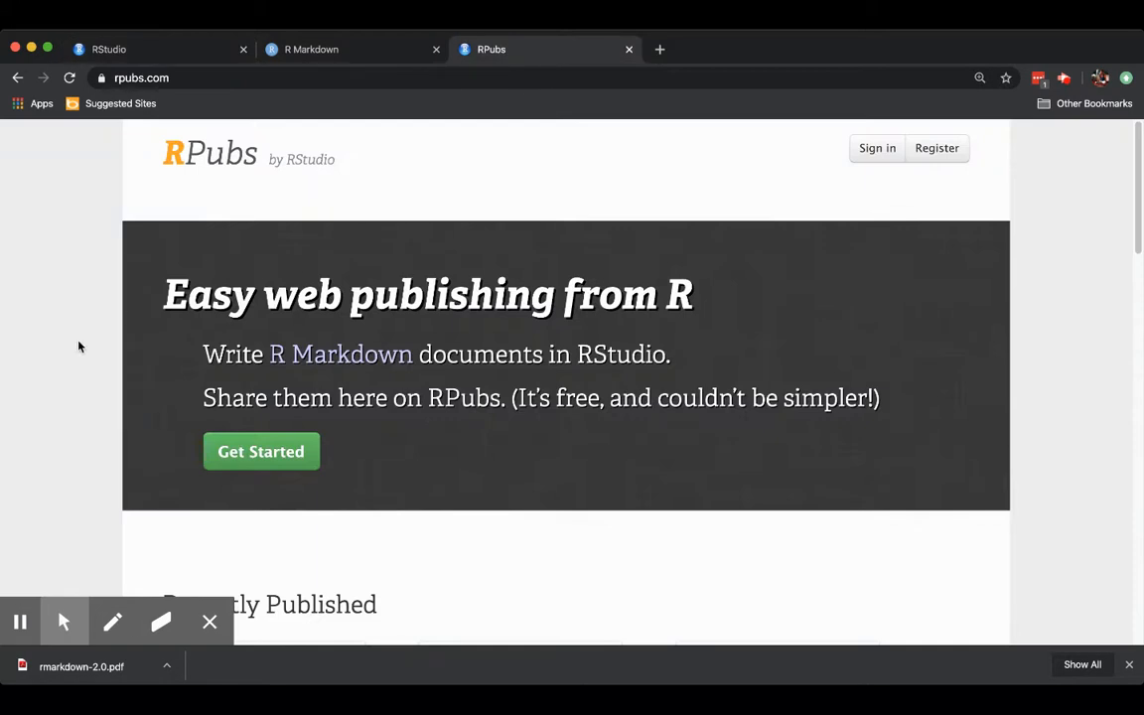
scroll(down, 3)
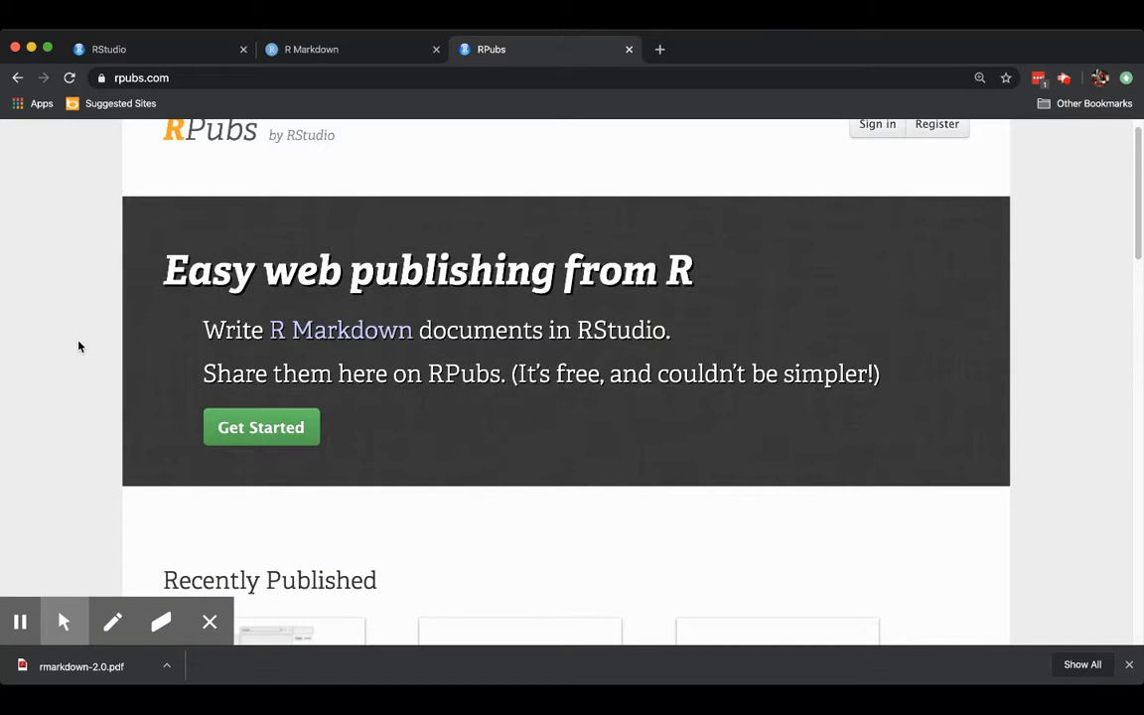
scroll(up, 3)
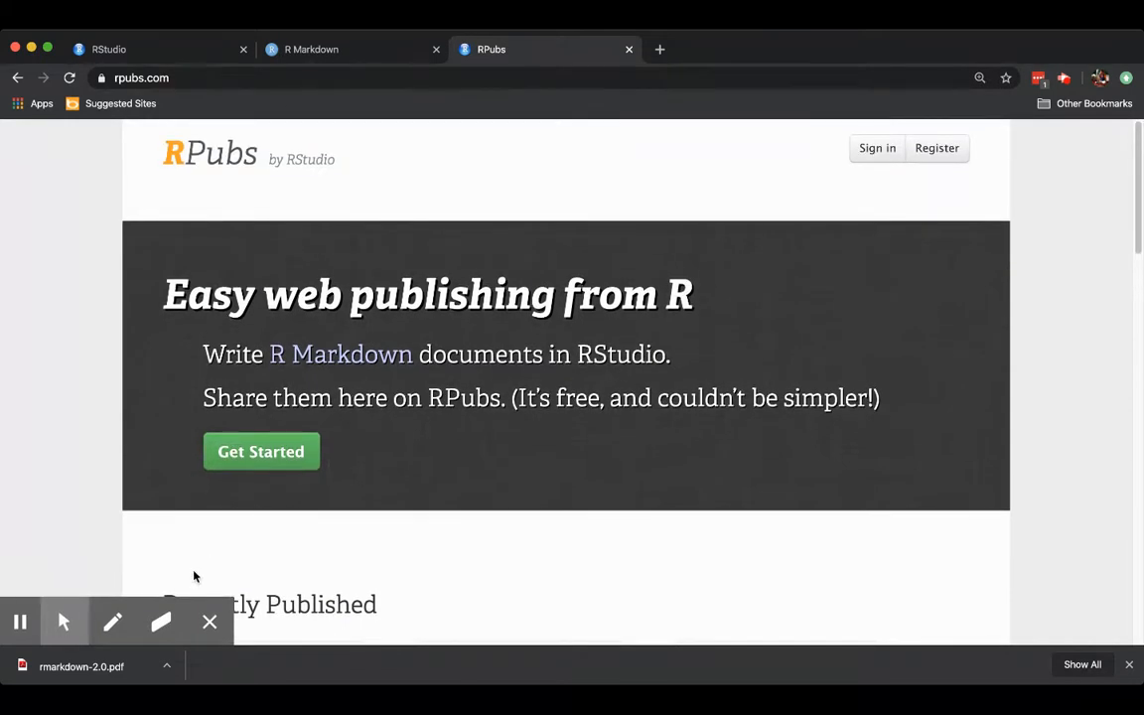
scroll(down, 3)
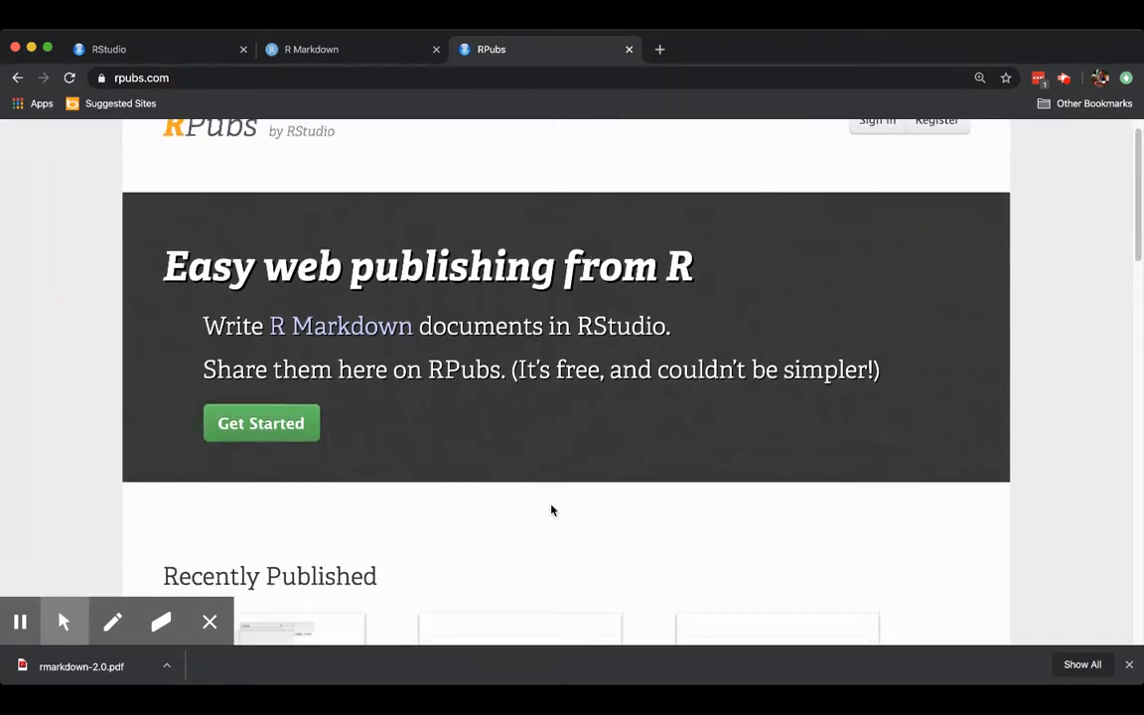
scroll(up, 3)
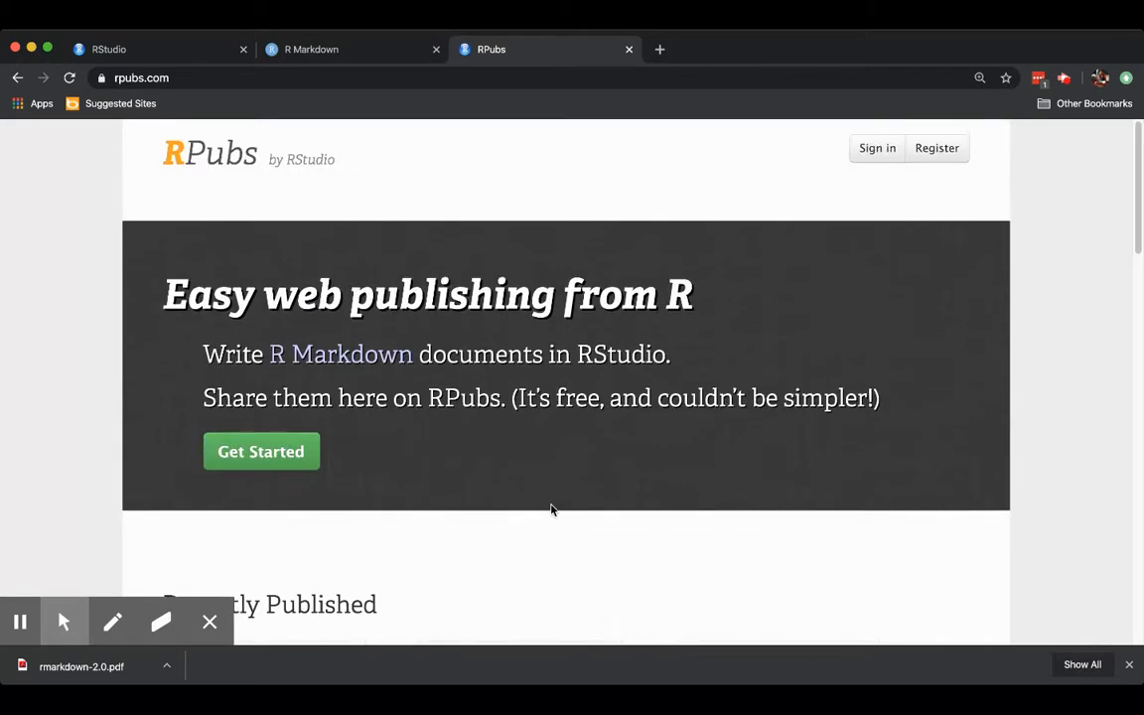
scroll(down, 3)
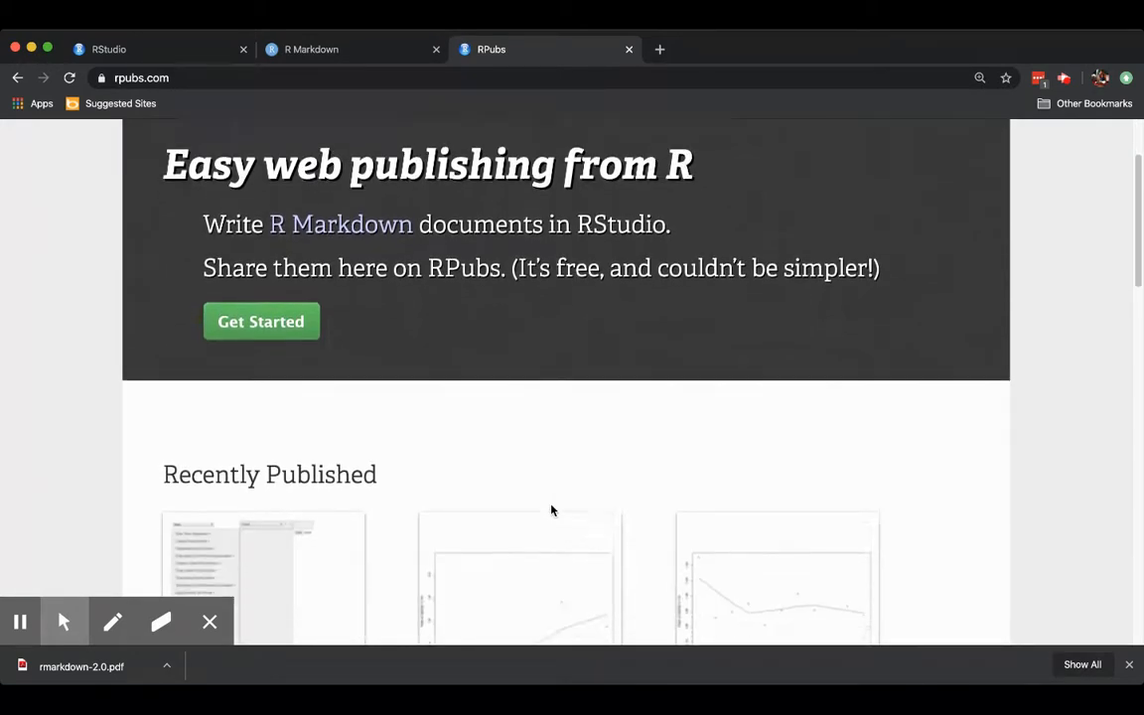
scroll(up, 3)
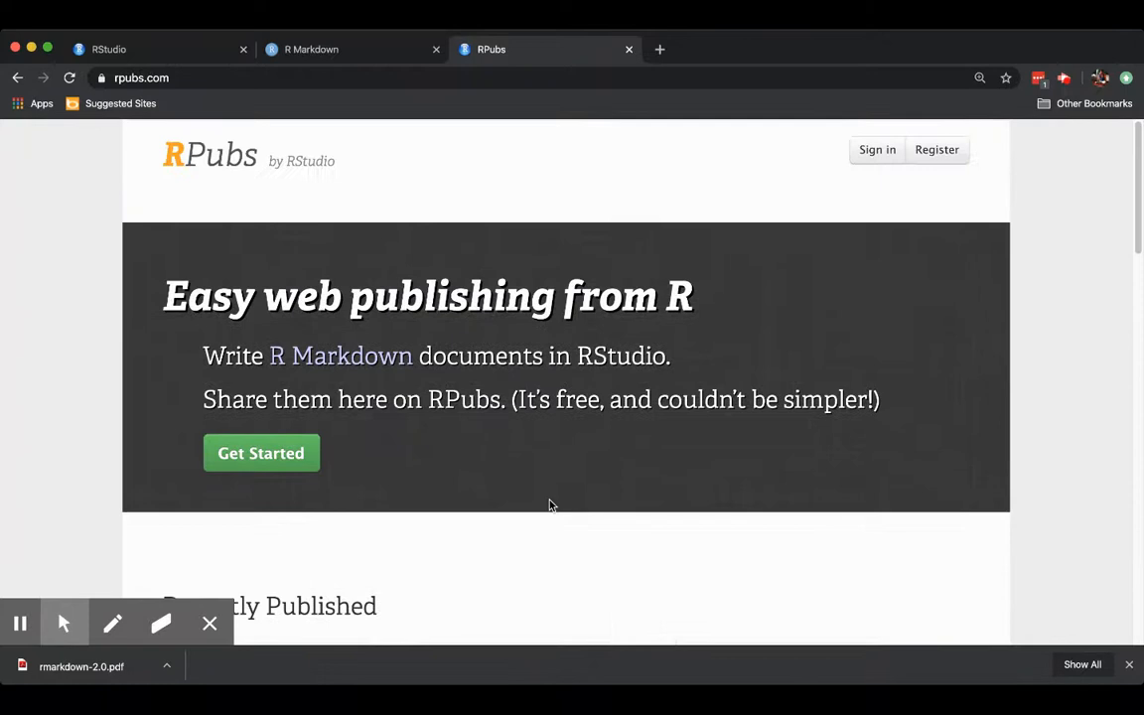
scroll(down, 3)
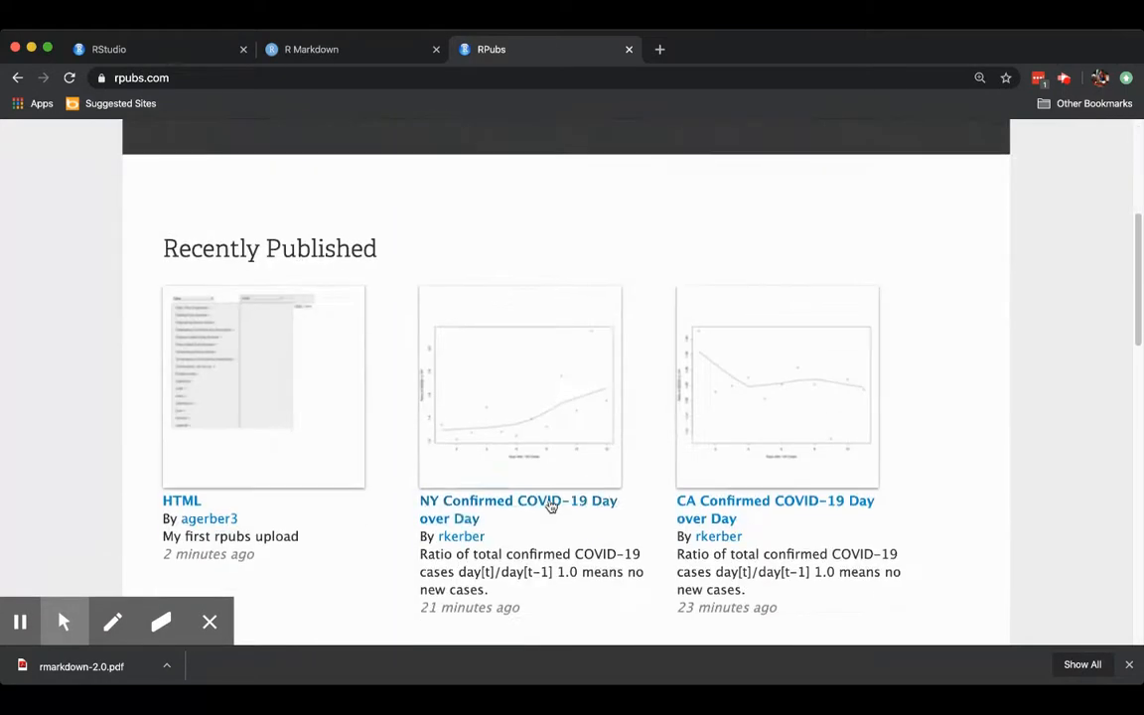
scroll(down, 3)
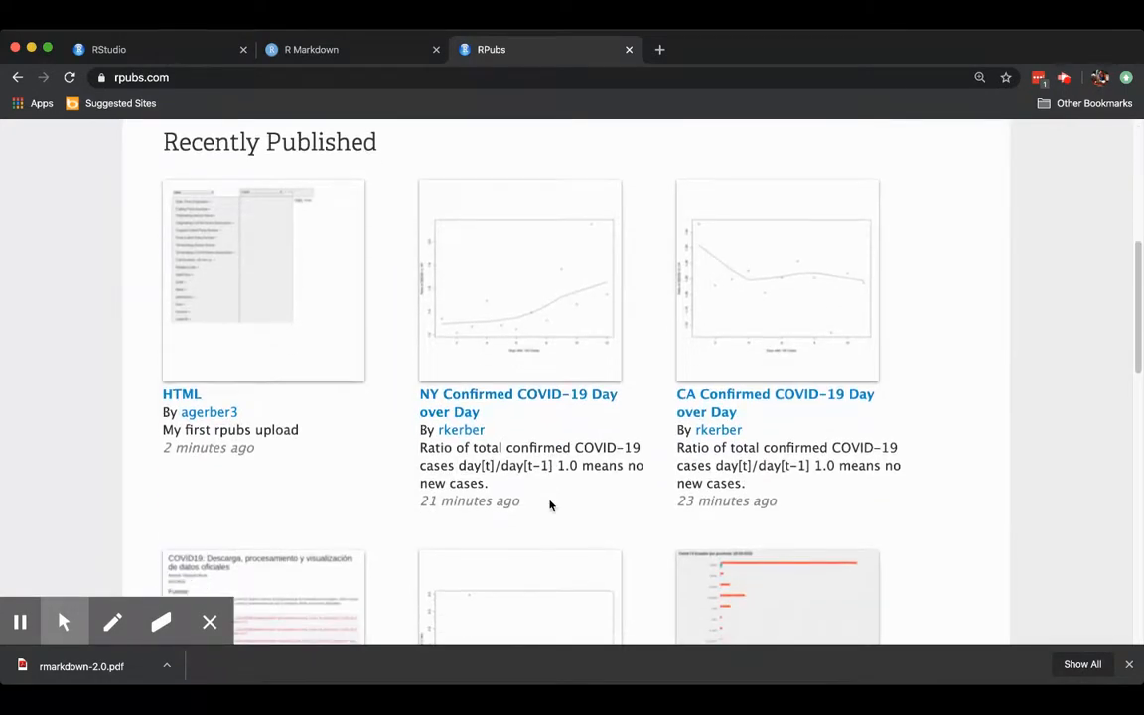
scroll(up, 3)
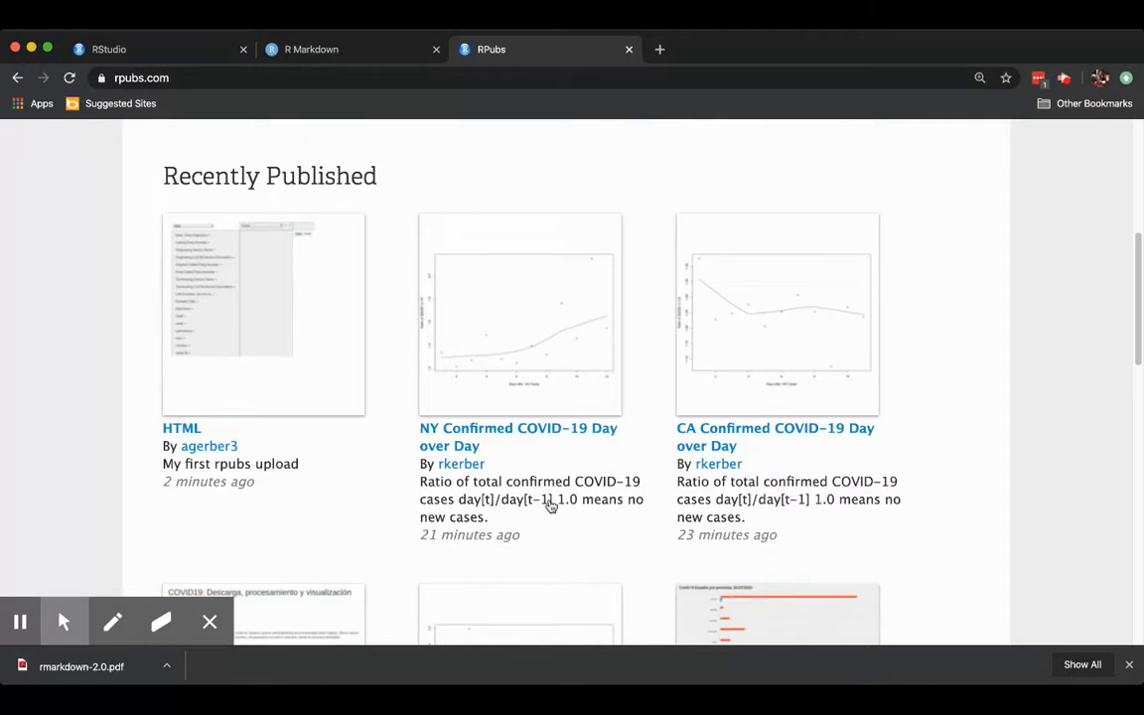
scroll(up, 3)
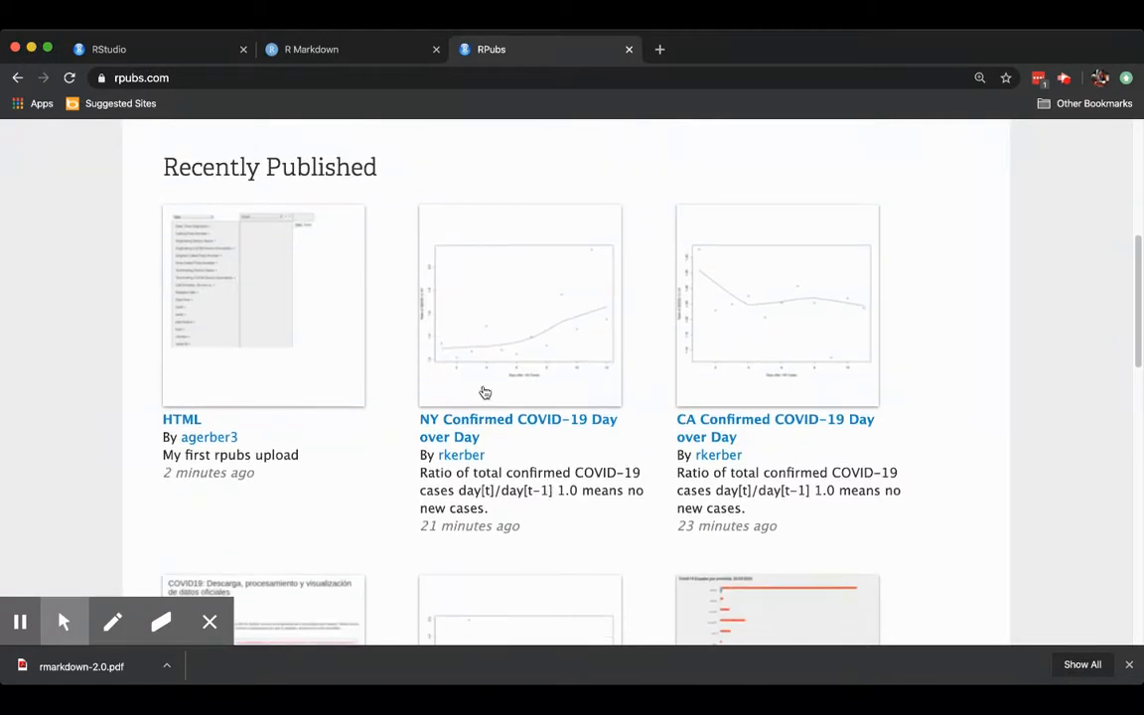
click(517, 427)
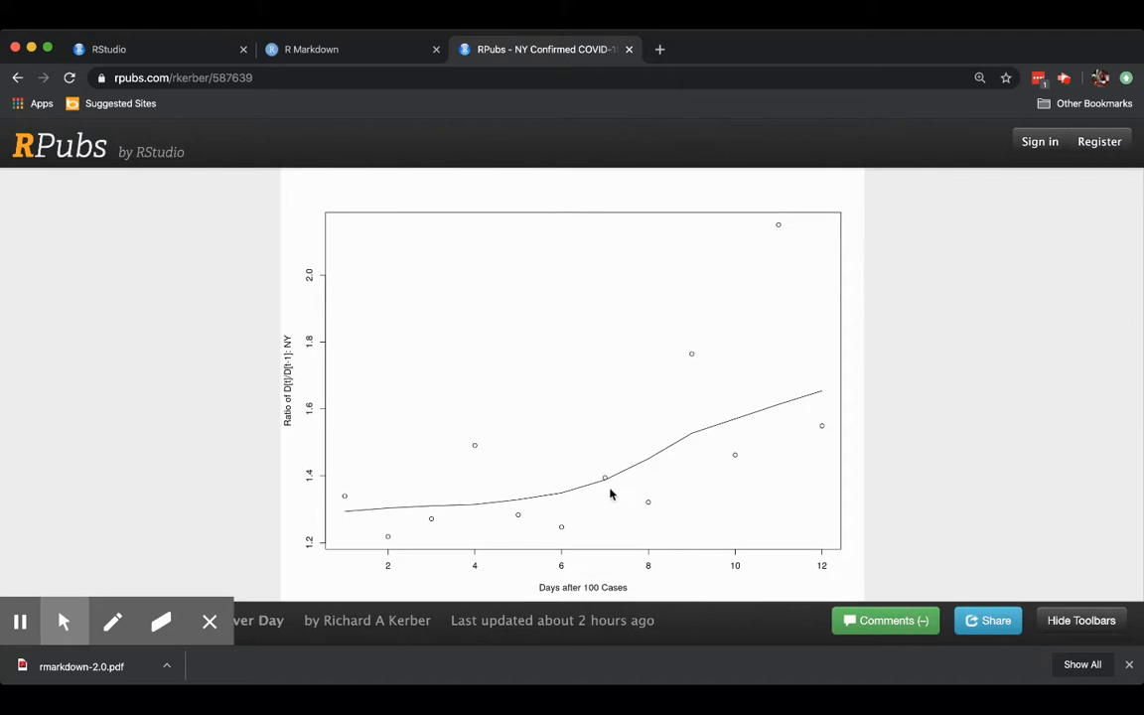
mouse_move(527, 428)
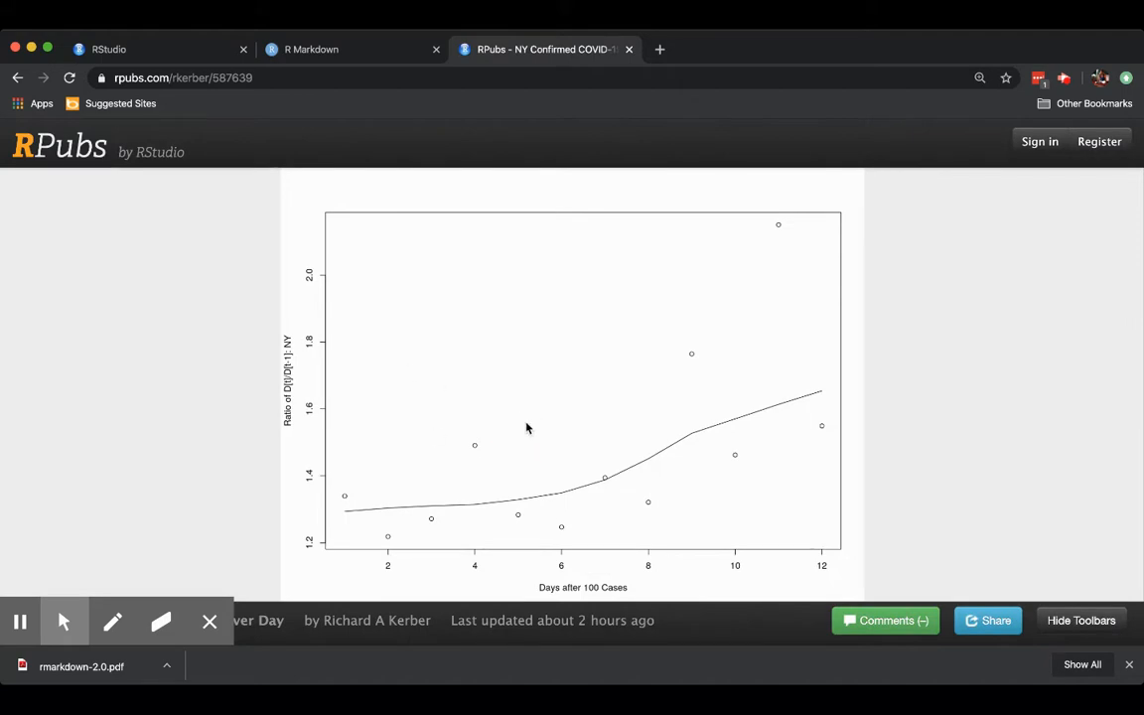
mouse_move(442, 250)
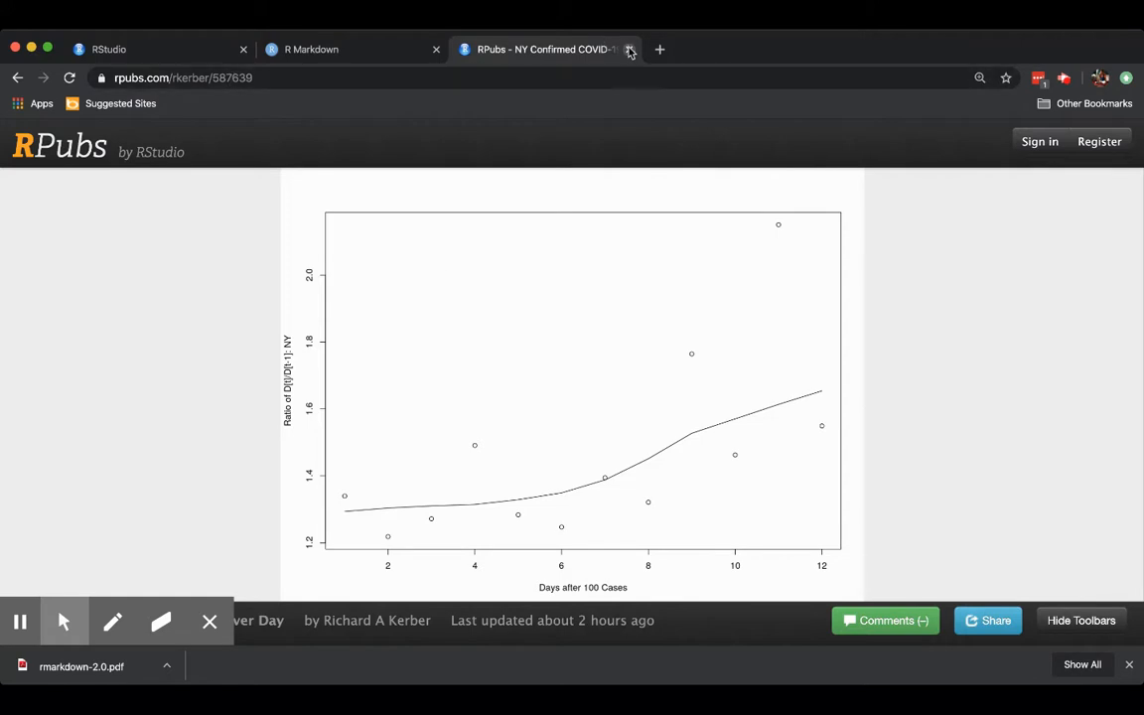
click(629, 49)
text(rpubs.com)
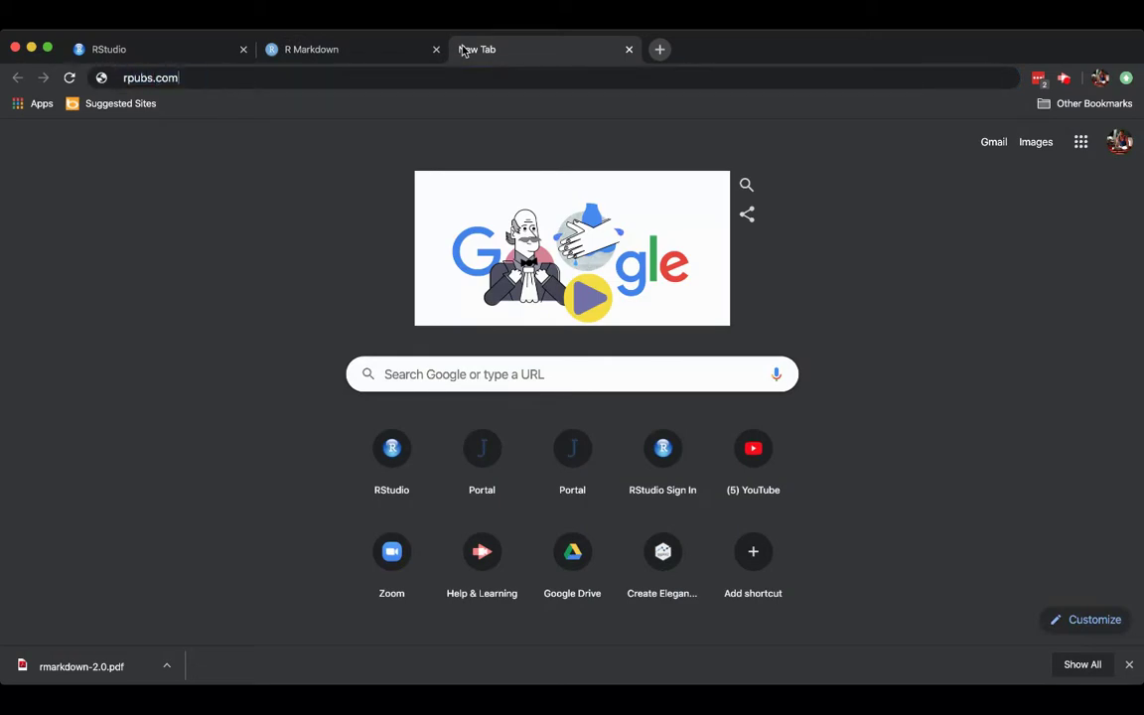
key(Return)
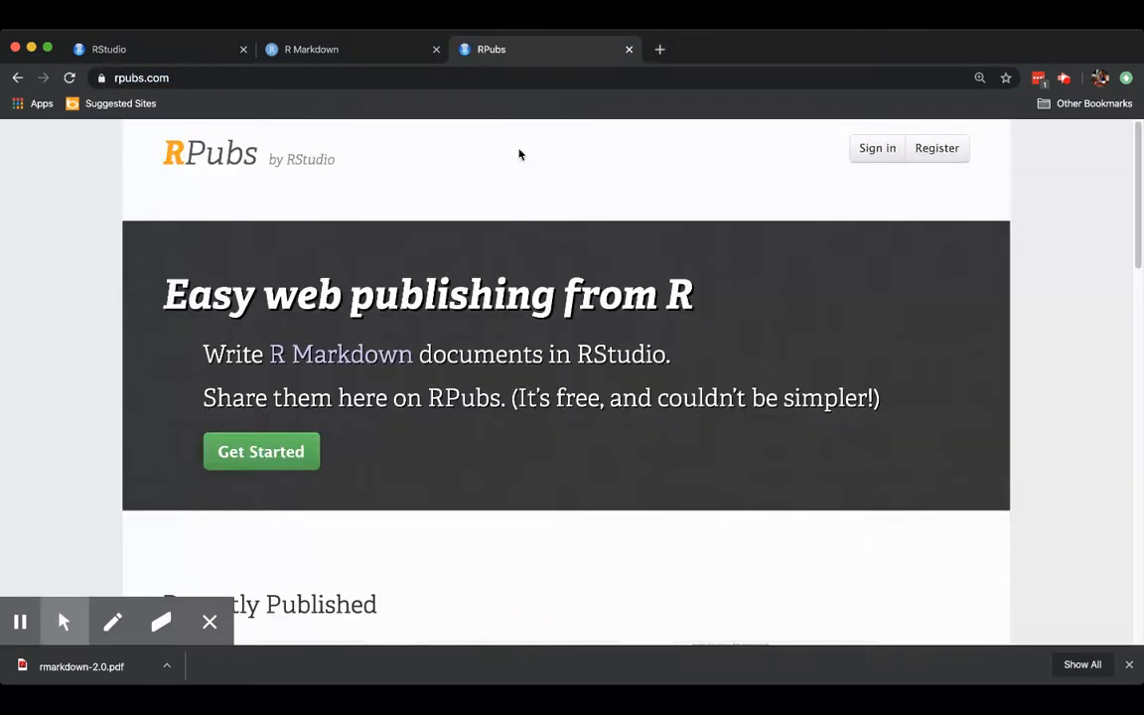
Scroll through the Data 606 Homework 7 inference answers and back to the top.
scroll(down, 3)
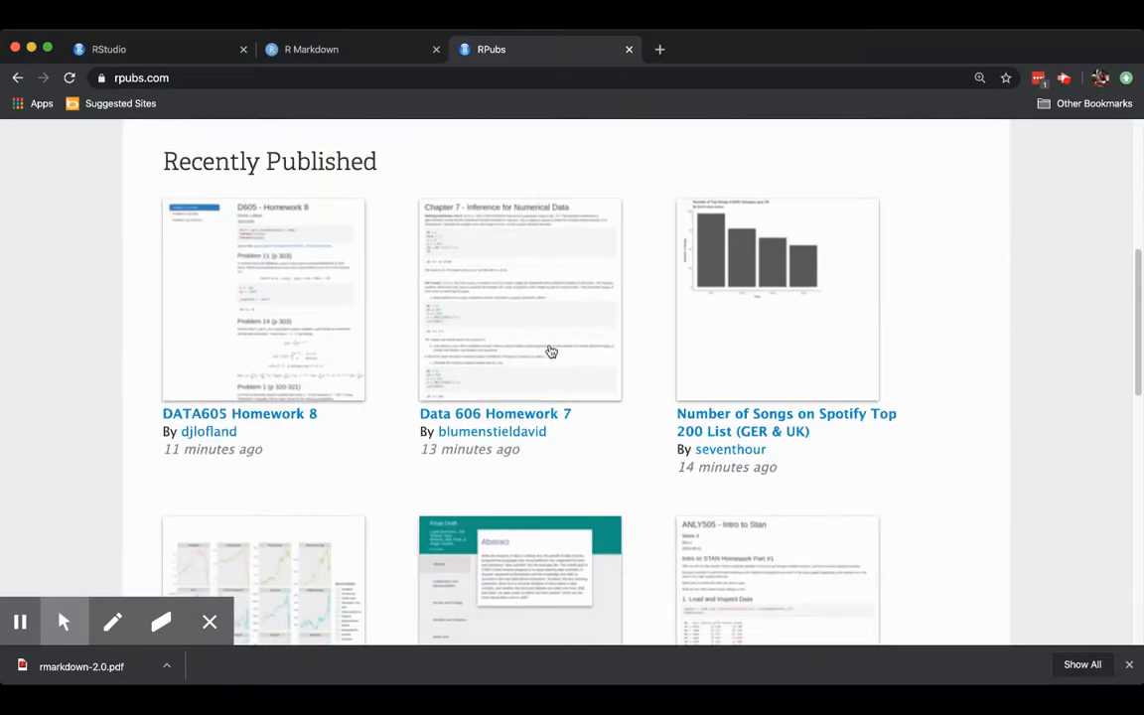
mouse_move(496, 367)
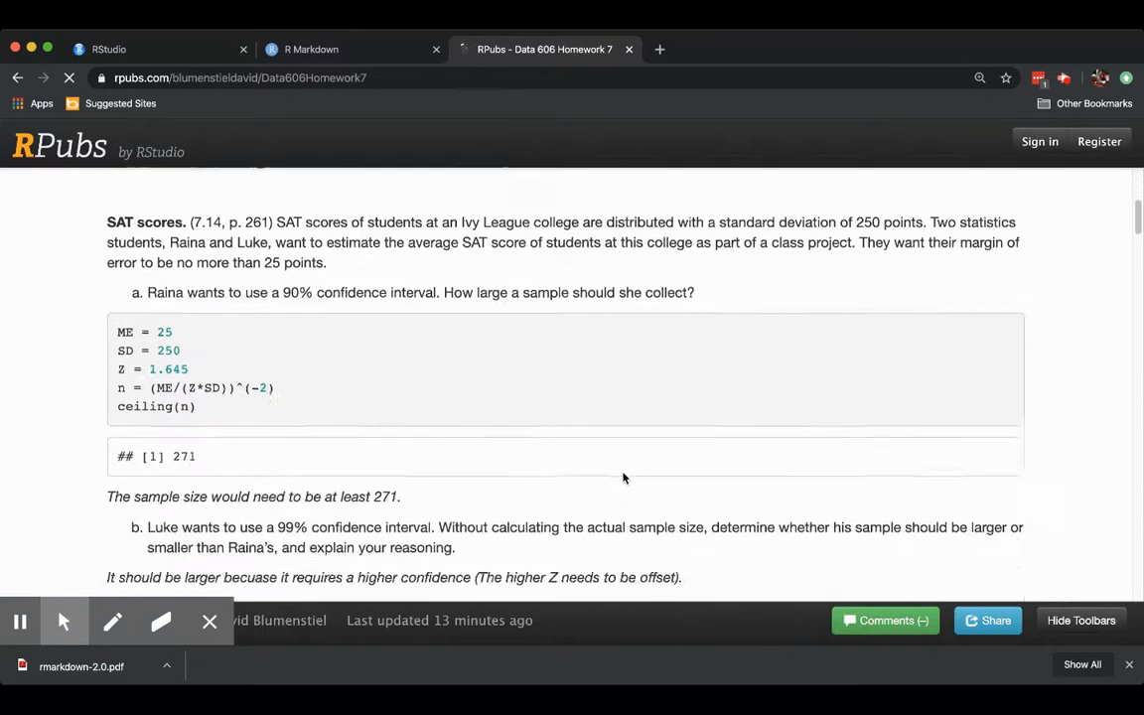
scroll(down, 3)
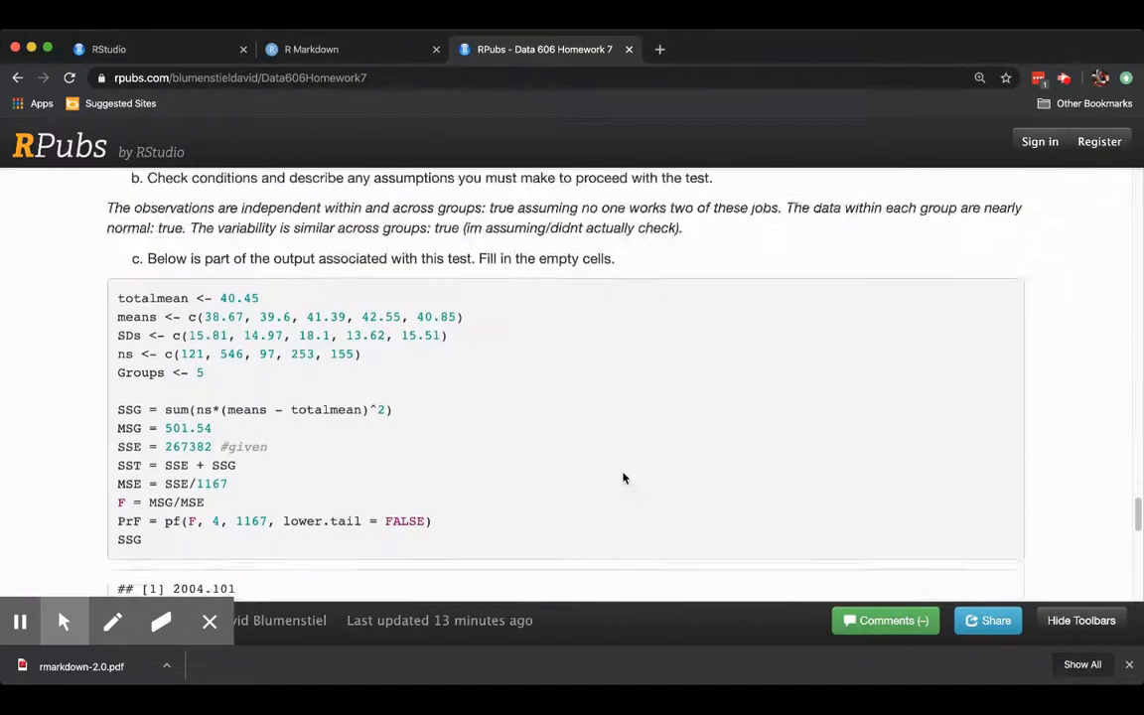
scroll(down, 3)
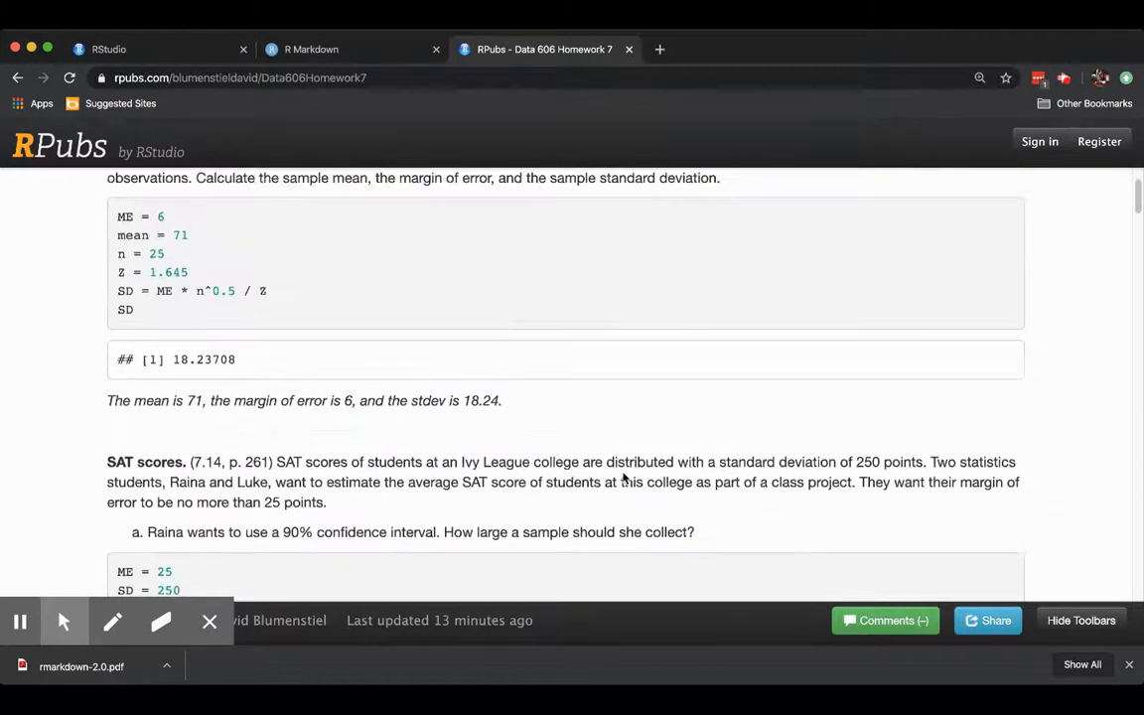
scroll(up, 3)
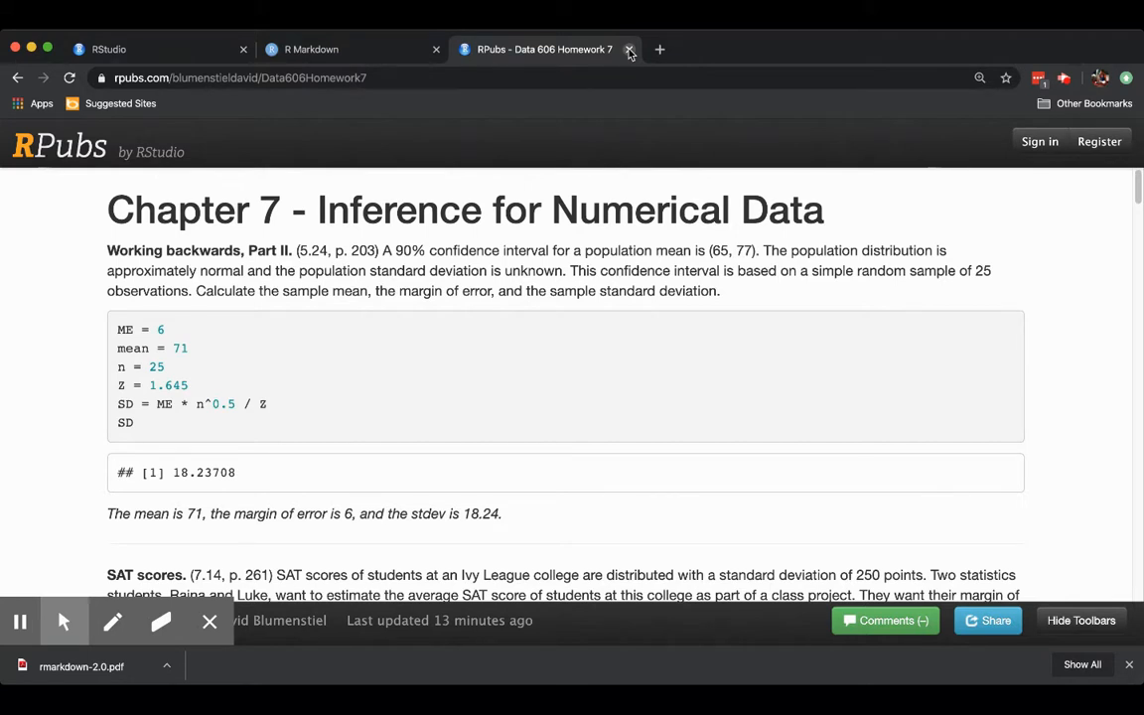
Close the Data 606 Homework 7 tab and load rpubs.com in a new tab.
click(629, 49)
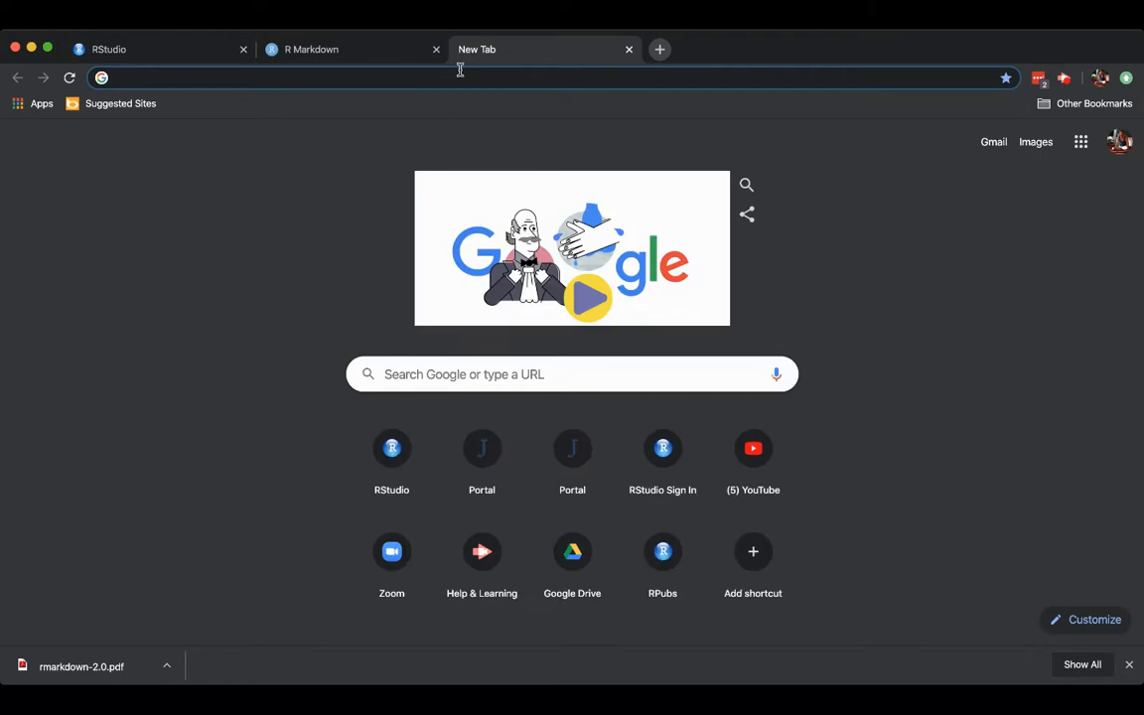
text(rpubs.com)
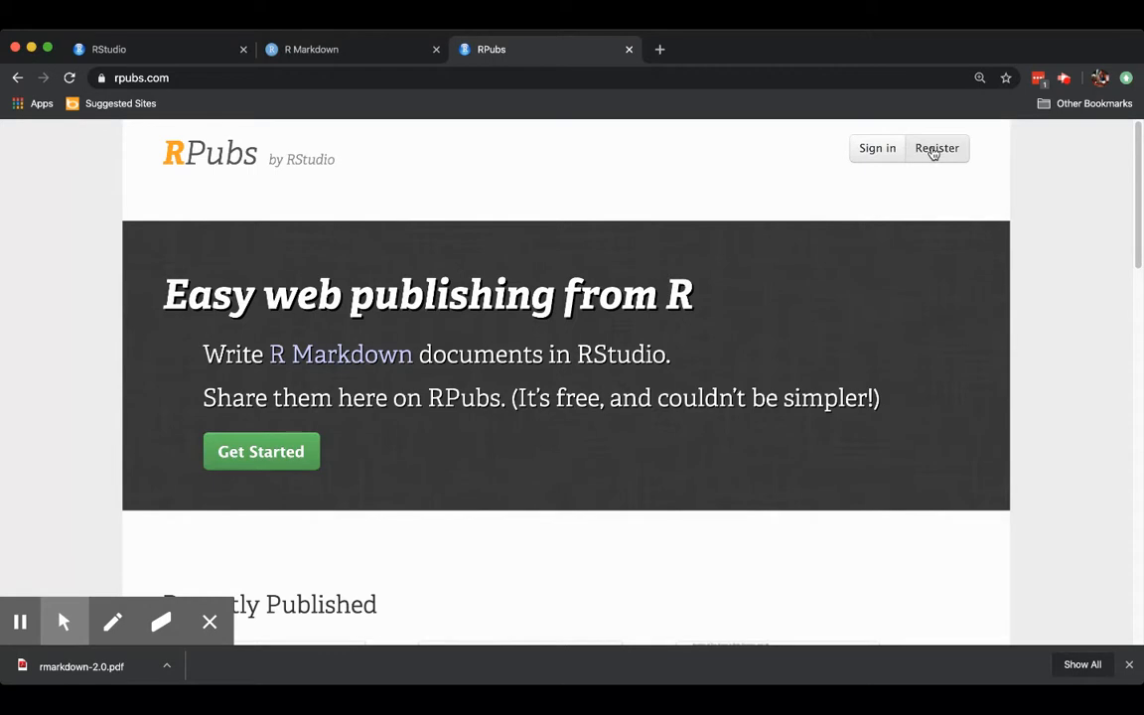
mouse_move(926, 155)
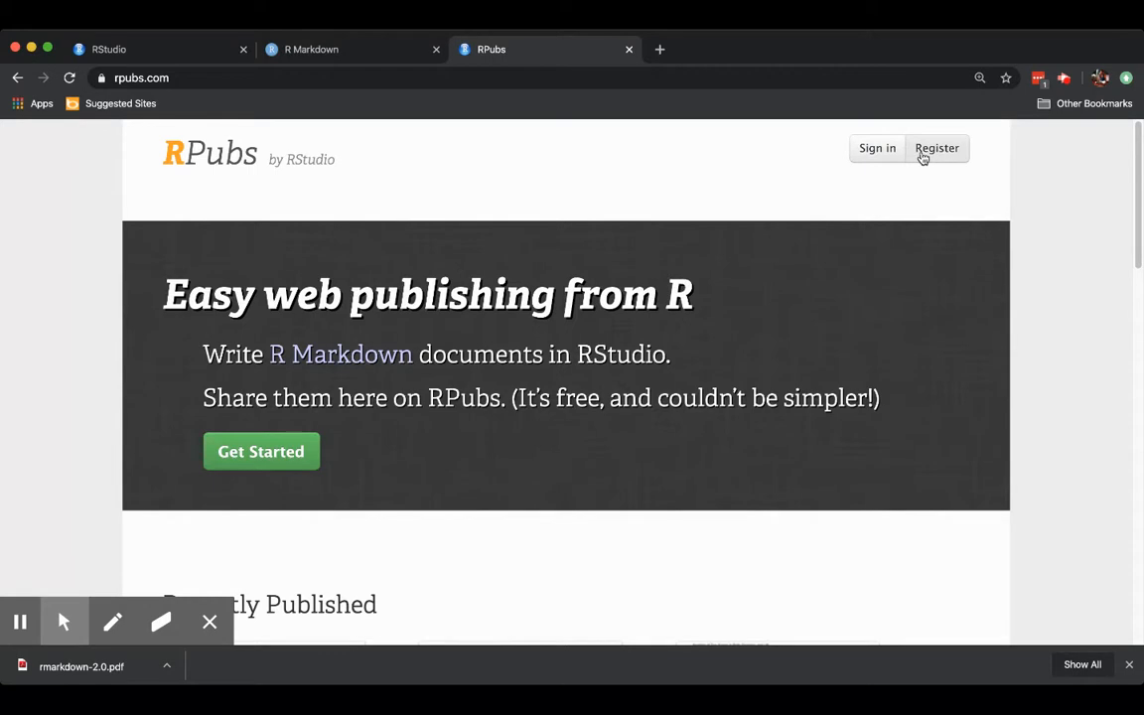
mouse_move(700, 145)
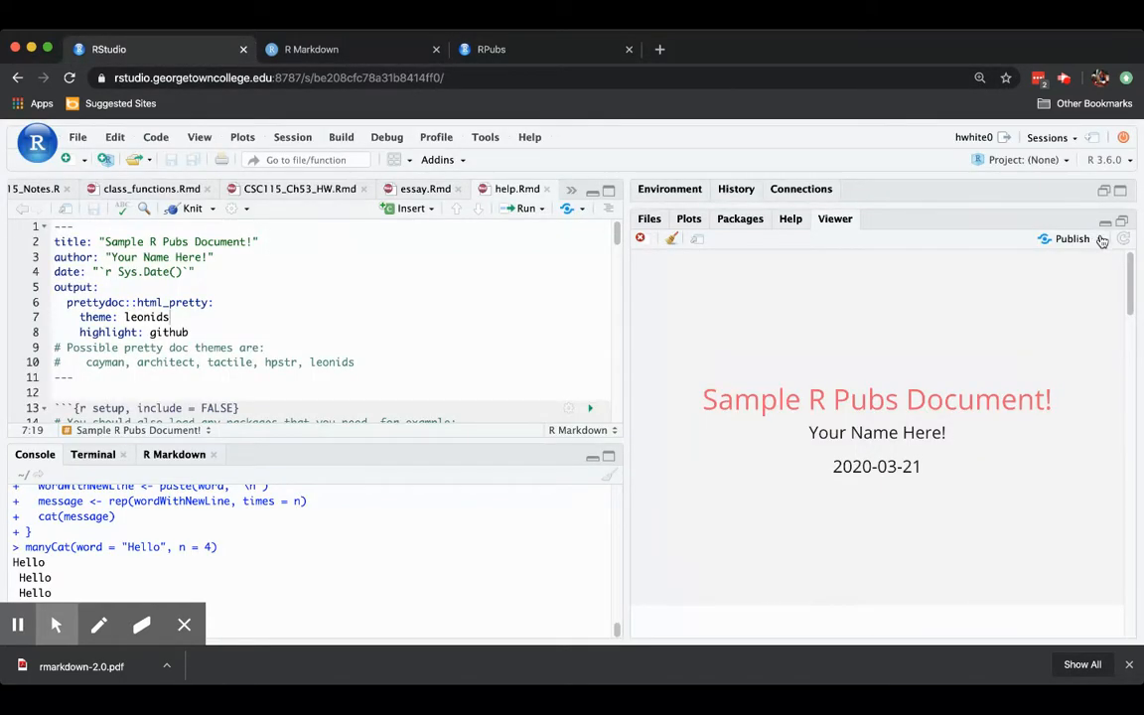
Publish the knitted help.Rmd to RPubs via Publish Document, reaching the claim page.
click(1071, 239)
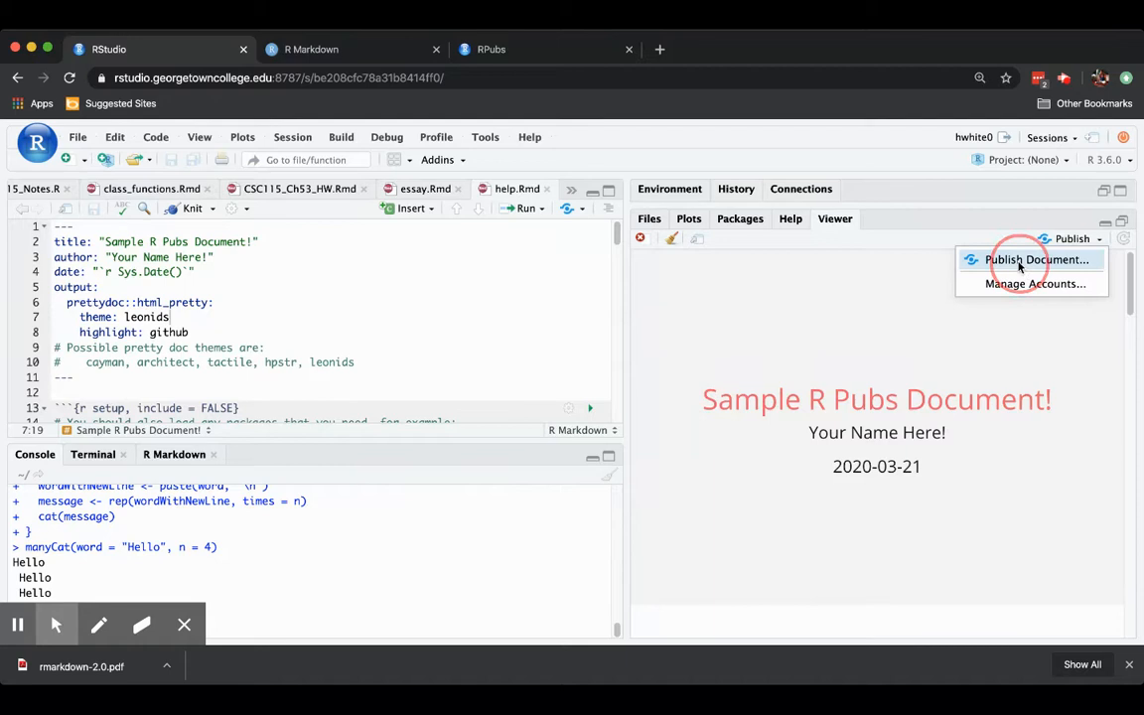
click(1035, 260)
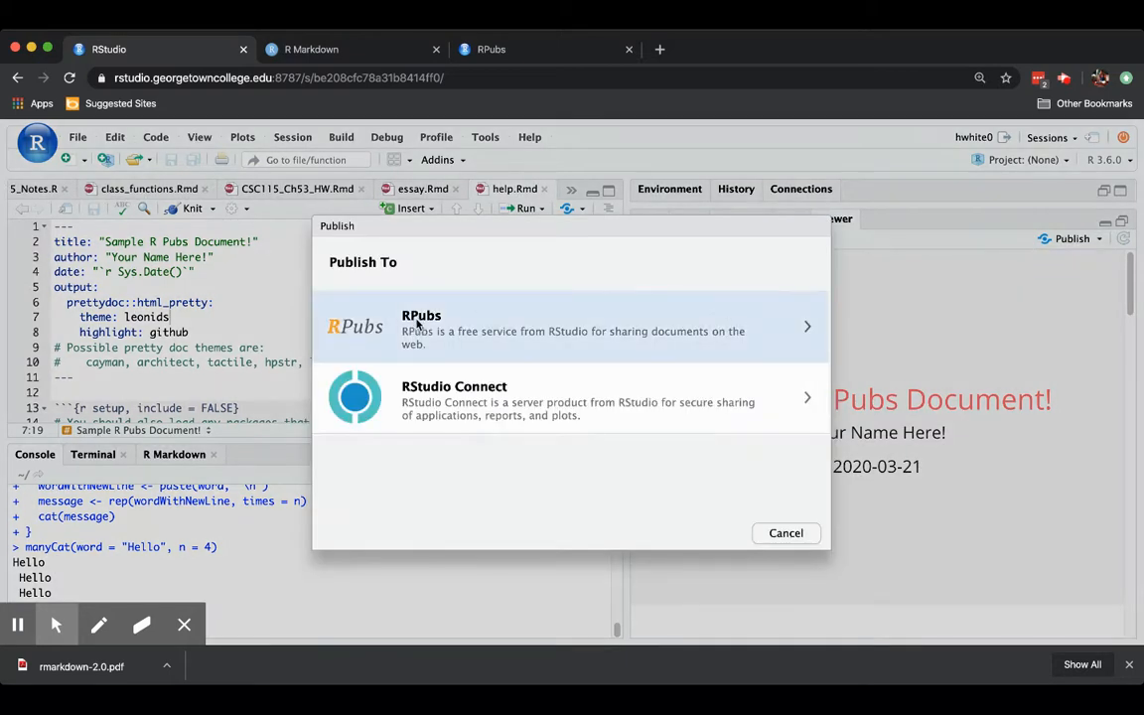
mouse_move(427, 404)
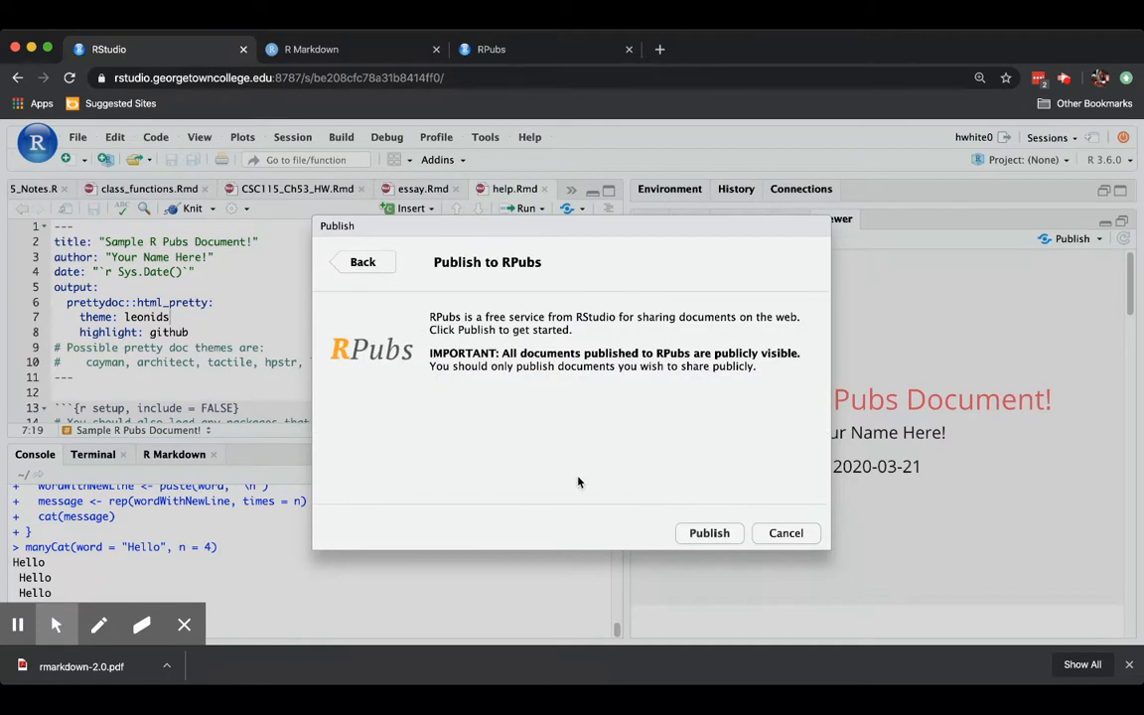
mouse_move(709, 533)
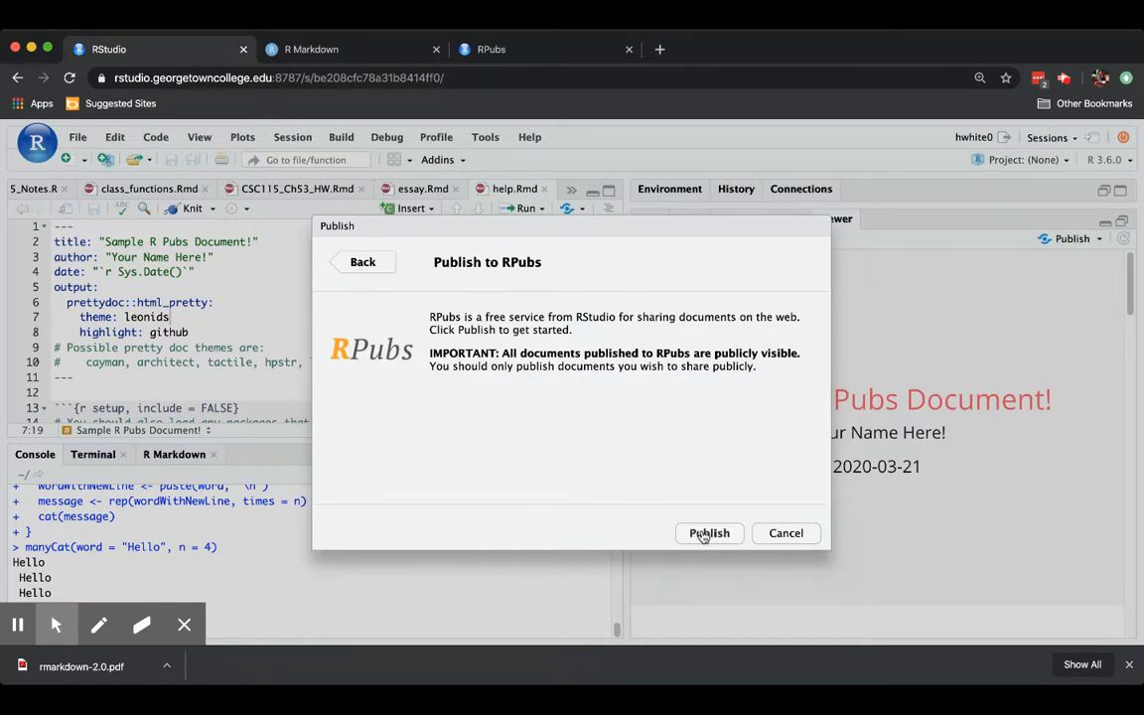
mouse_move(718, 566)
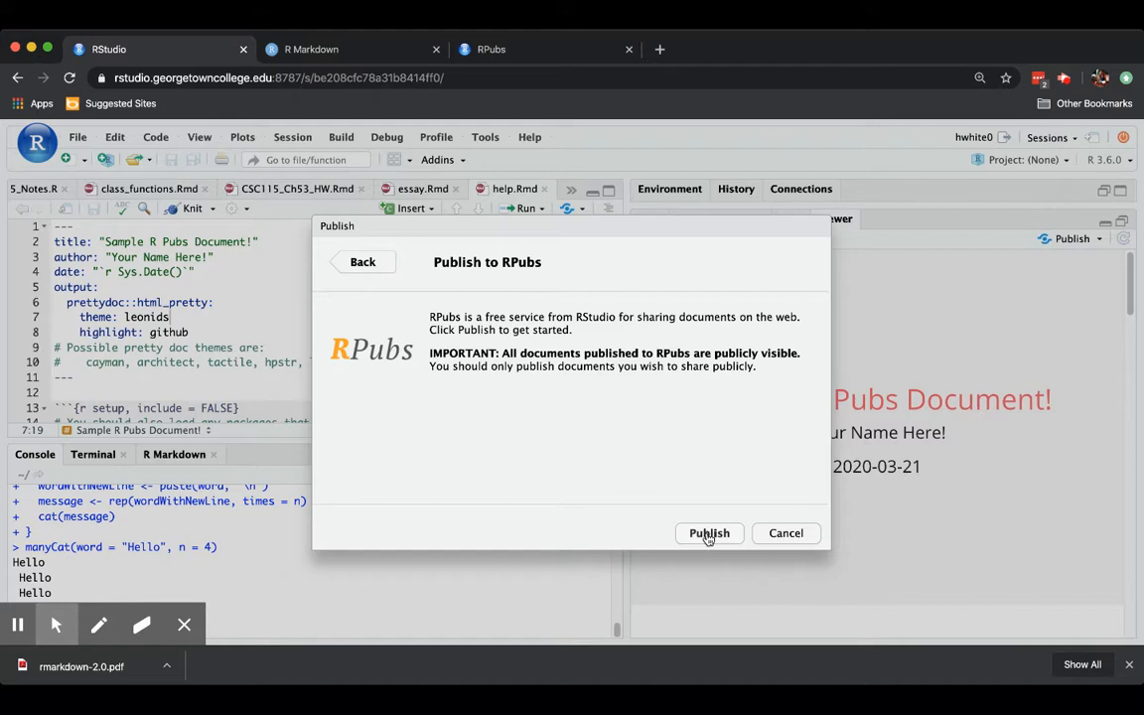
click(709, 533)
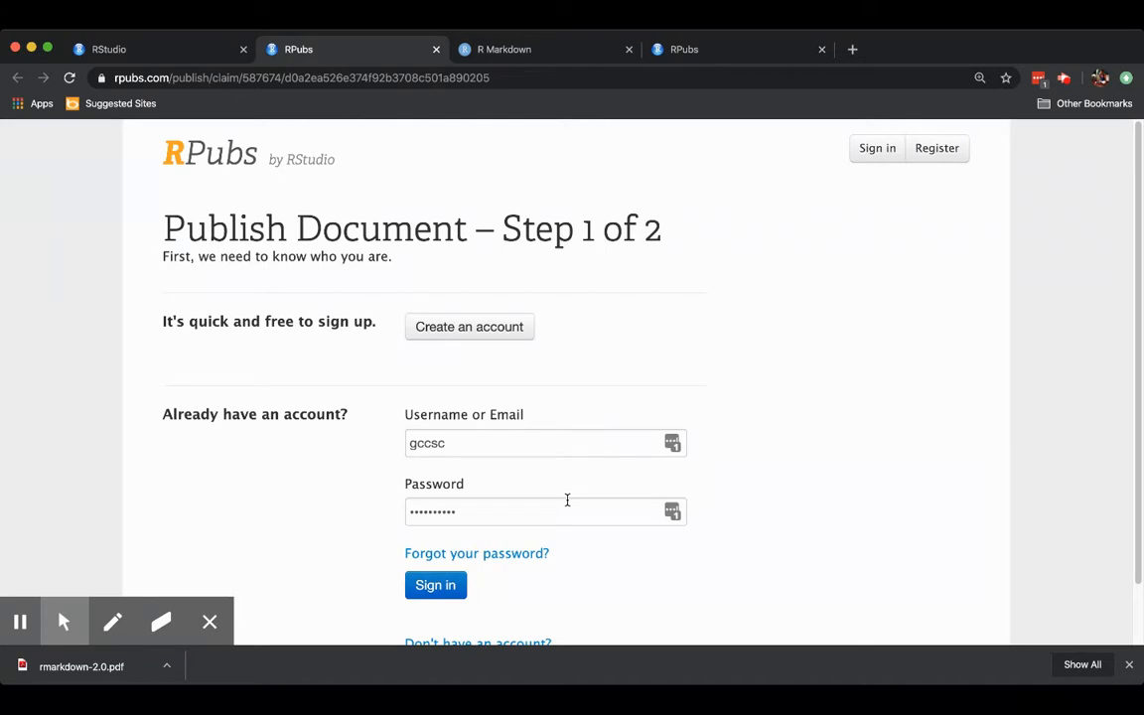
mouse_move(473, 468)
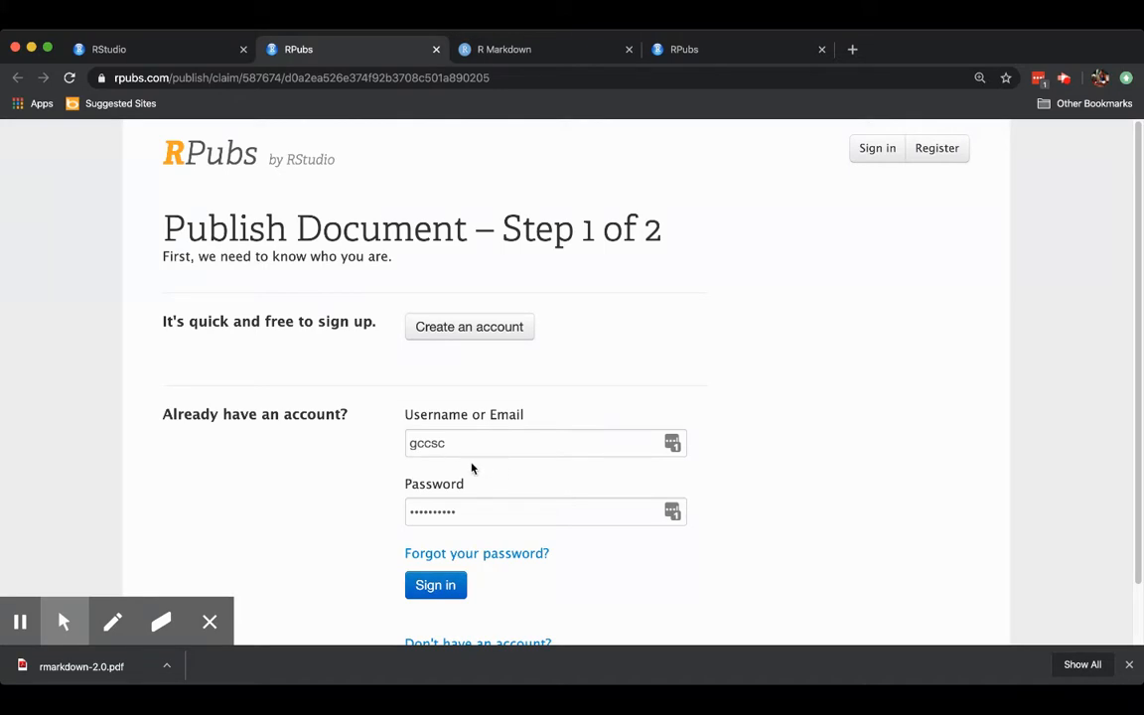
mouse_move(669, 494)
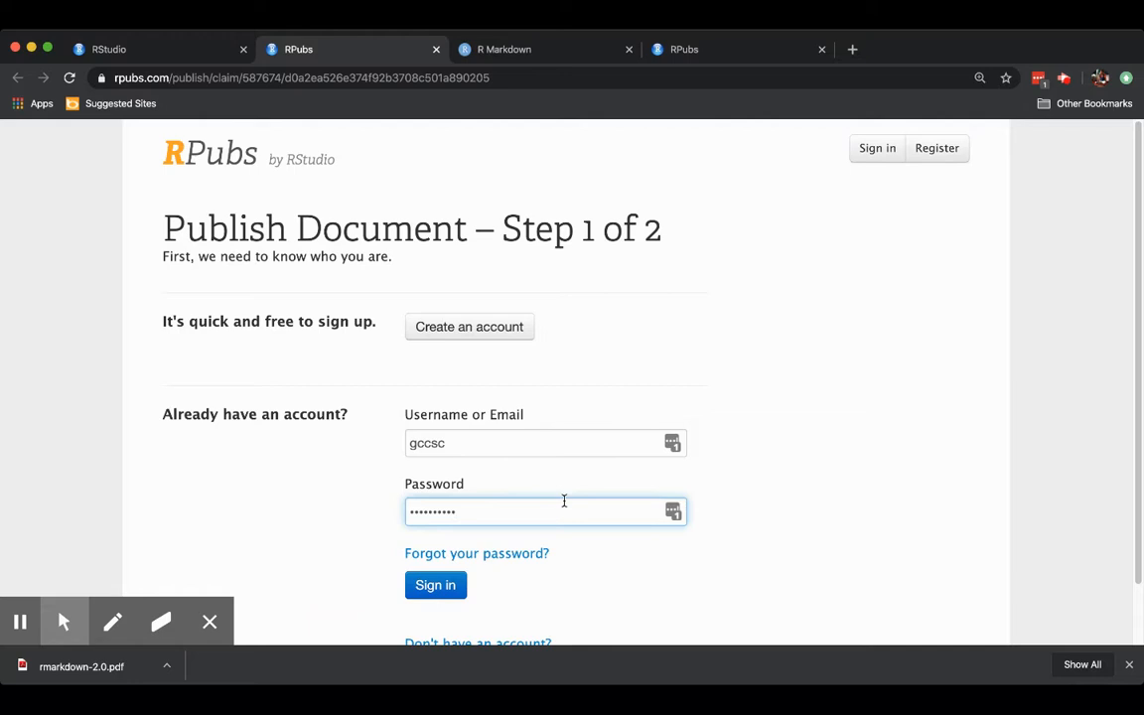
Enter the password and sign in to the existing RPubs account.
click(435, 585)
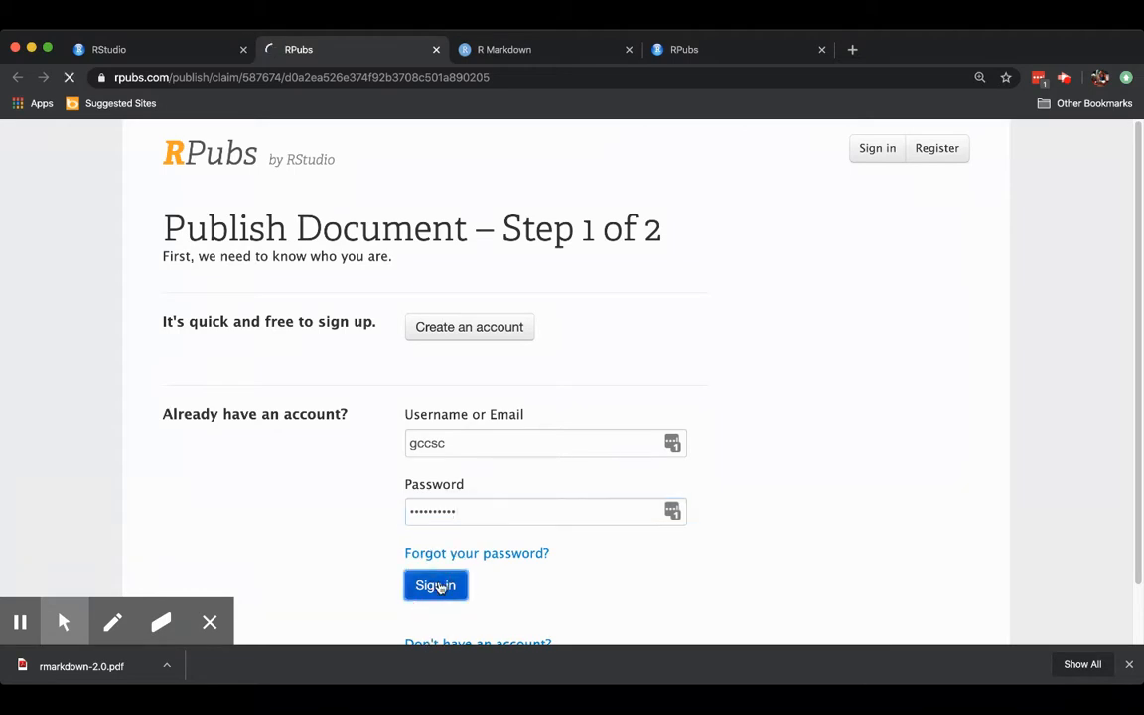
click(435, 585)
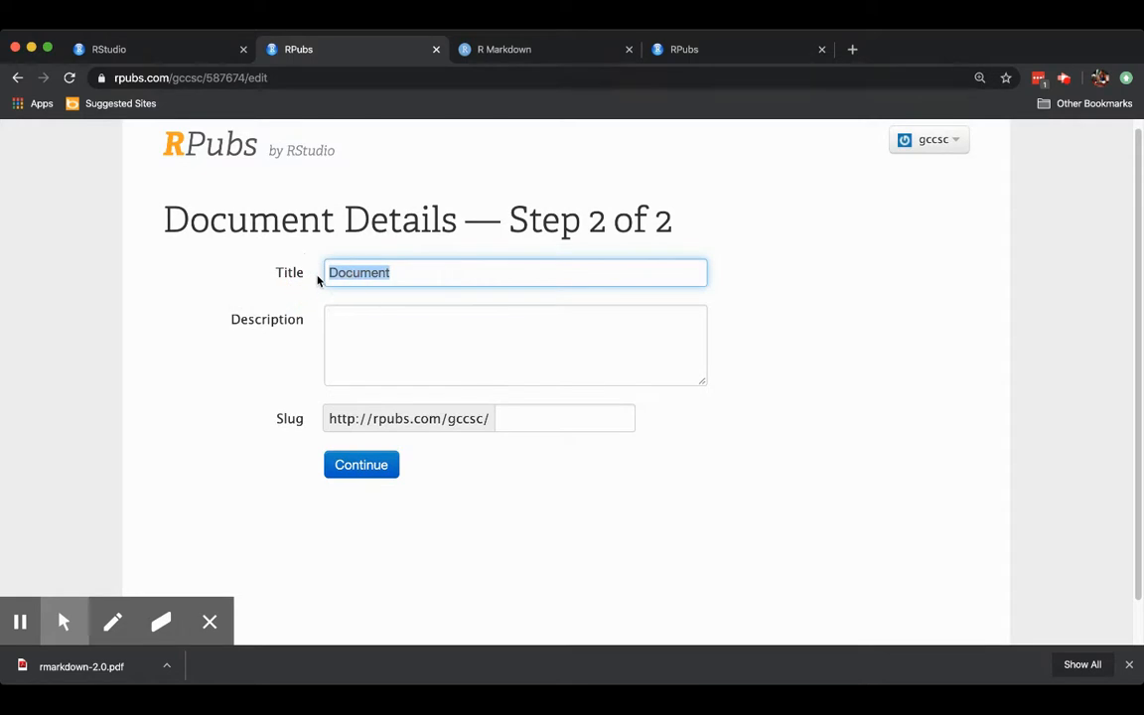
Submit title 'Sample Article', description 'this is just a sample', and slug 'sampledoc'.
text(Samp)
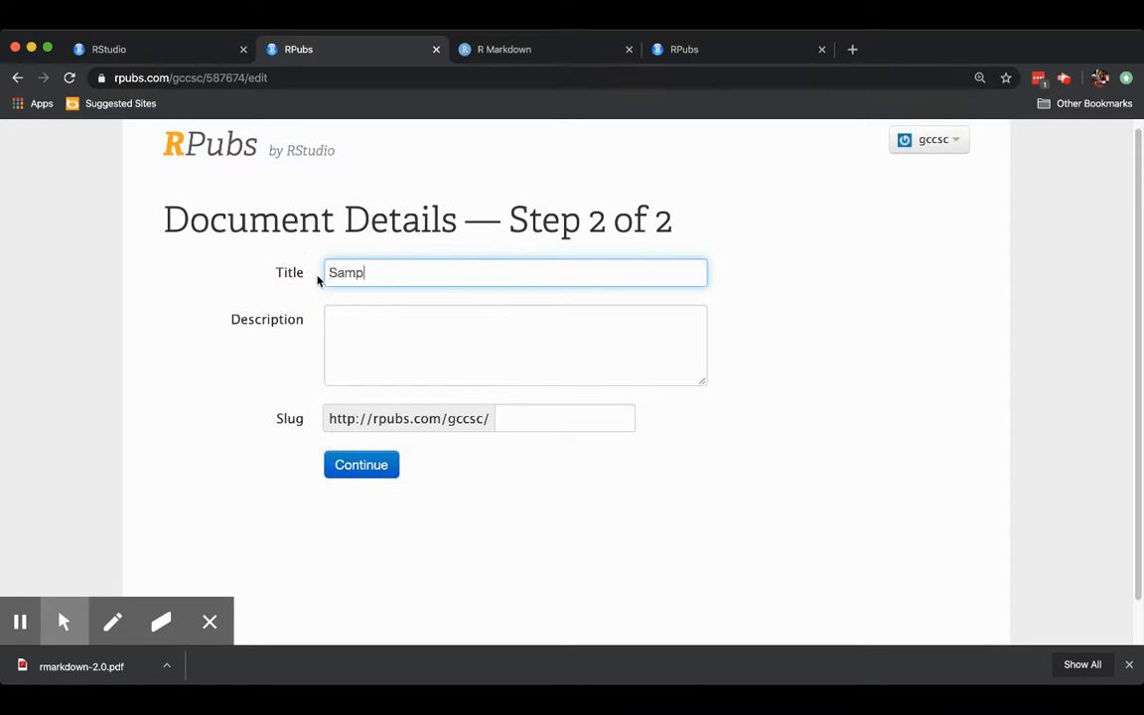
text(le Article)
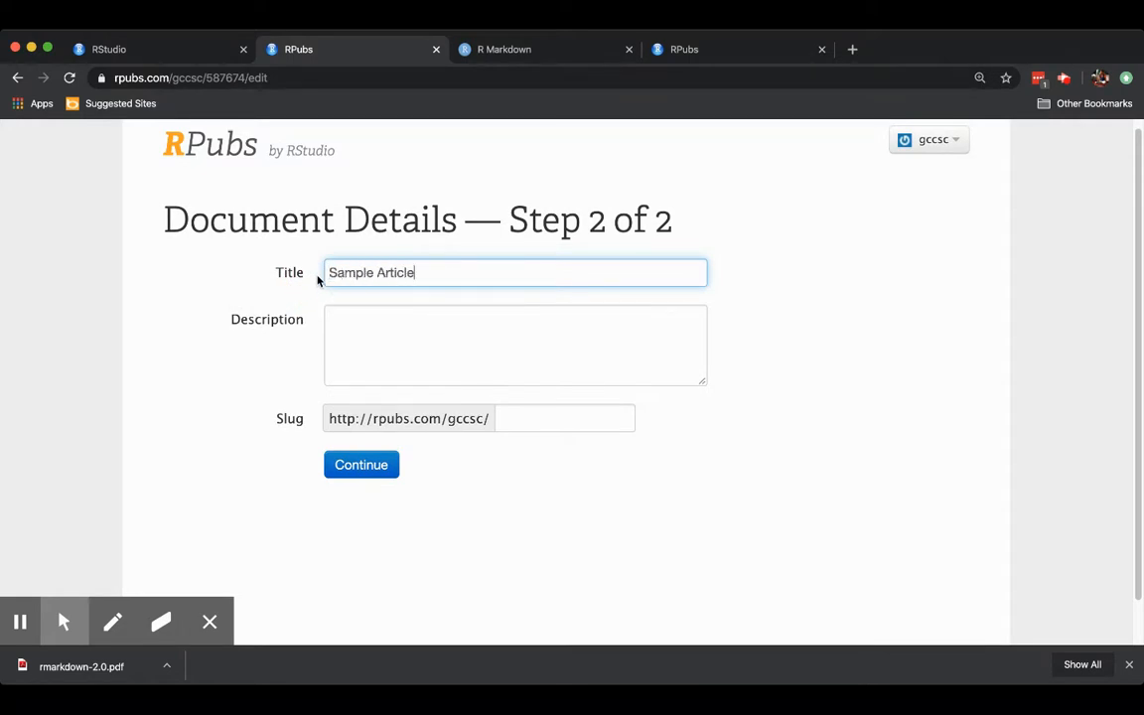
click(515, 344)
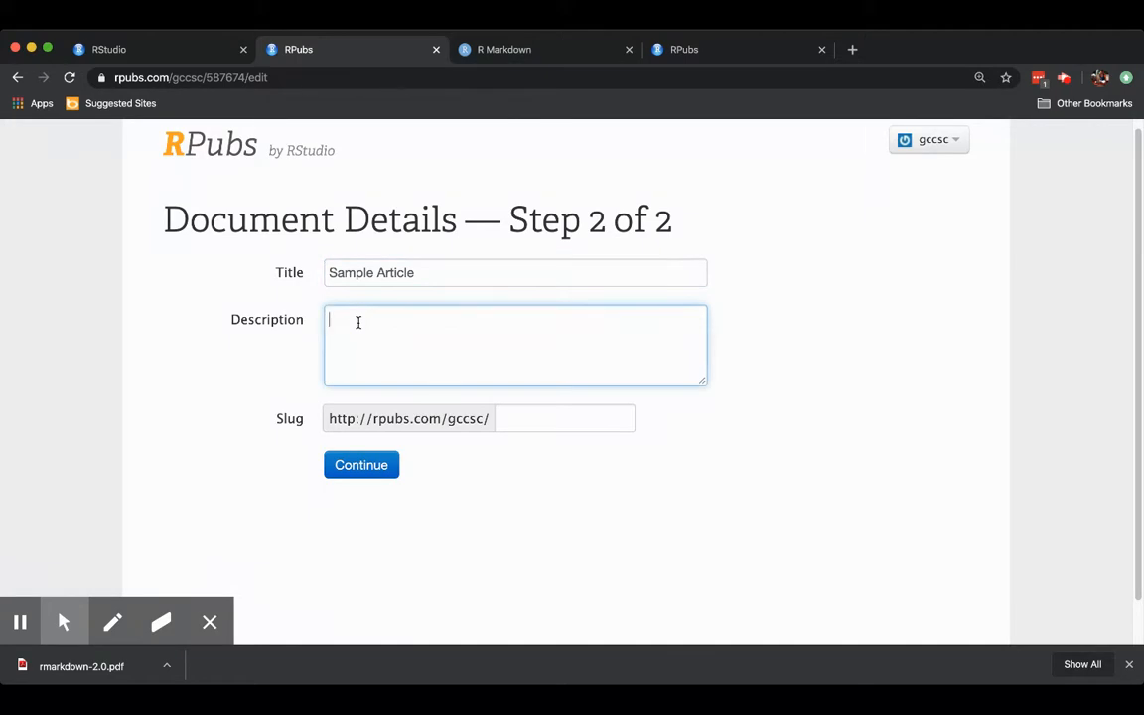
text(this is ju)
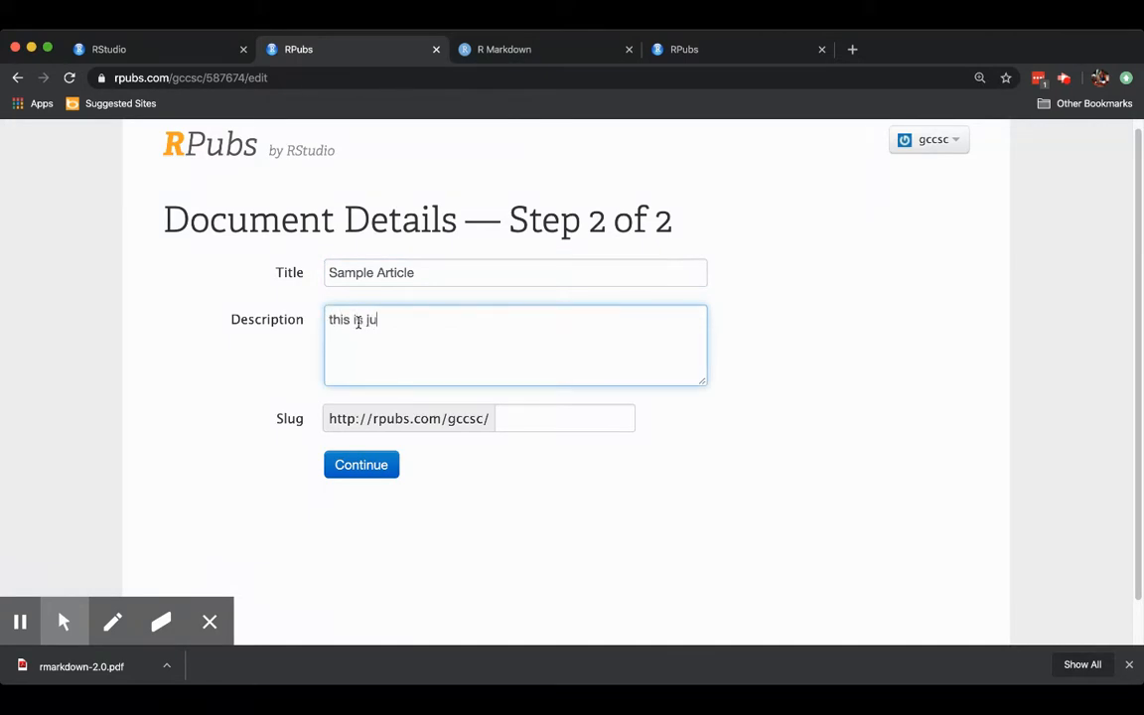
text(st a sample)
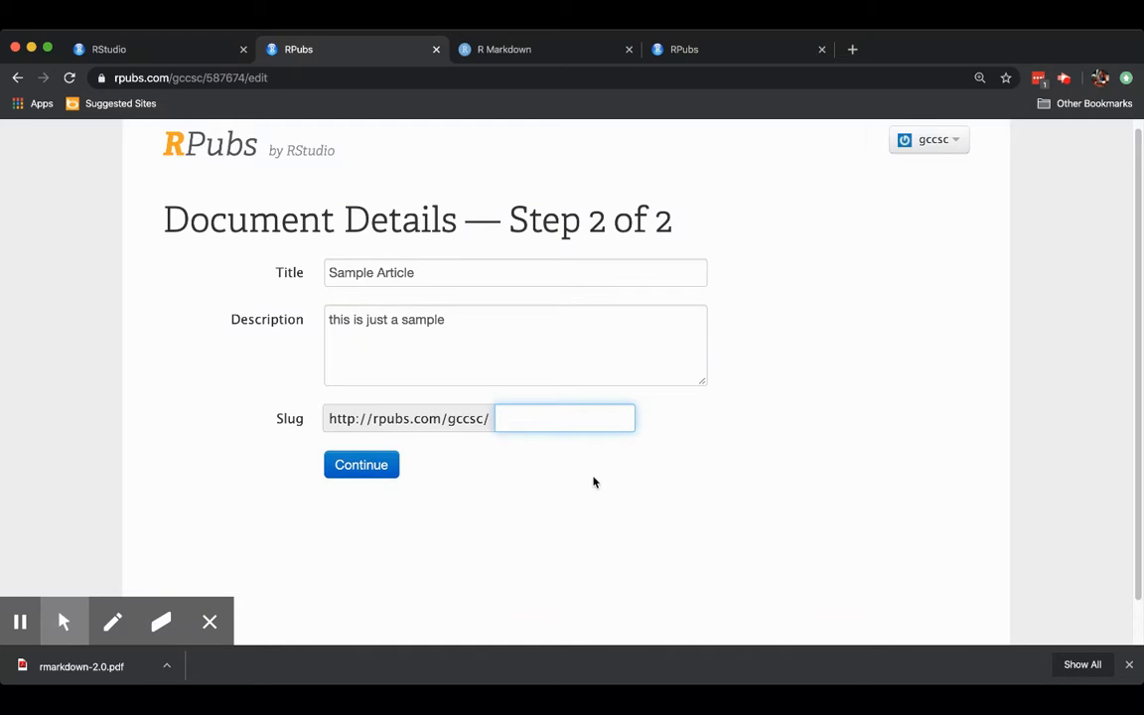
text(sampledoc)
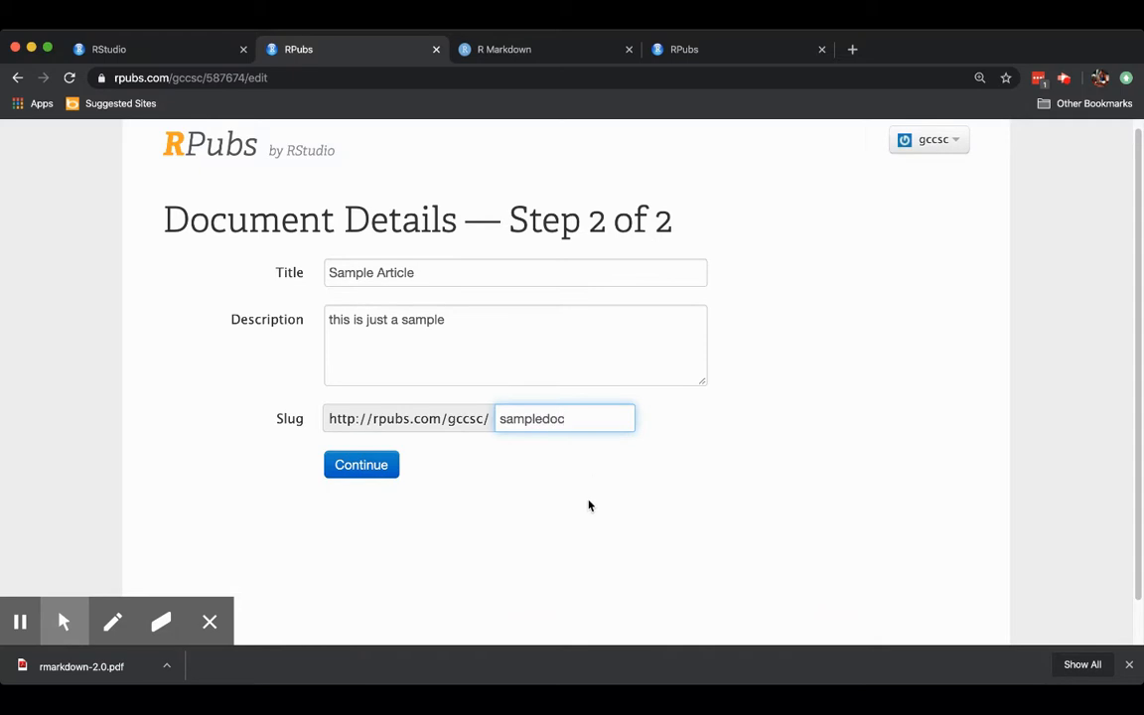
click(360, 465)
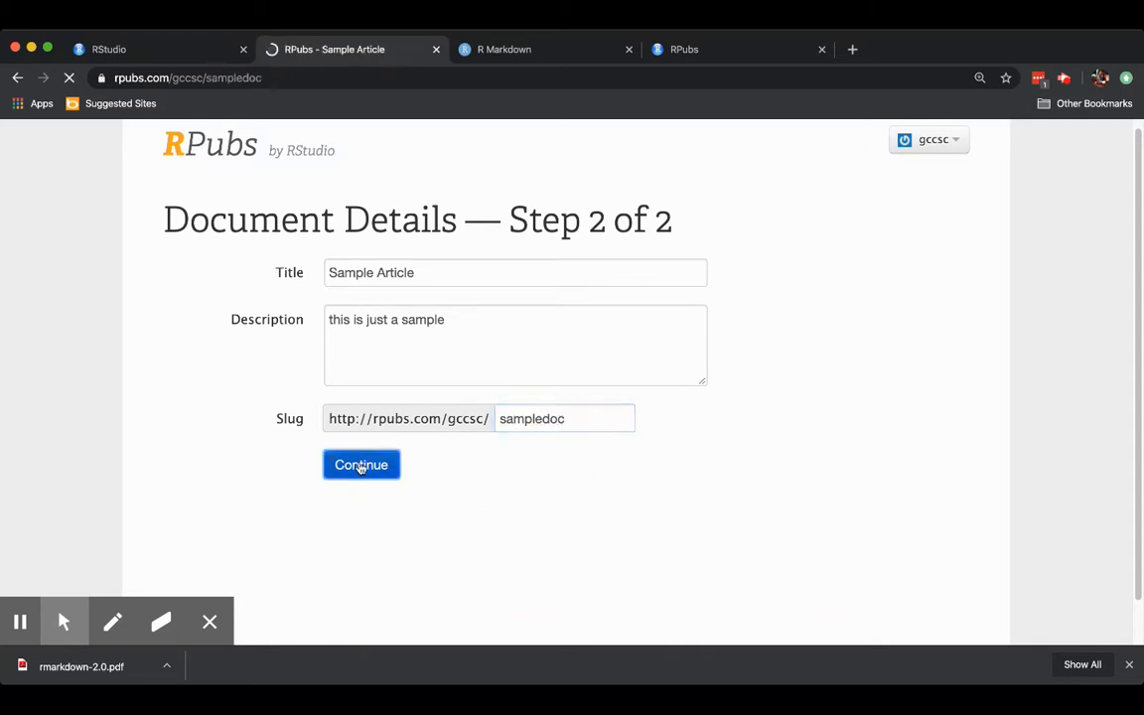
Review the published Sample Article, then remove the slug from the address to reach the account page.
click(360, 465)
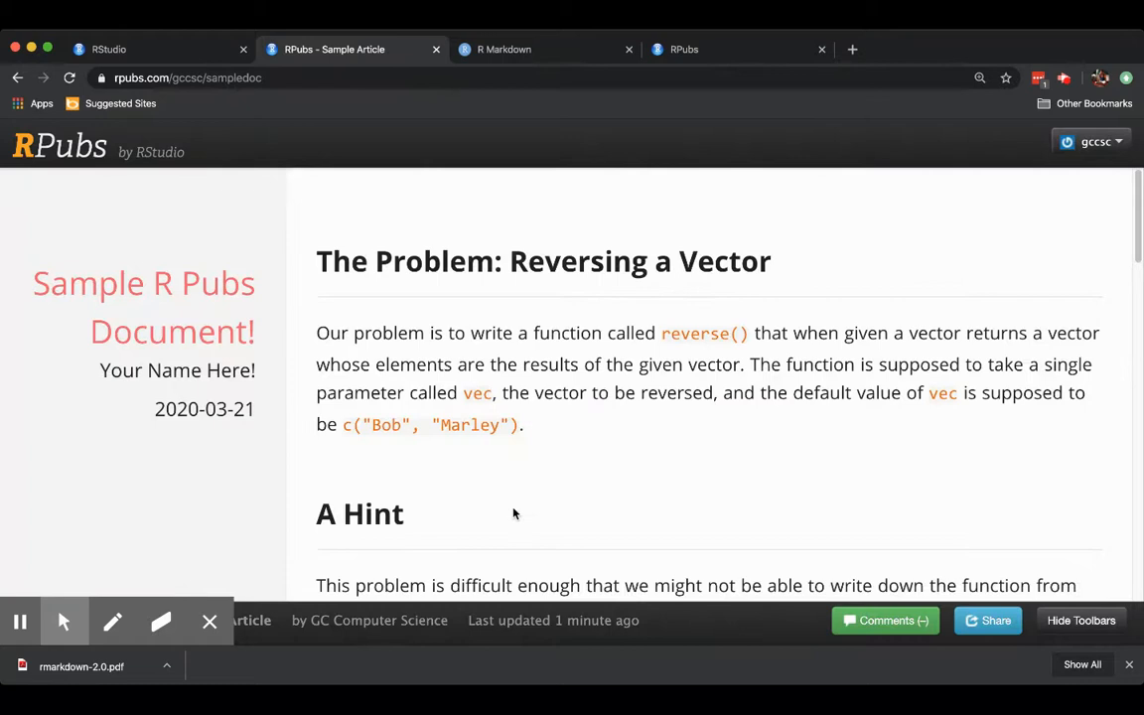
scroll(down, 3)
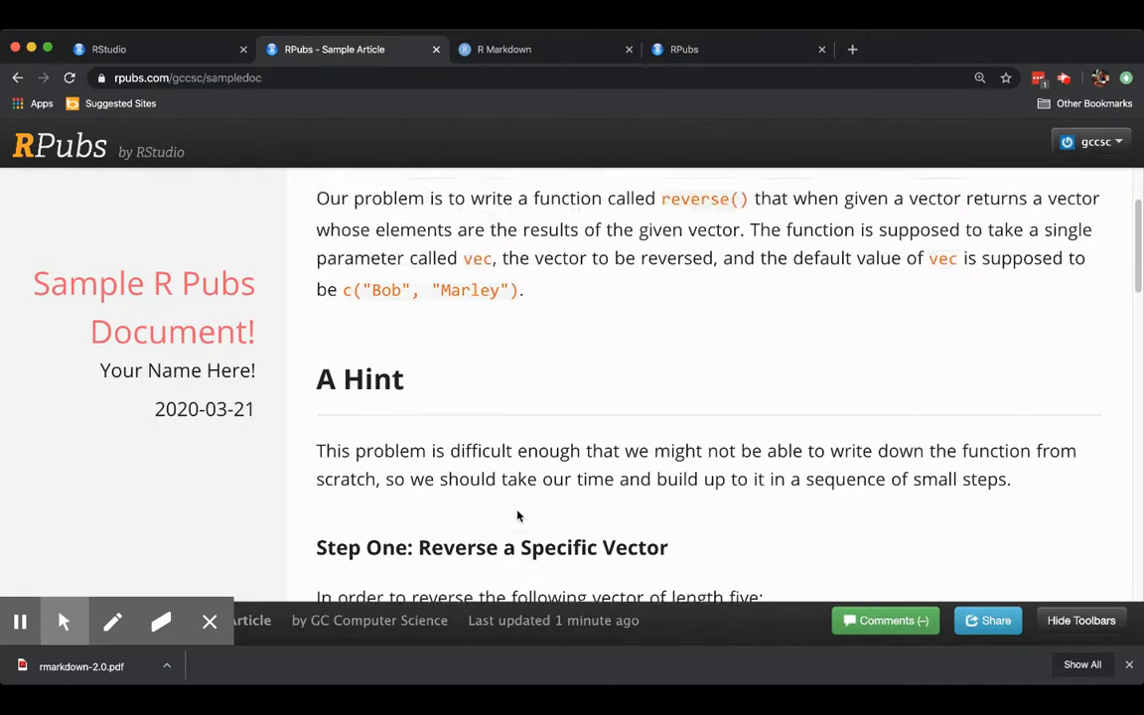
scroll(down, 3)
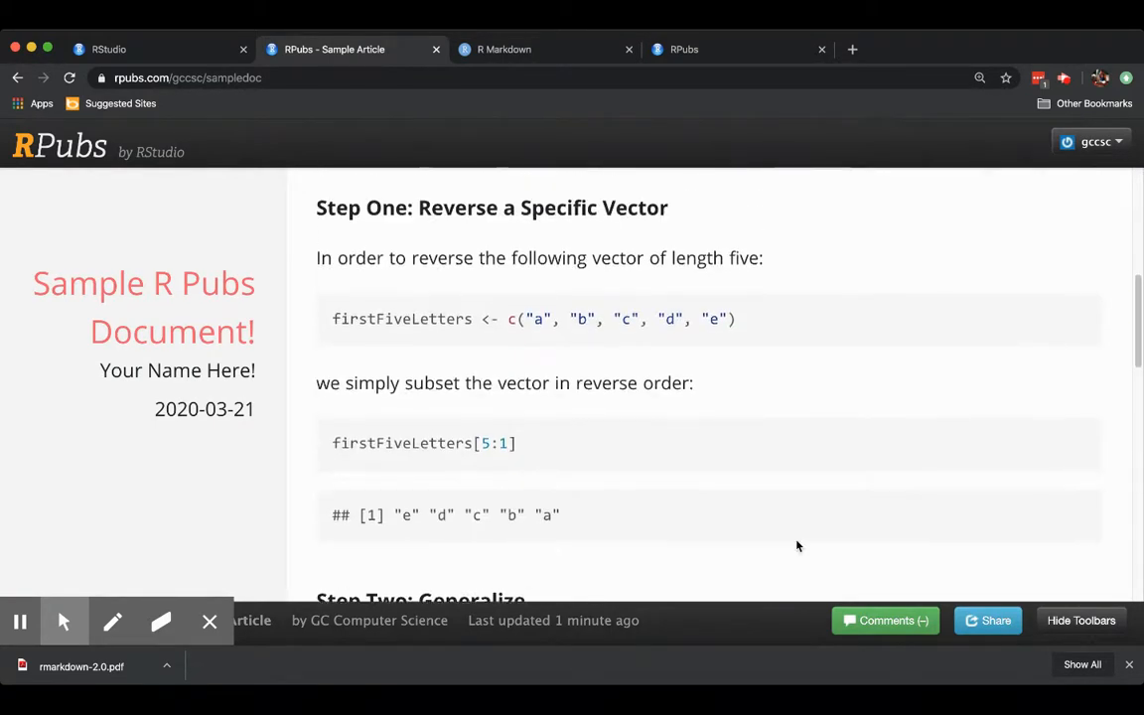
scroll(down, 3)
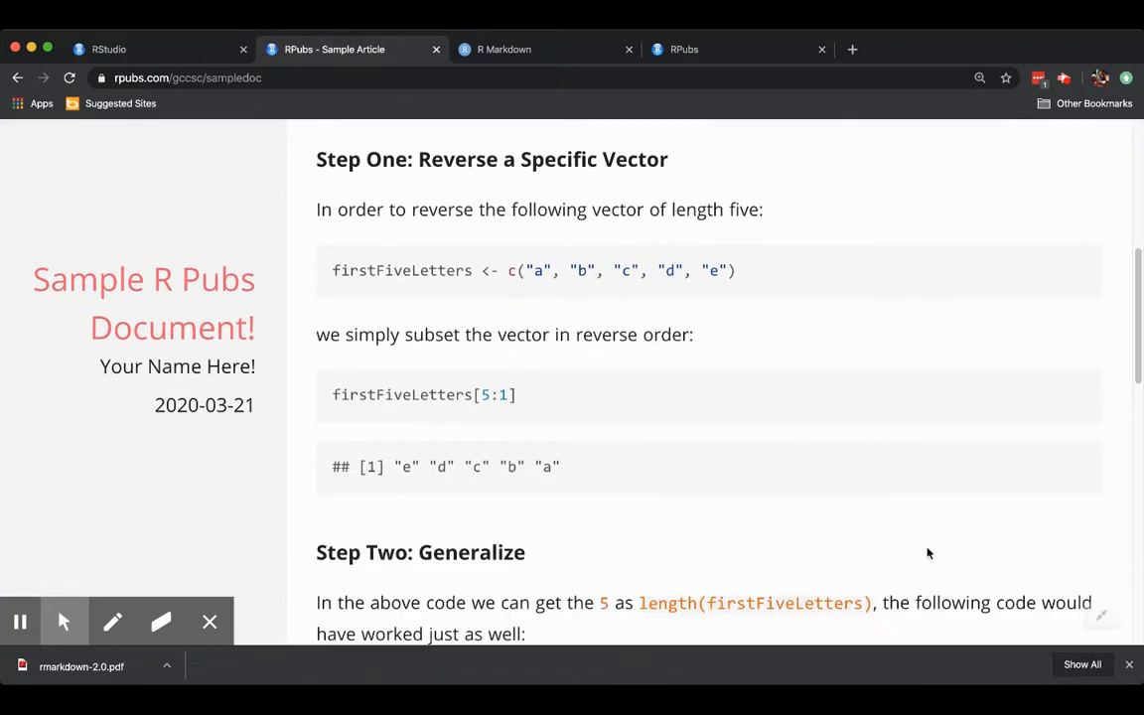
scroll(down, 3)
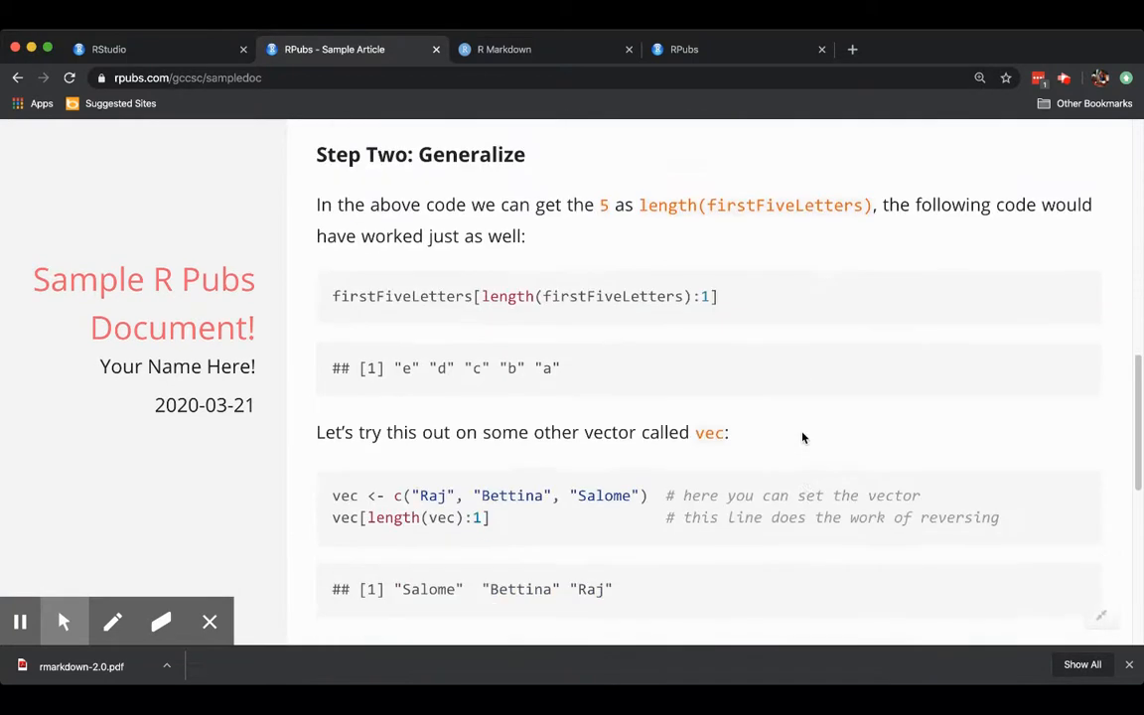
scroll(up, 3)
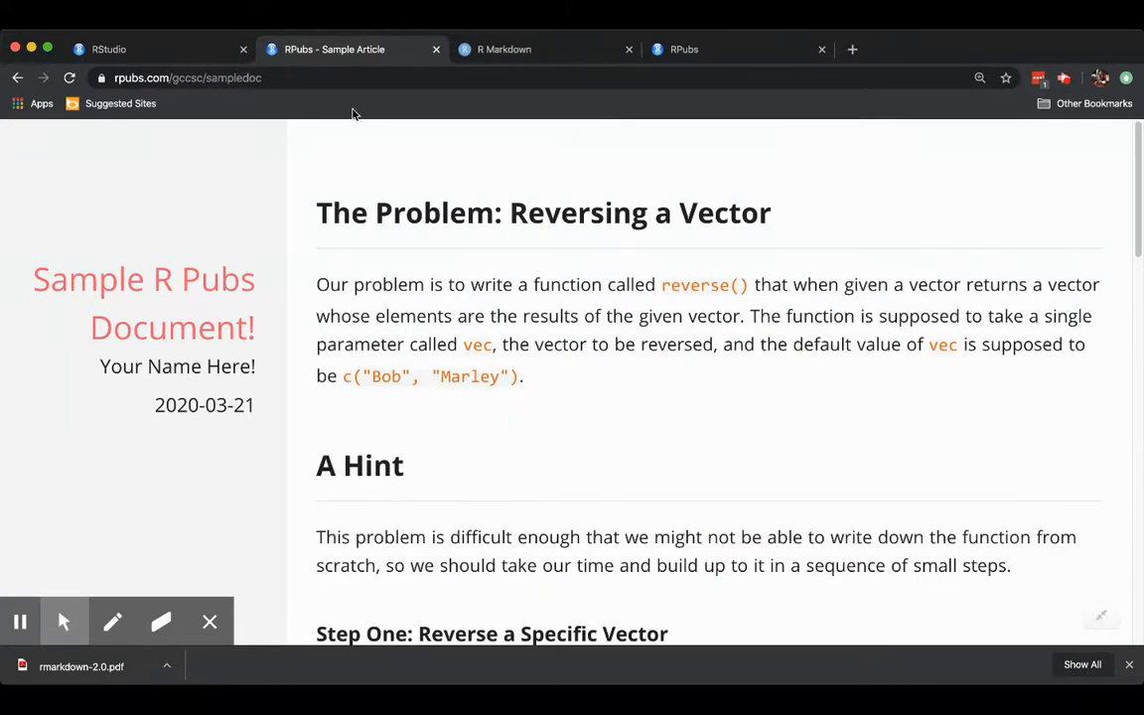
click(186, 77)
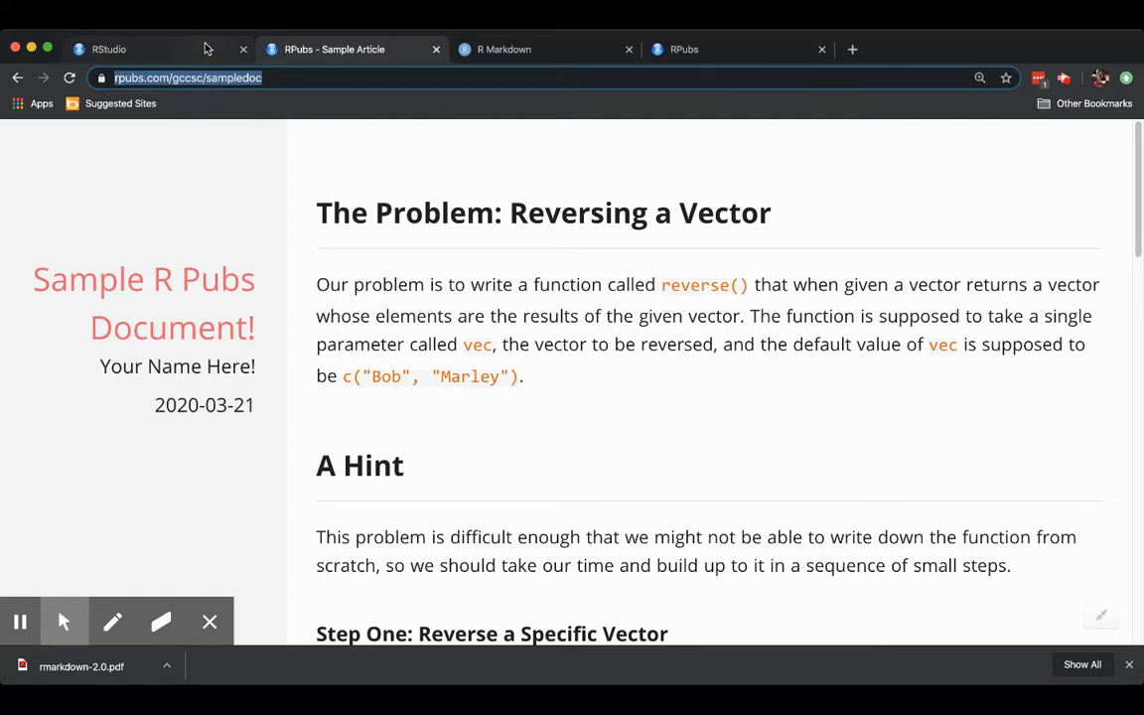
mouse_move(249, 109)
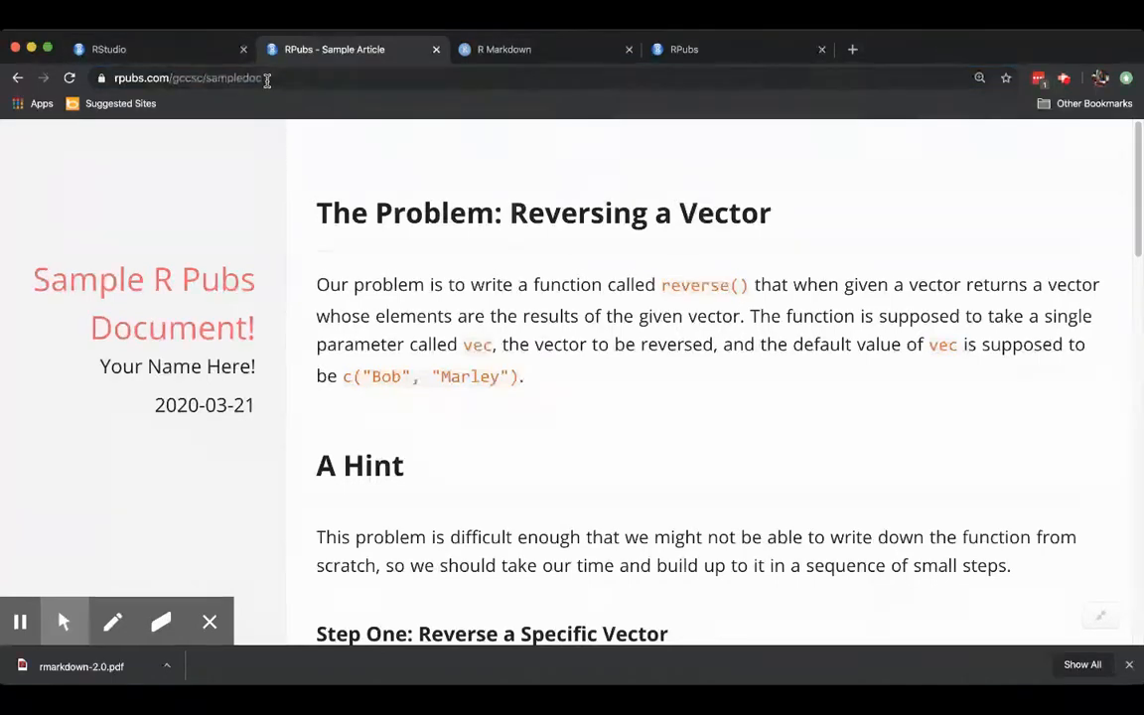
click(199, 78)
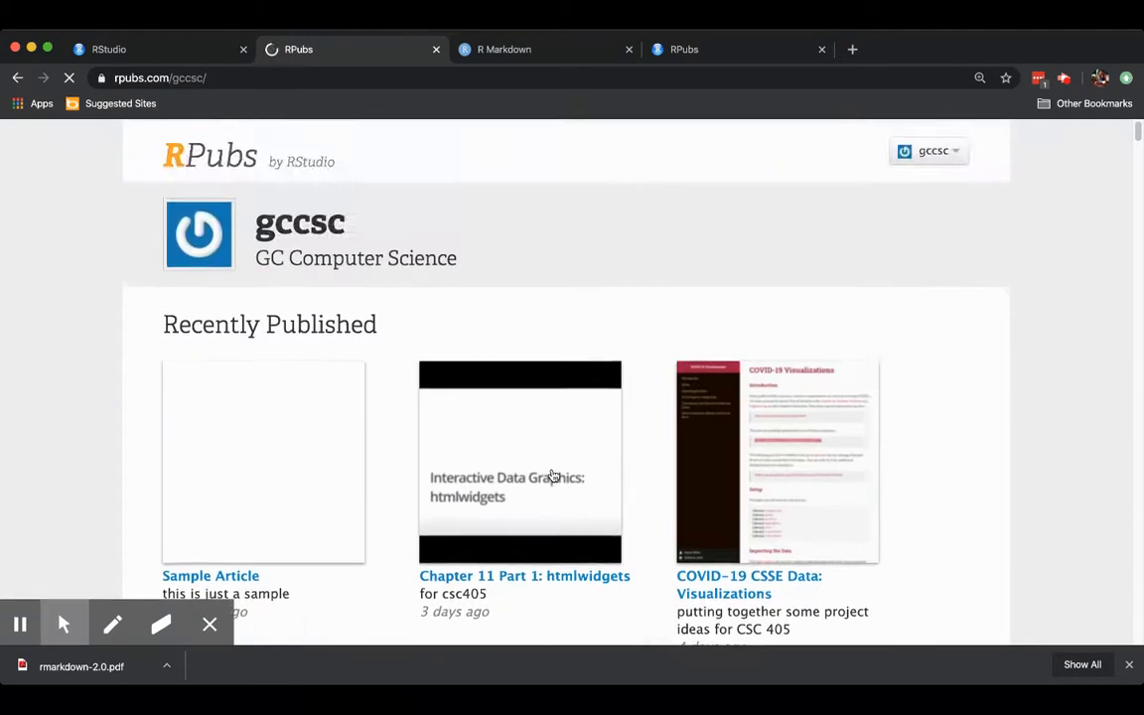
Find Sample Article under Recently Published, then switch back to help.Rmd in RStudio.
scroll(down, 3)
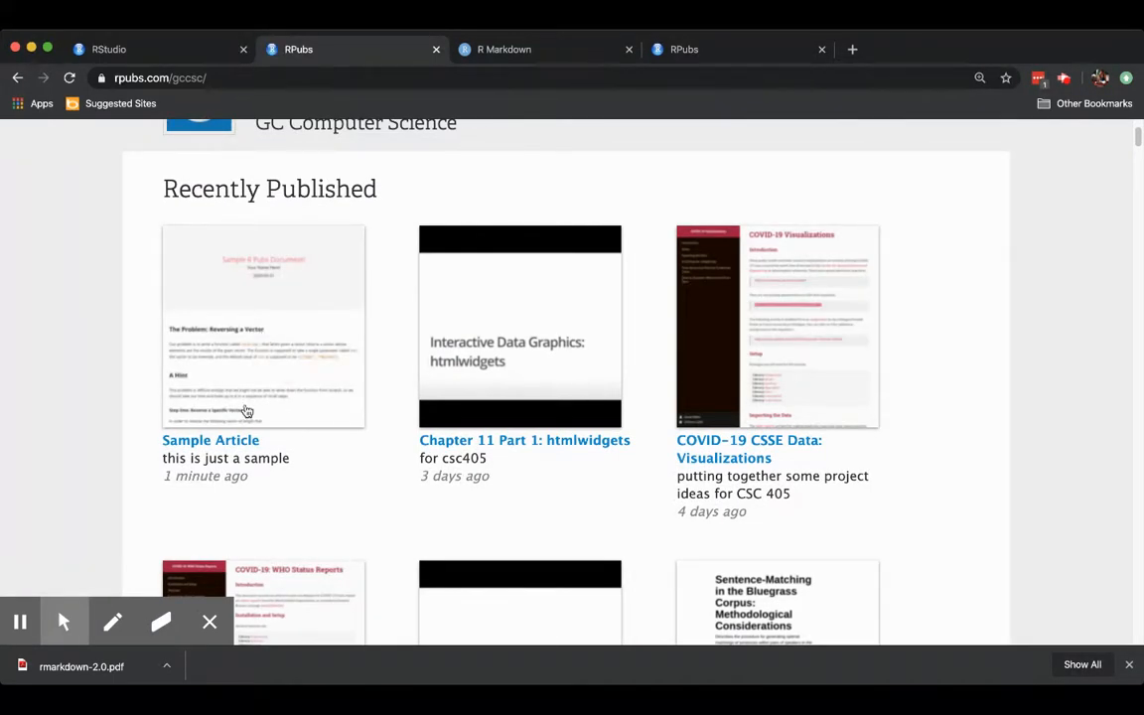
mouse_move(238, 470)
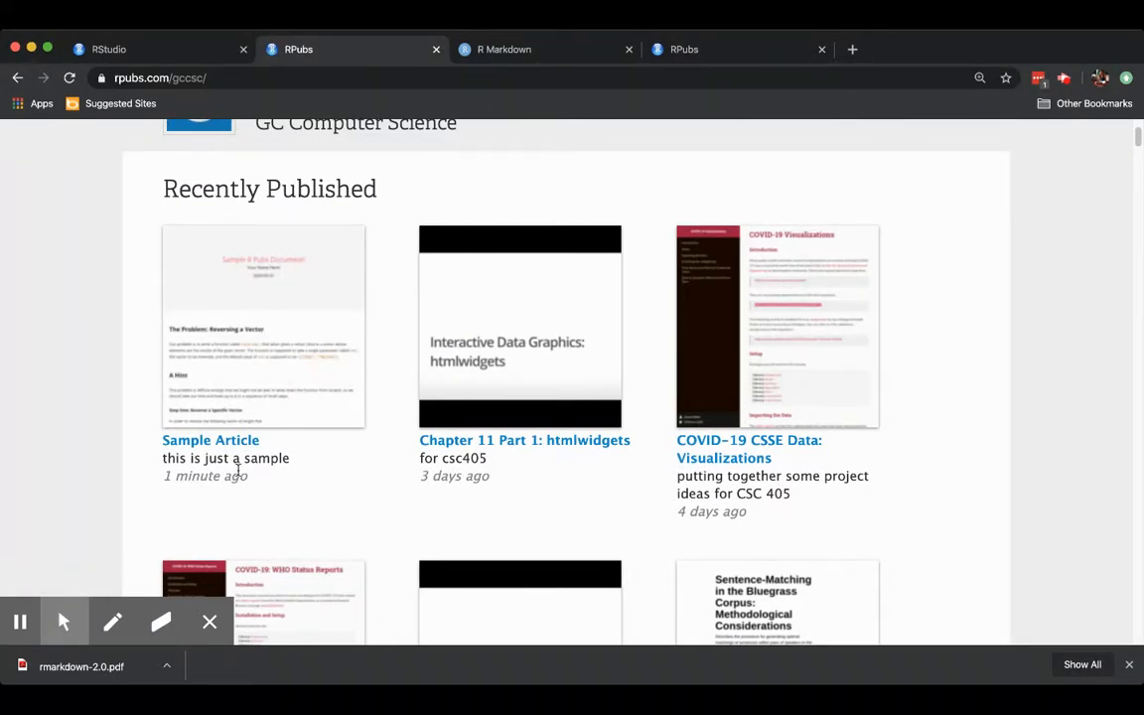
scroll(up, 3)
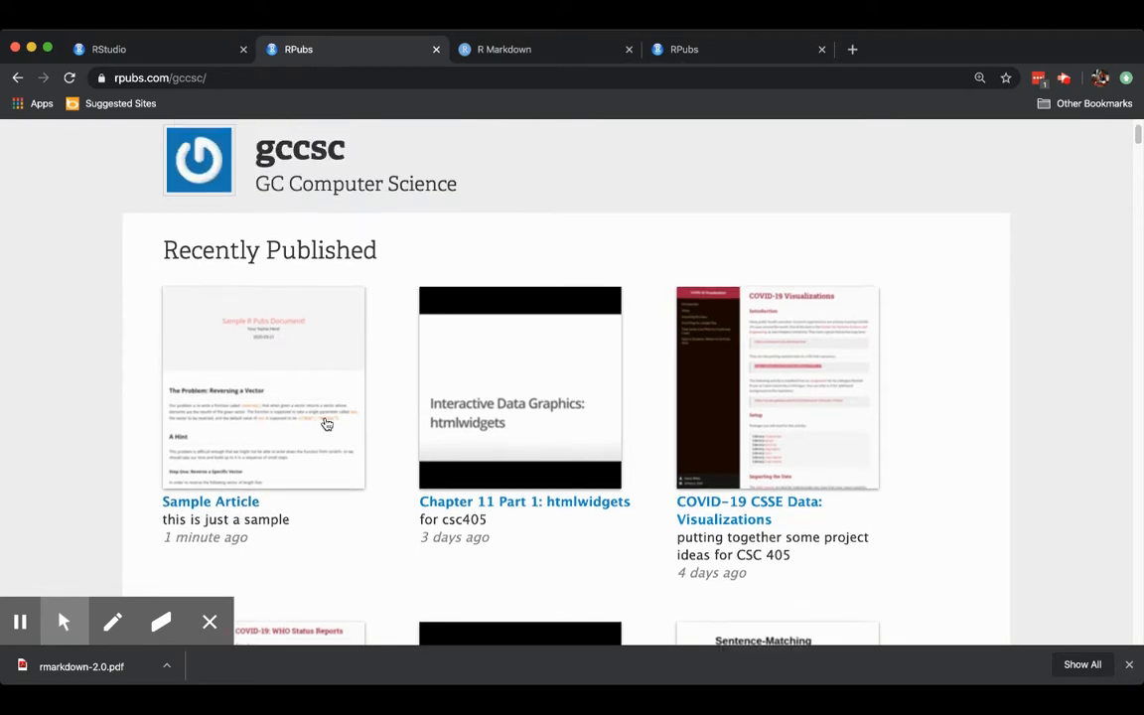
scroll(down, 3)
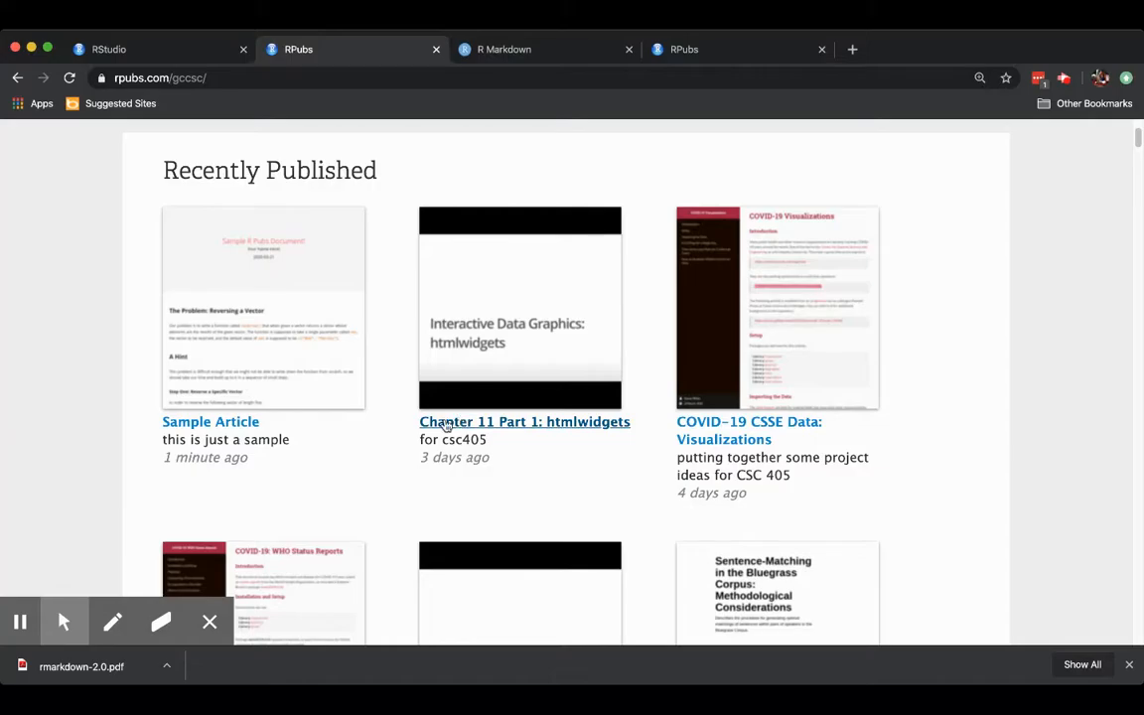
scroll(up, 3)
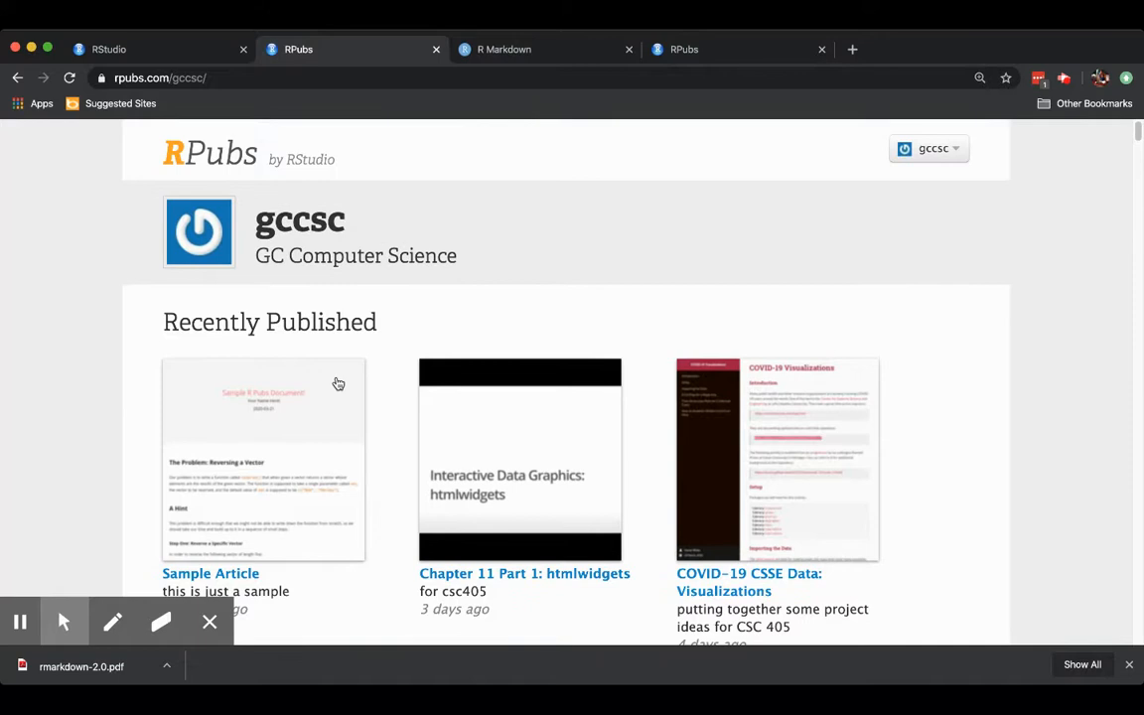
mouse_move(276, 267)
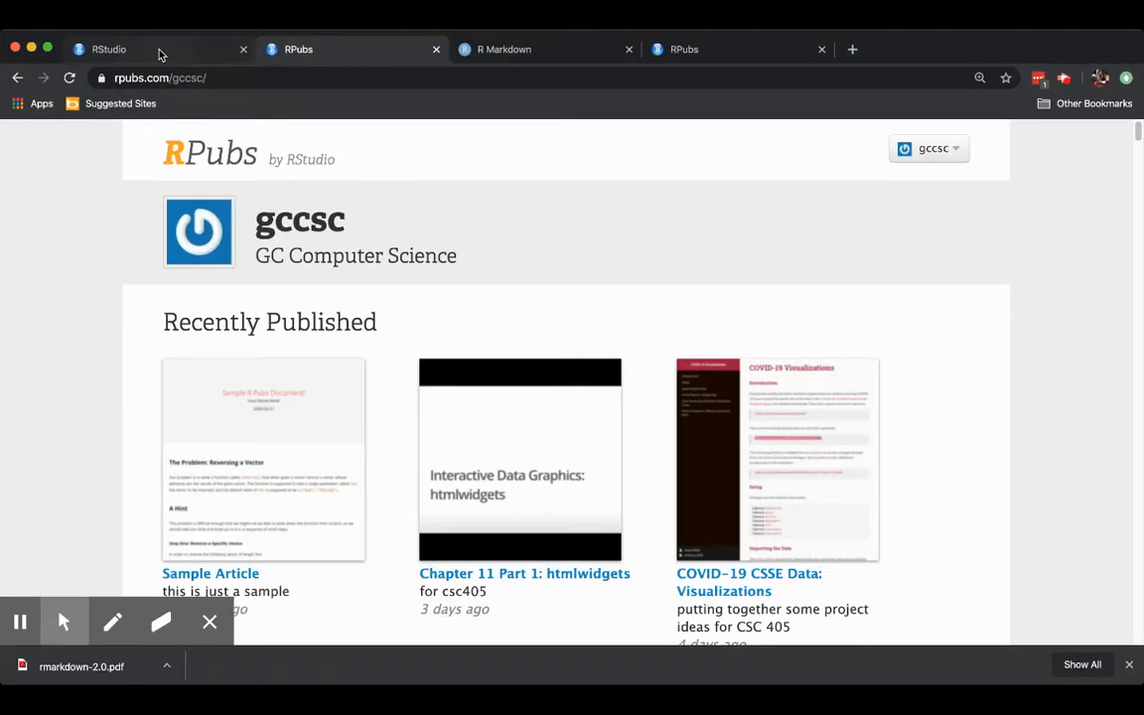
click(109, 49)
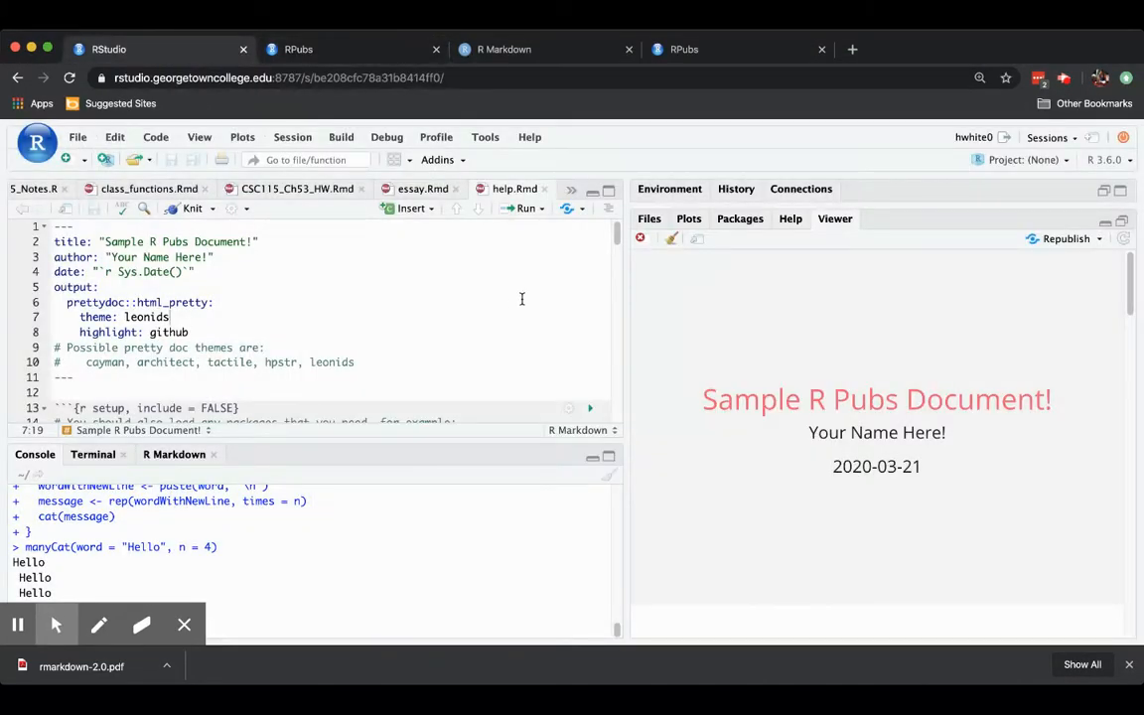